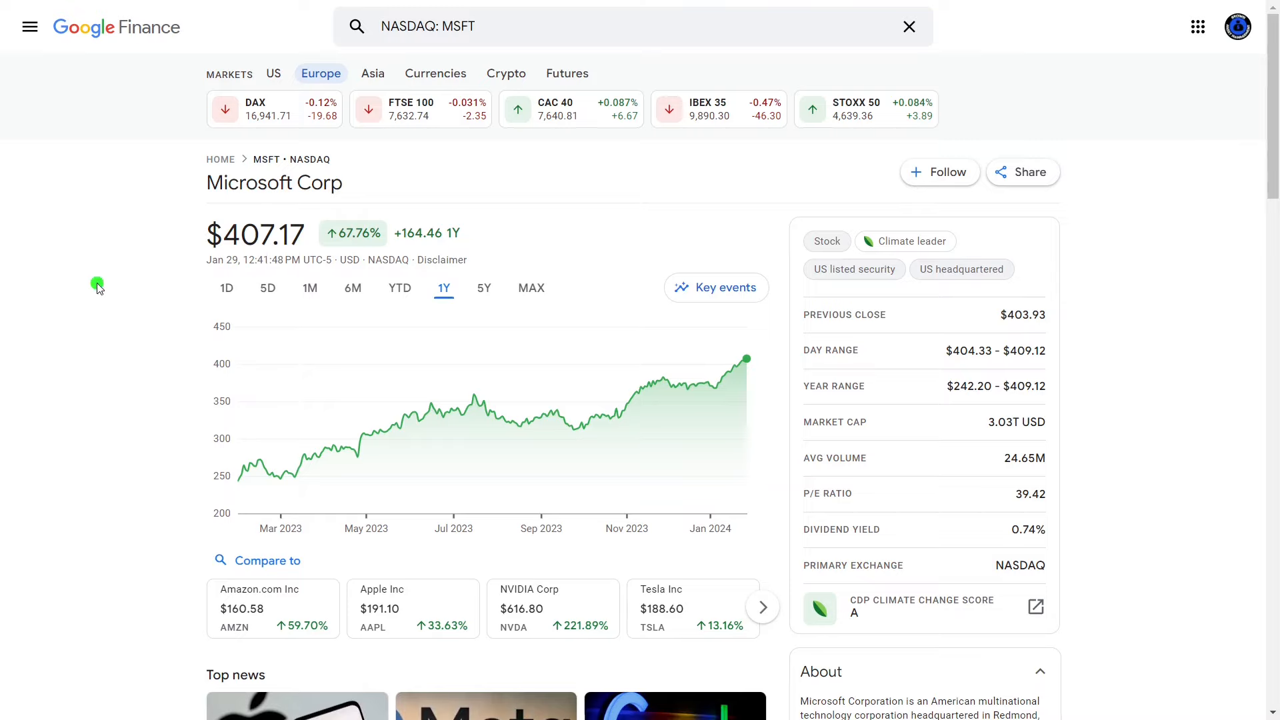
mouse_move(108, 284)
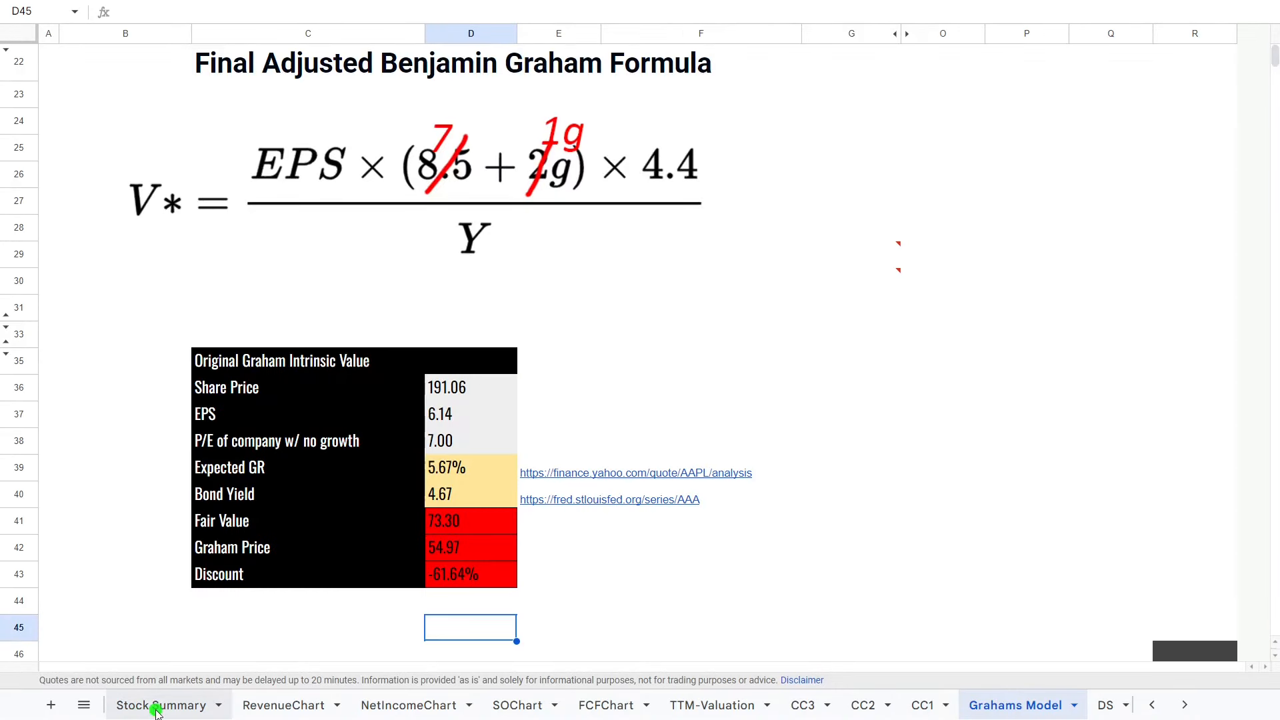
- Review the Stock Summary sheet, then the CC3 Comparables Model of Apple, Alphabet and IBM
left_click(160, 704)
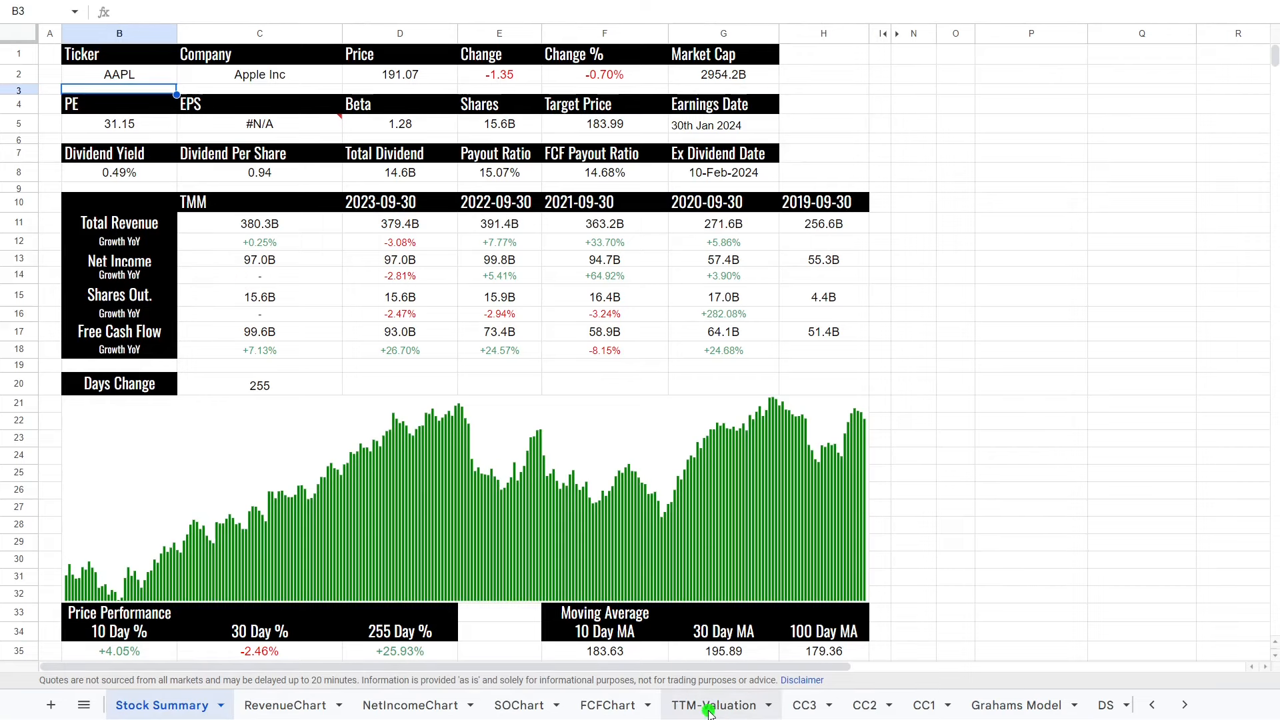
left_click(803, 705)
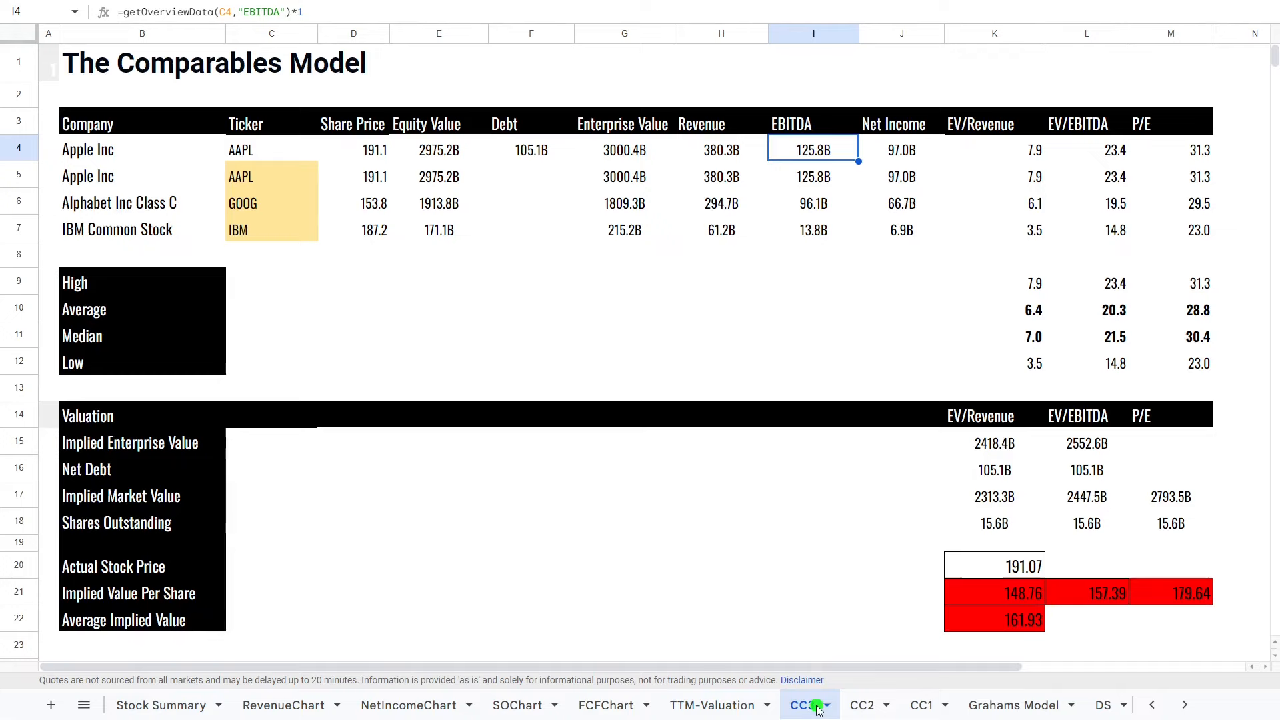
left_click(1015, 705)
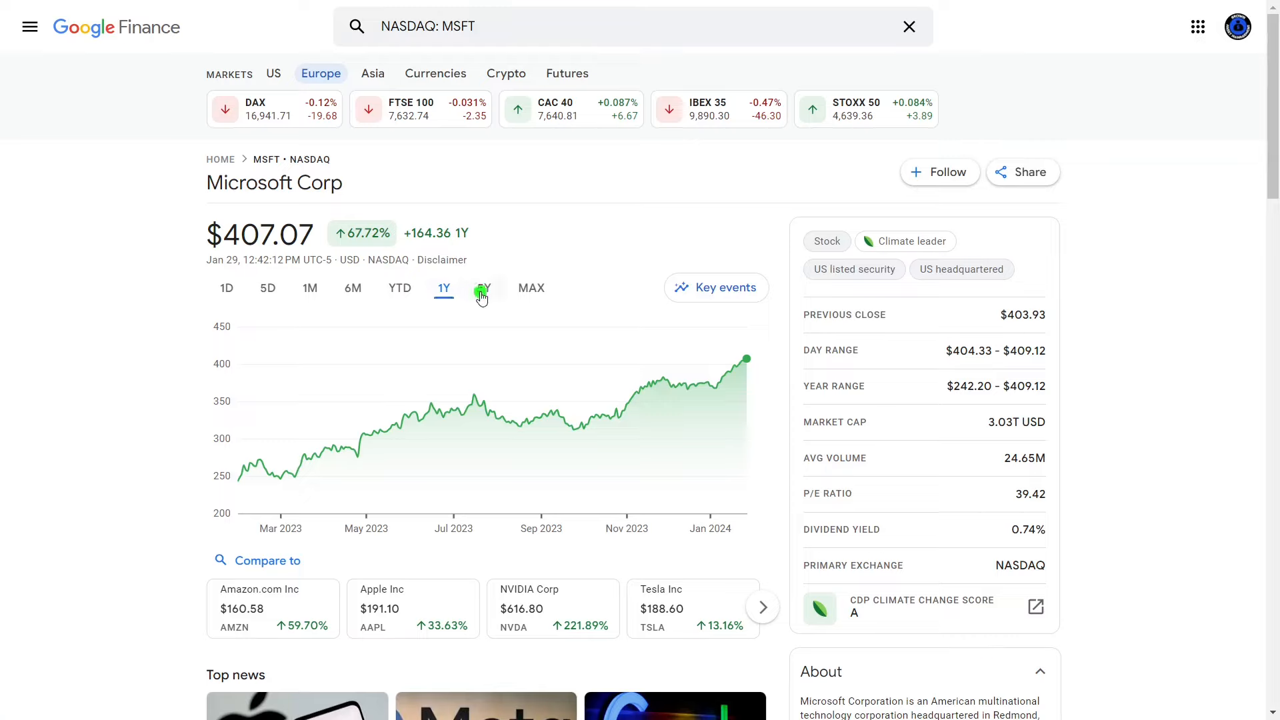
mouse_move(352, 247)
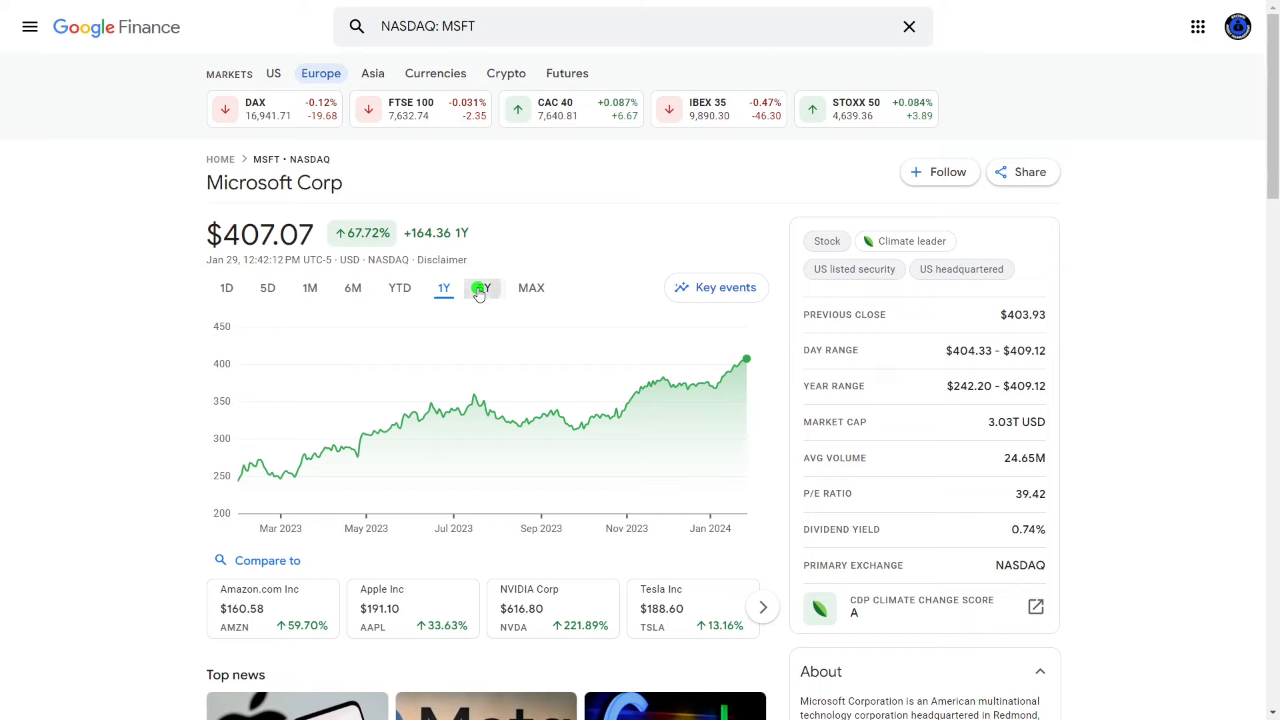
- Show Microsoft's five-year price chart on Google Finance, a 296% gain
left_click(480, 288)
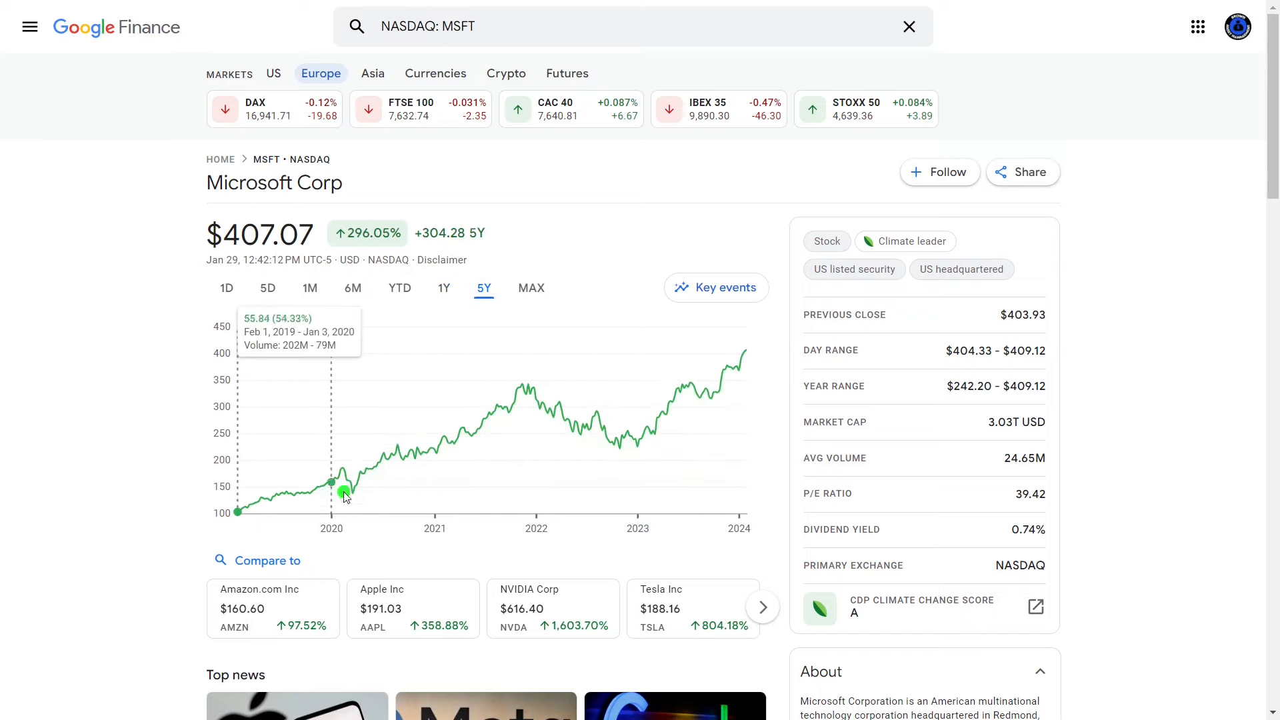
mouse_move(535, 400)
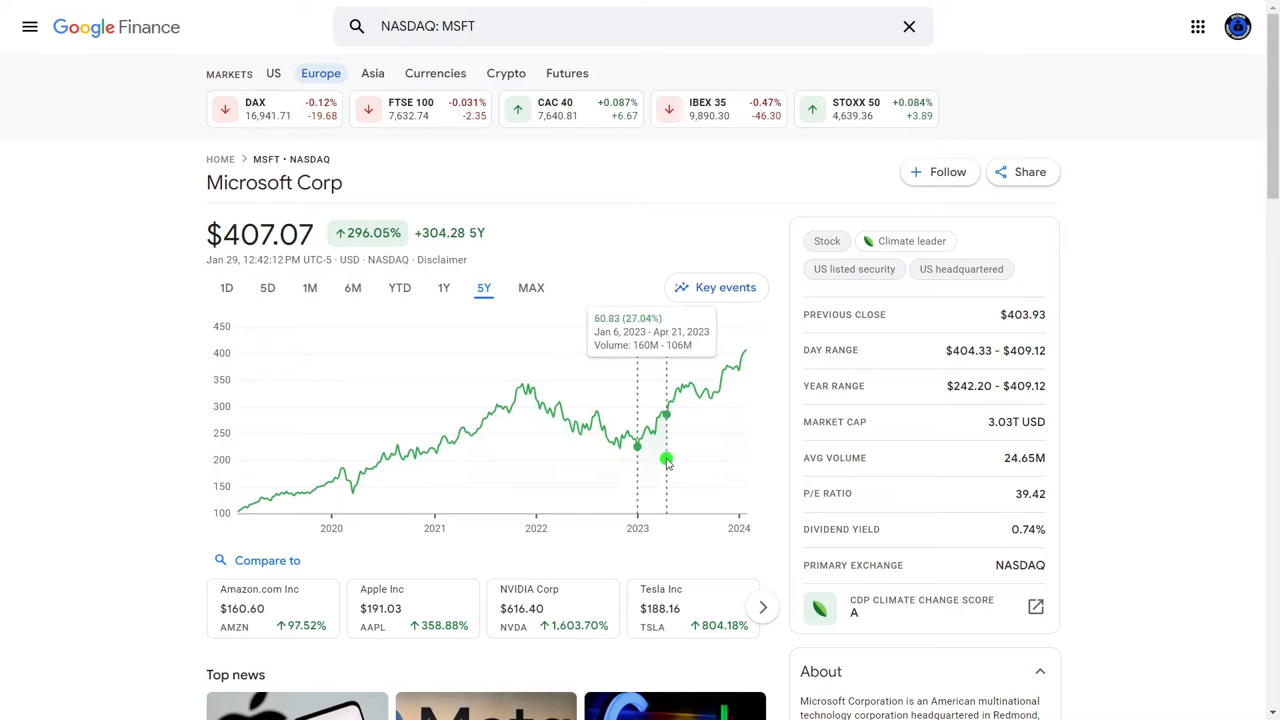
mouse_move(287, 361)
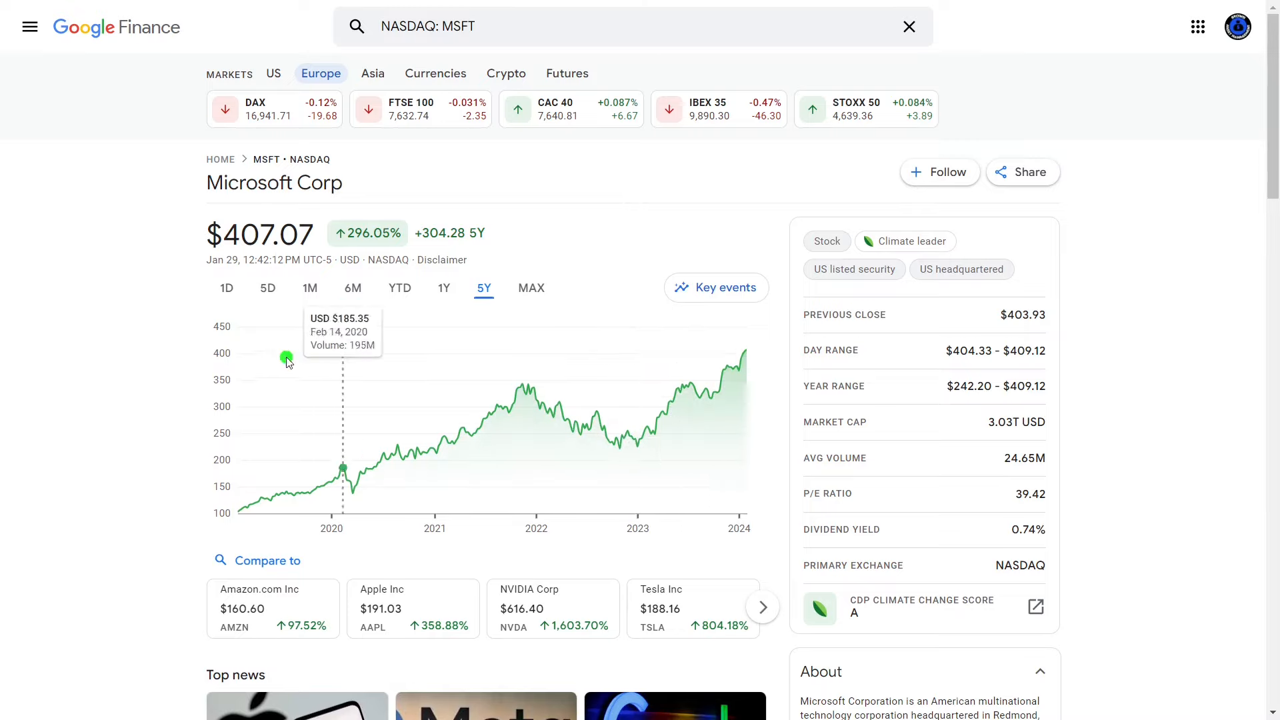
mouse_move(127, 385)
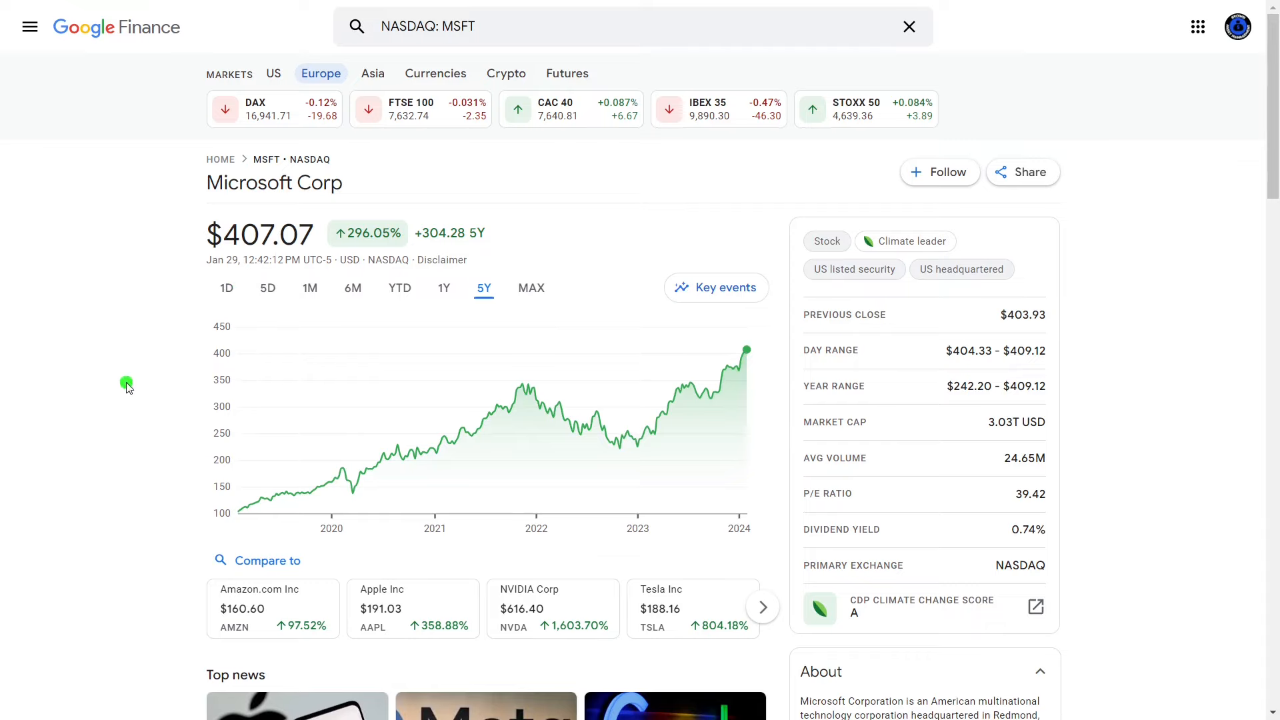
- Compare Microsoft with SPDR S&P 500 ETF Trust over 1Y, then return to the Graham formula sheet
left_click(266, 560)
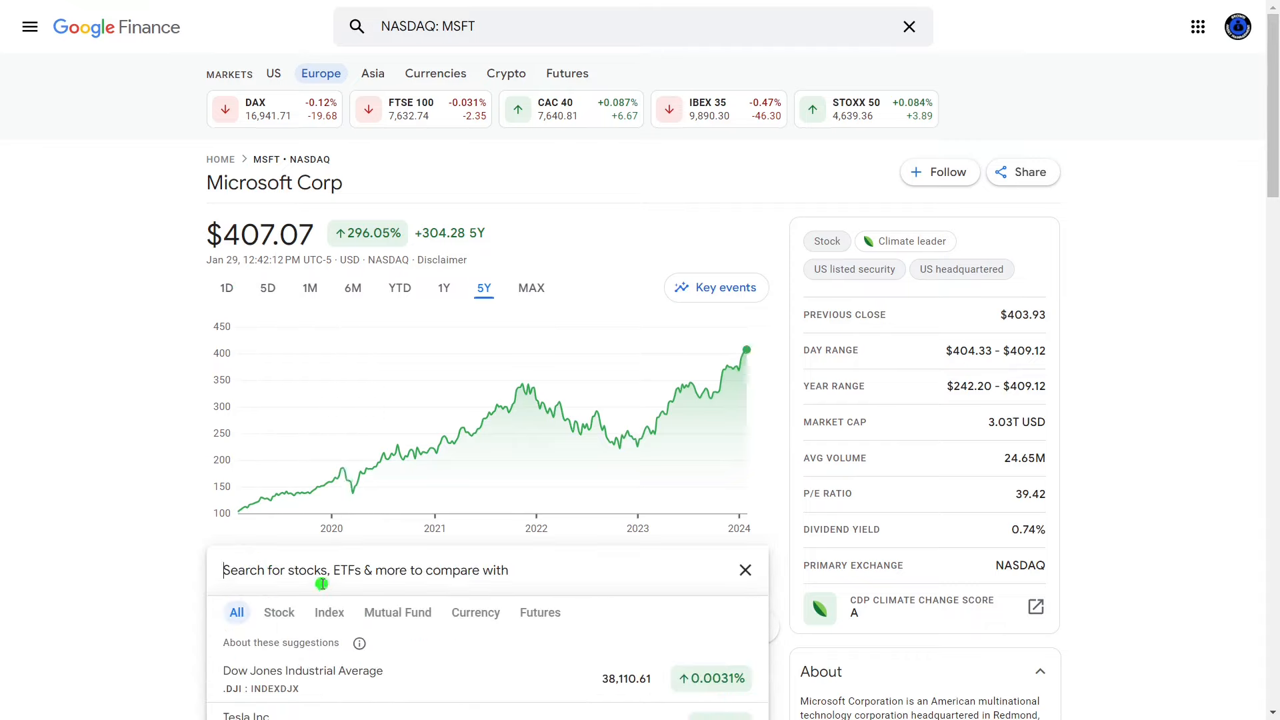
type("spy")
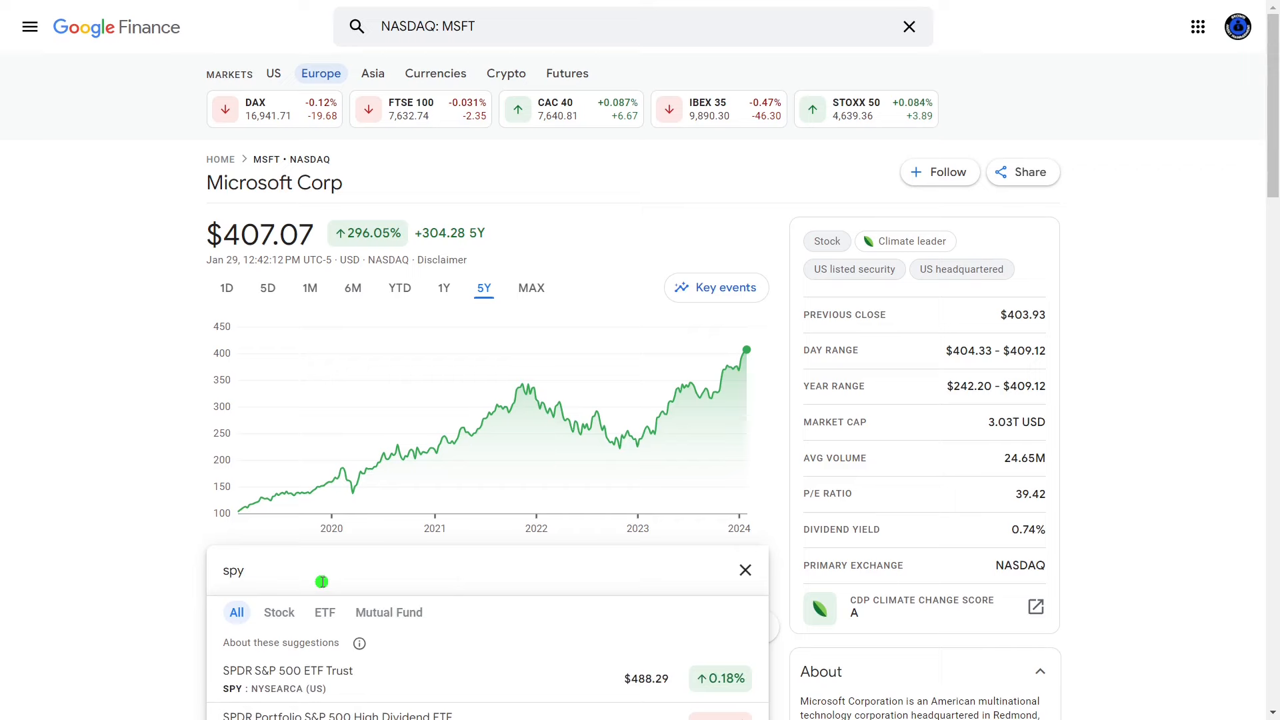
left_click(287, 670)
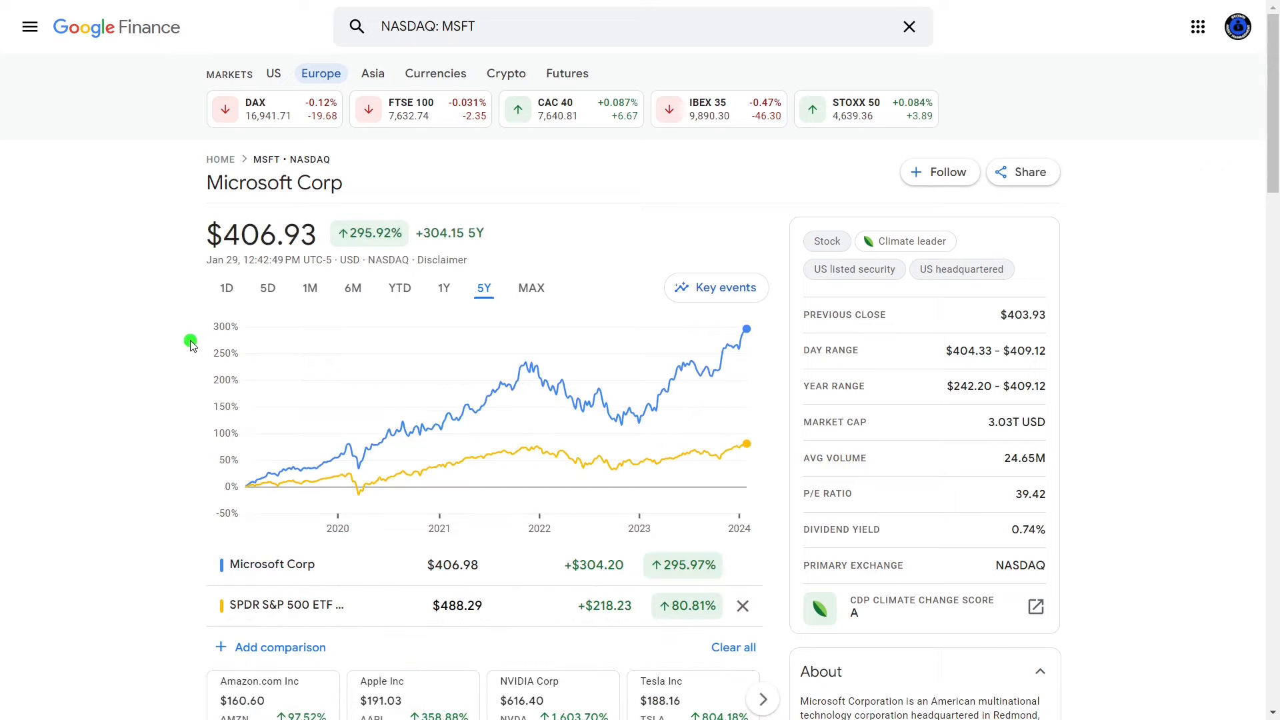
mouse_move(142, 310)
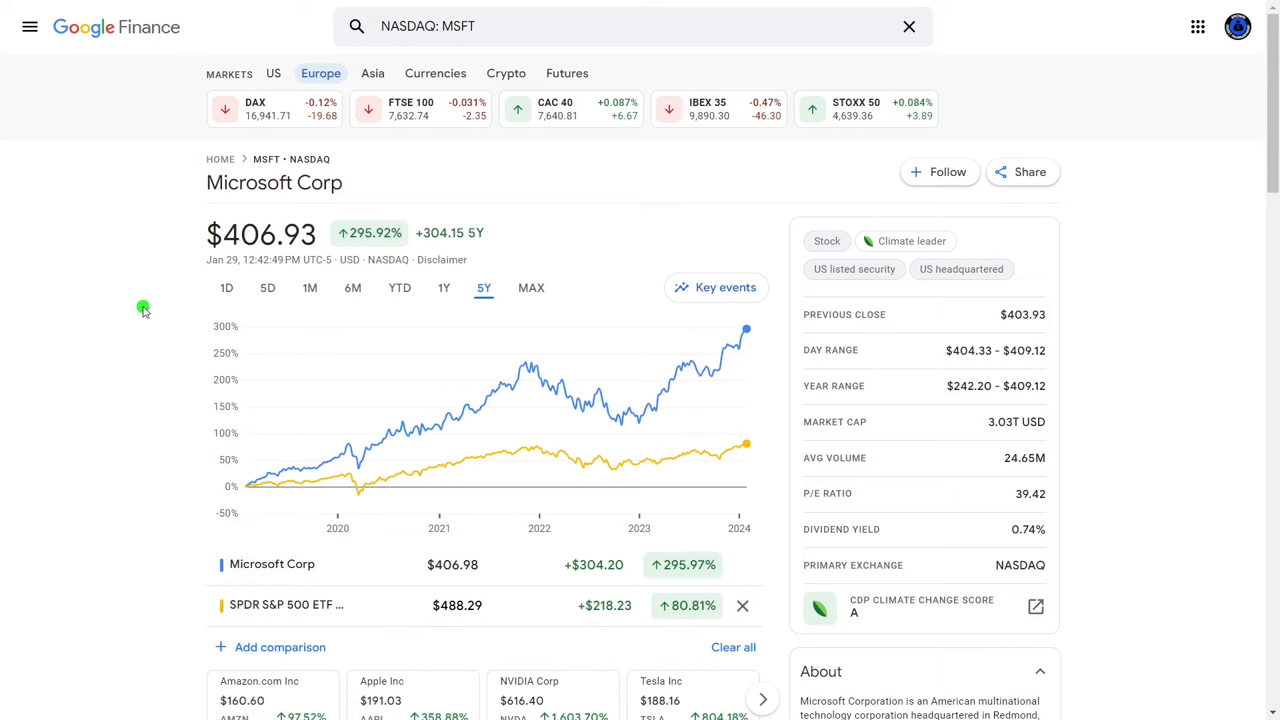
mouse_move(141, 300)
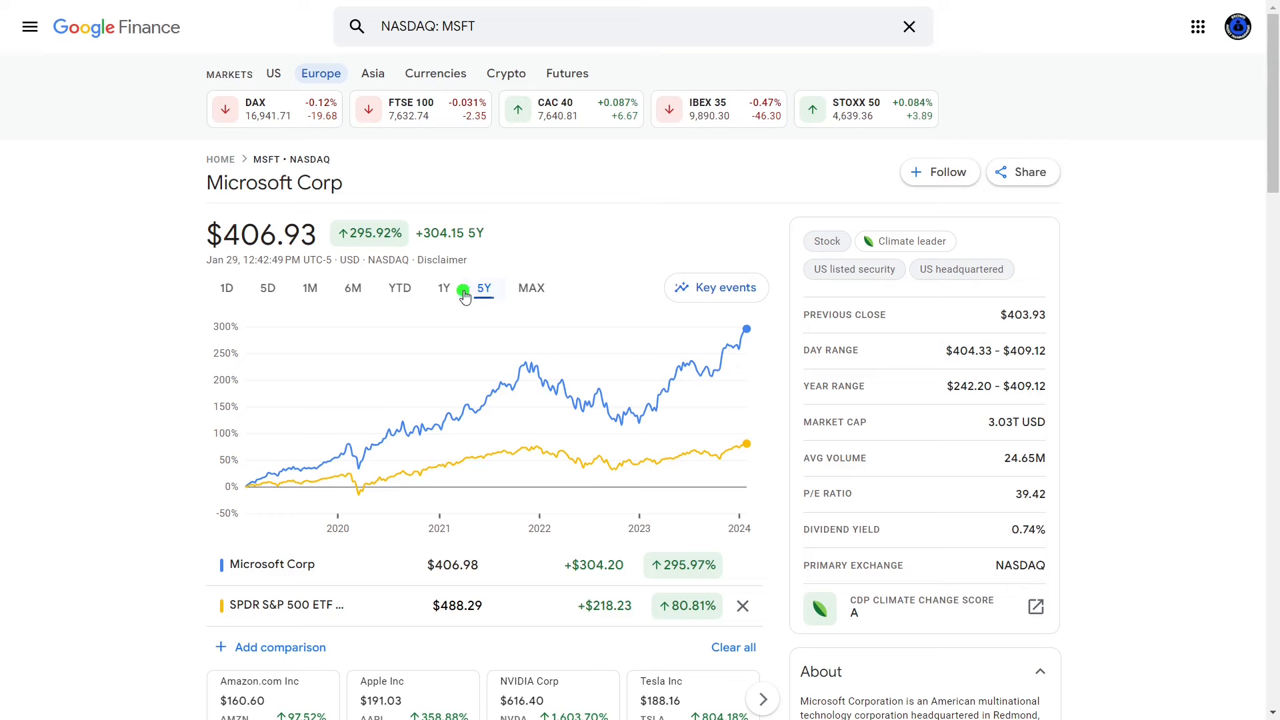
left_click(443, 287)
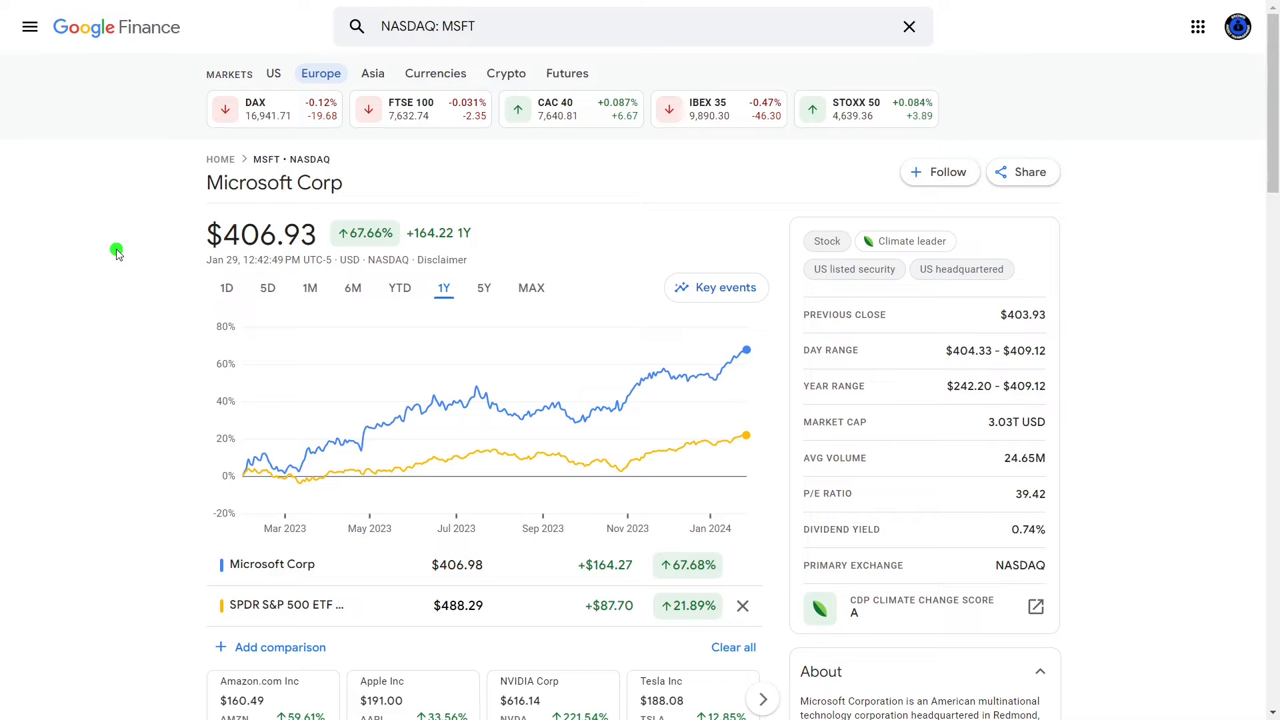
left_click(400, 287)
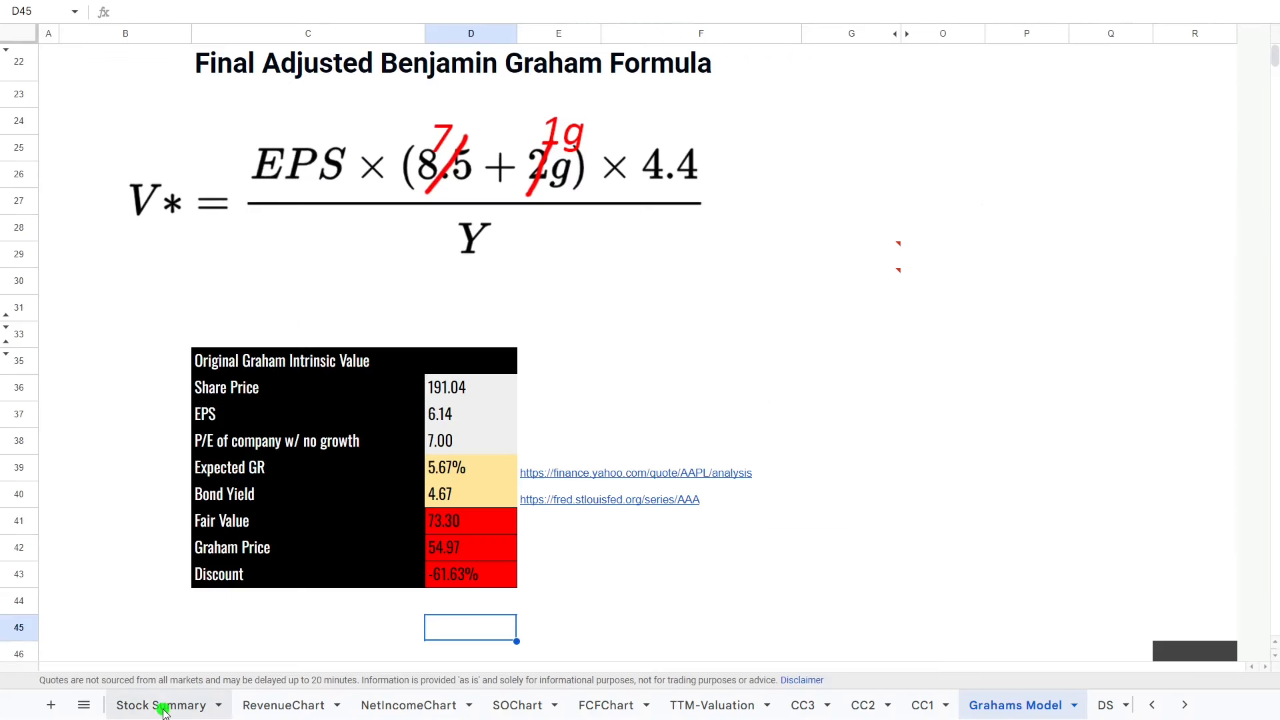
- On the Stock Summary sheet, replace ticker AAPL with MSFT
left_click(162, 705)
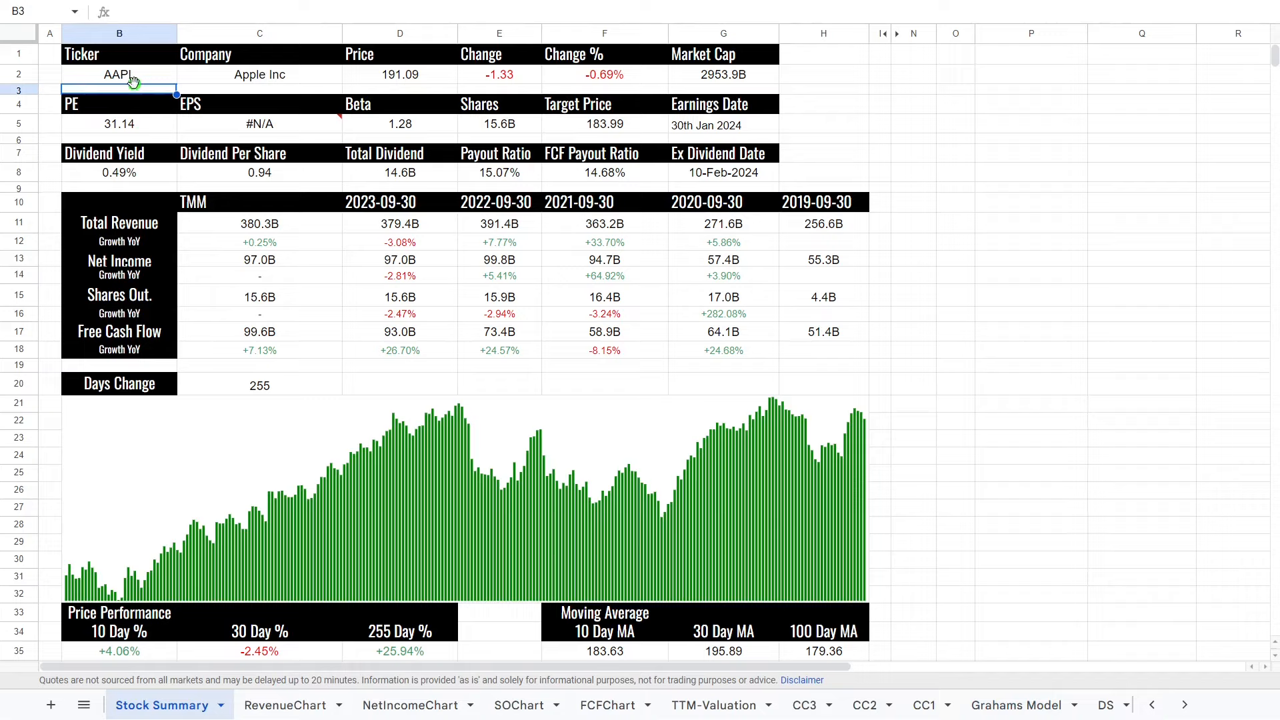
type("MSF")
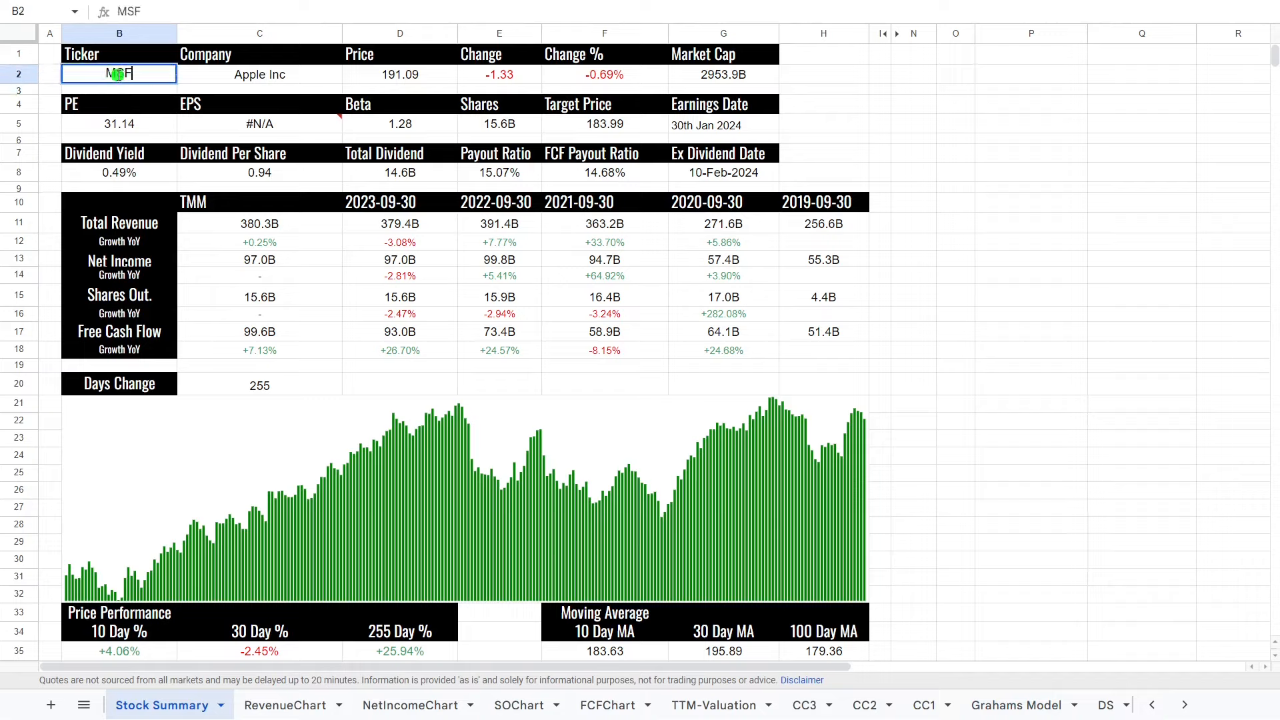
type("T")
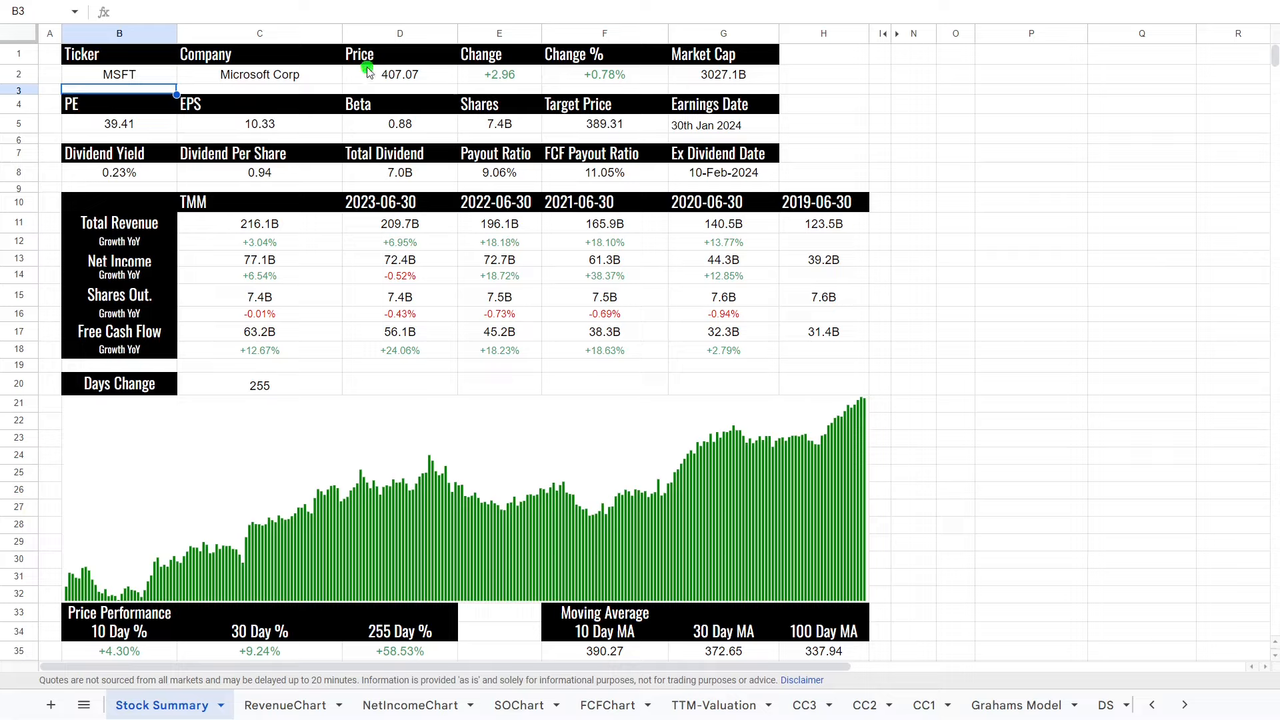
mouse_move(314, 86)
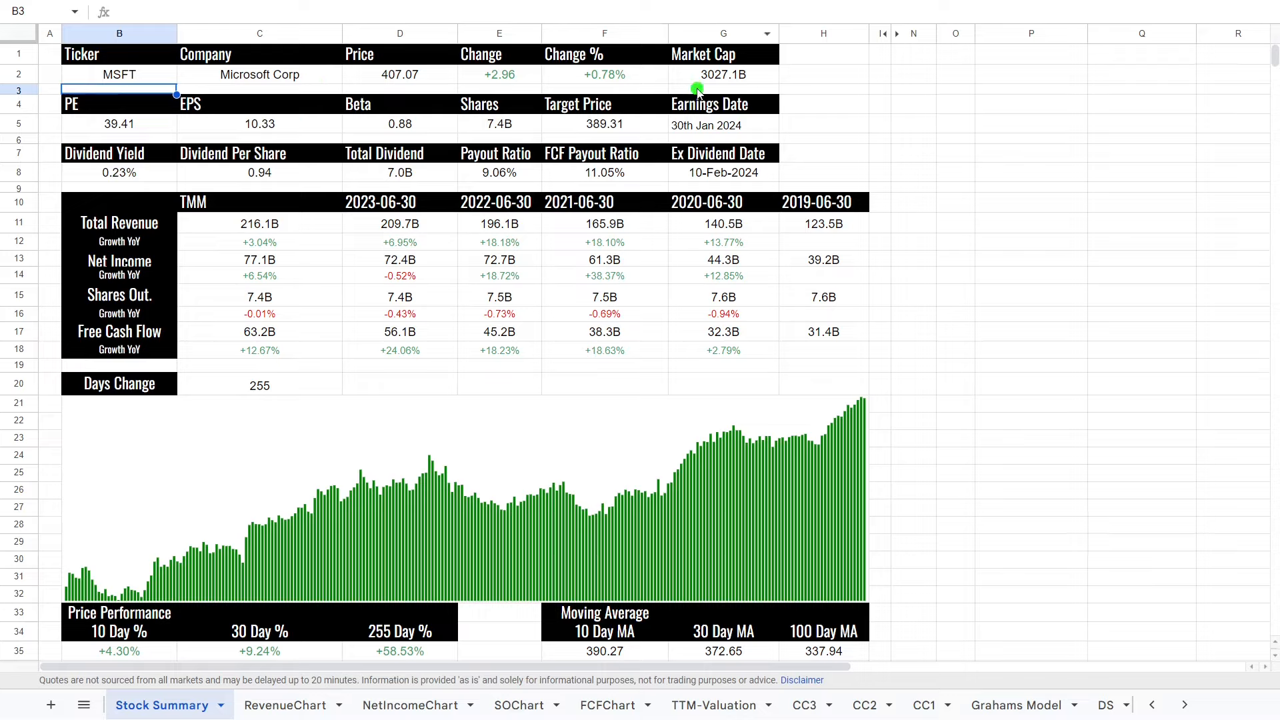
mouse_move(825, 104)
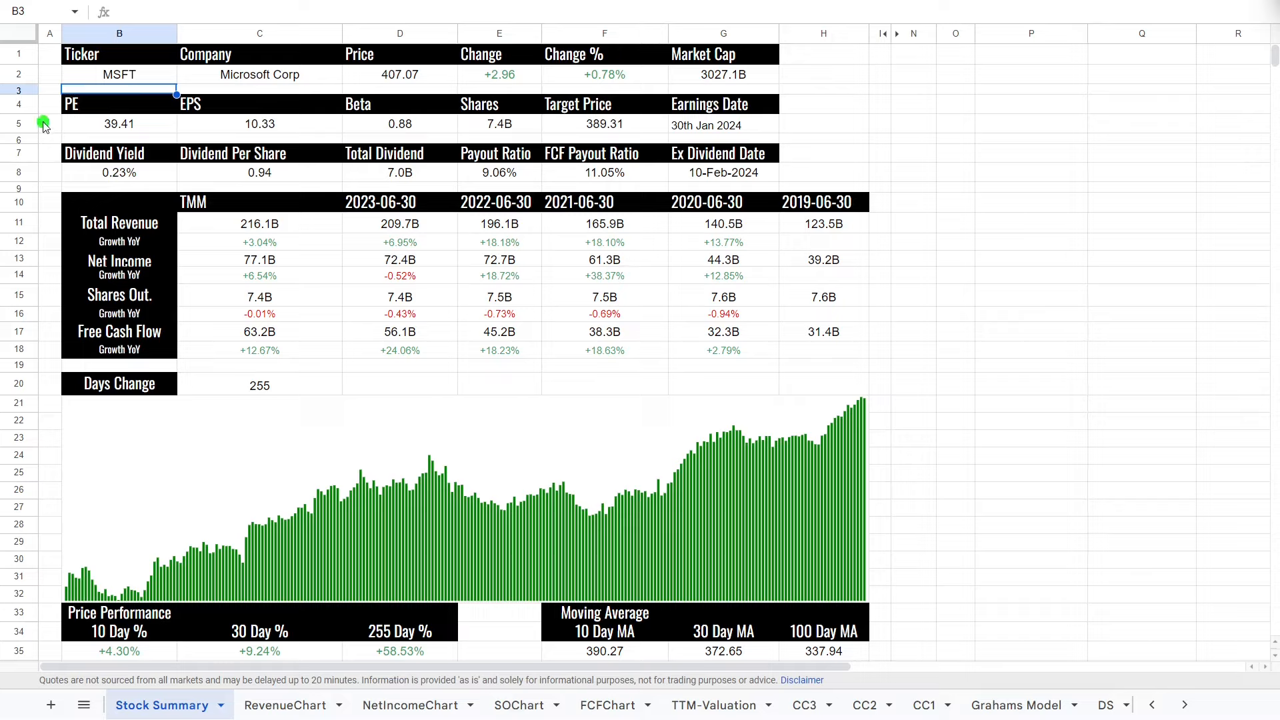
mouse_move(74, 135)
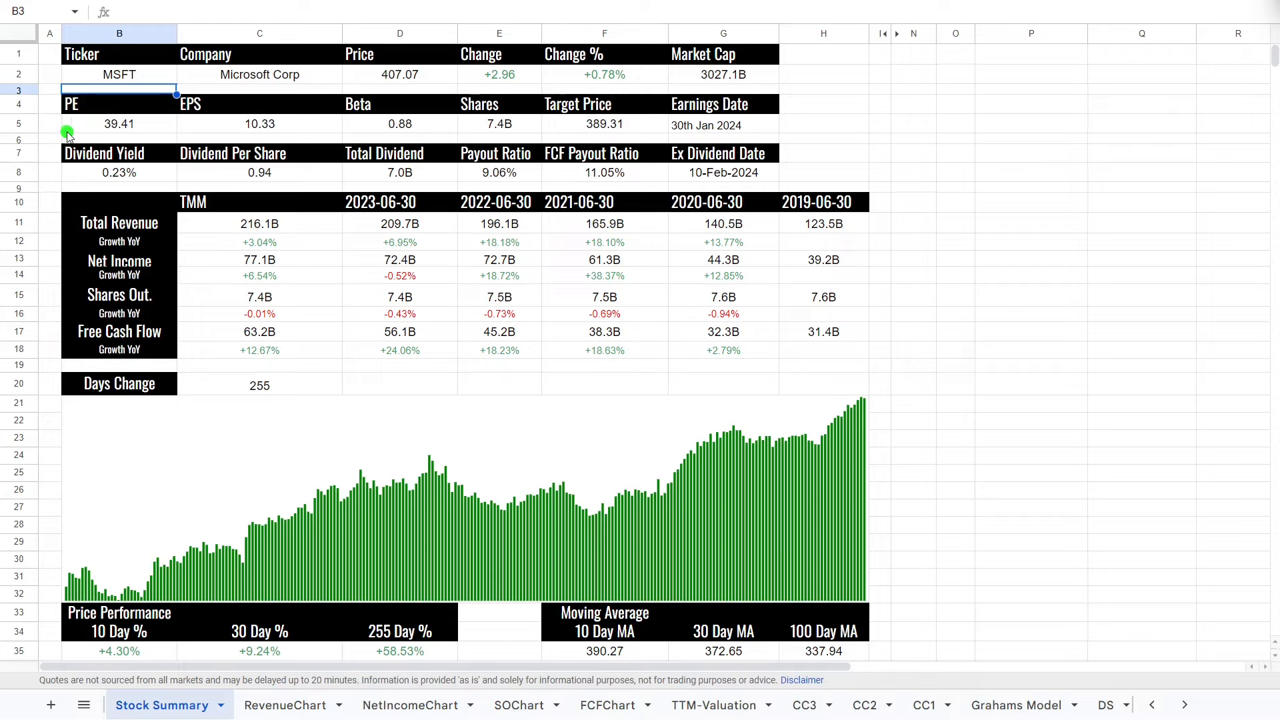
left_click(49, 123)
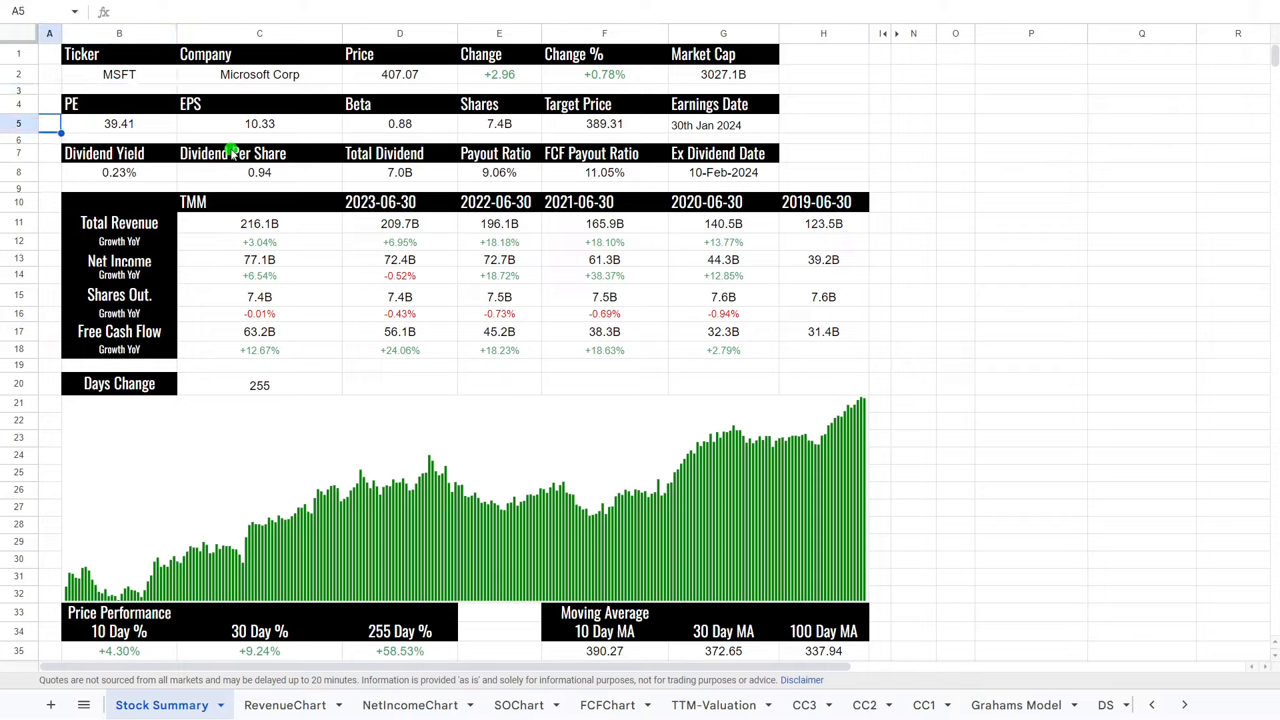
mouse_move(358, 135)
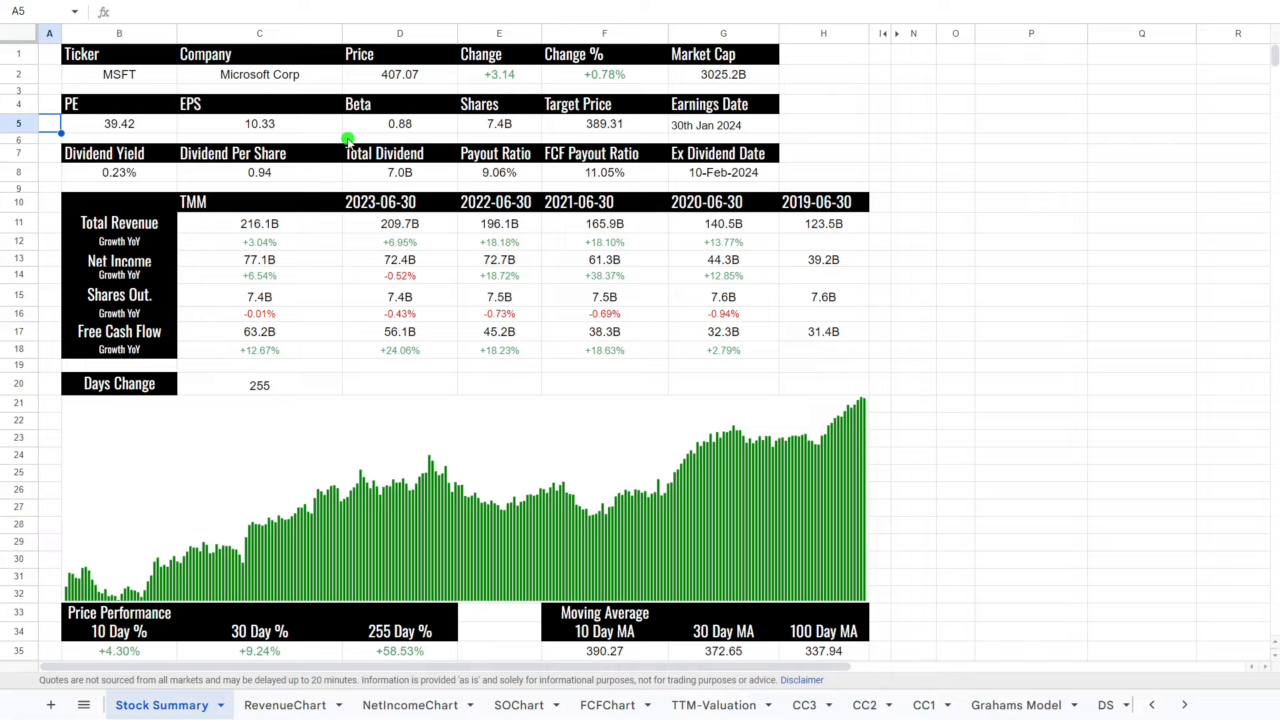
mouse_move(206, 196)
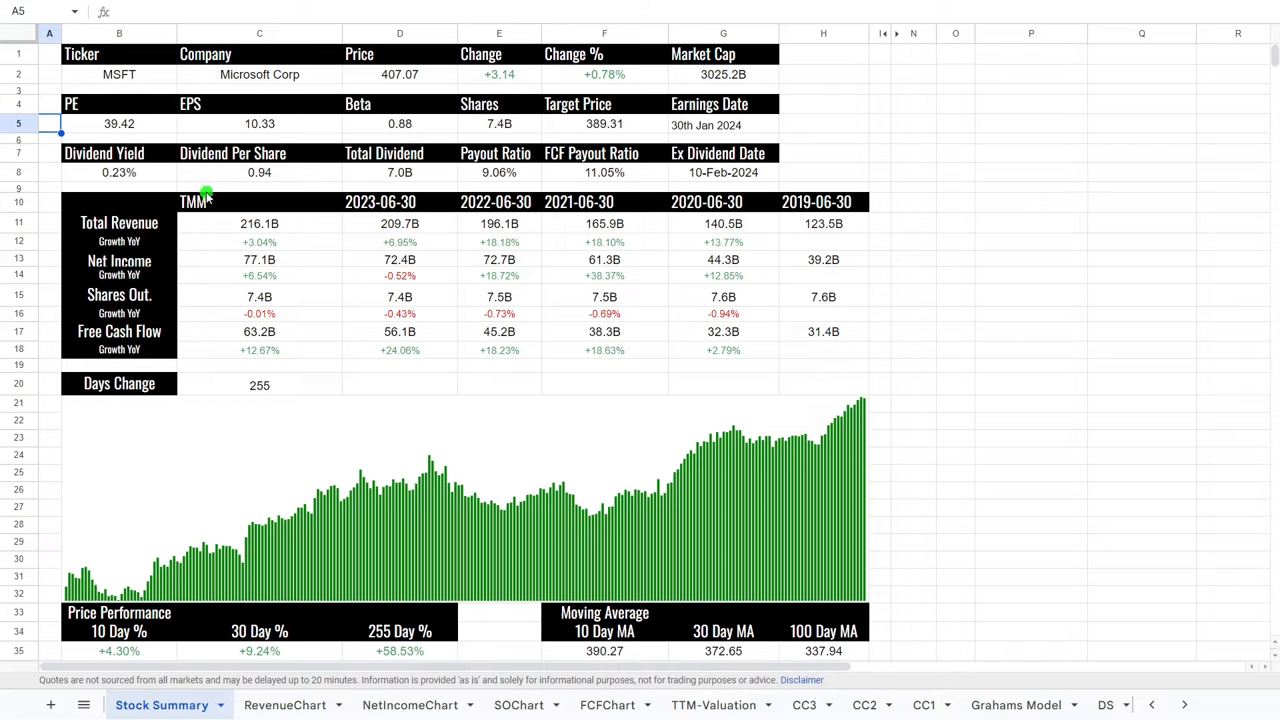
mouse_move(116, 190)
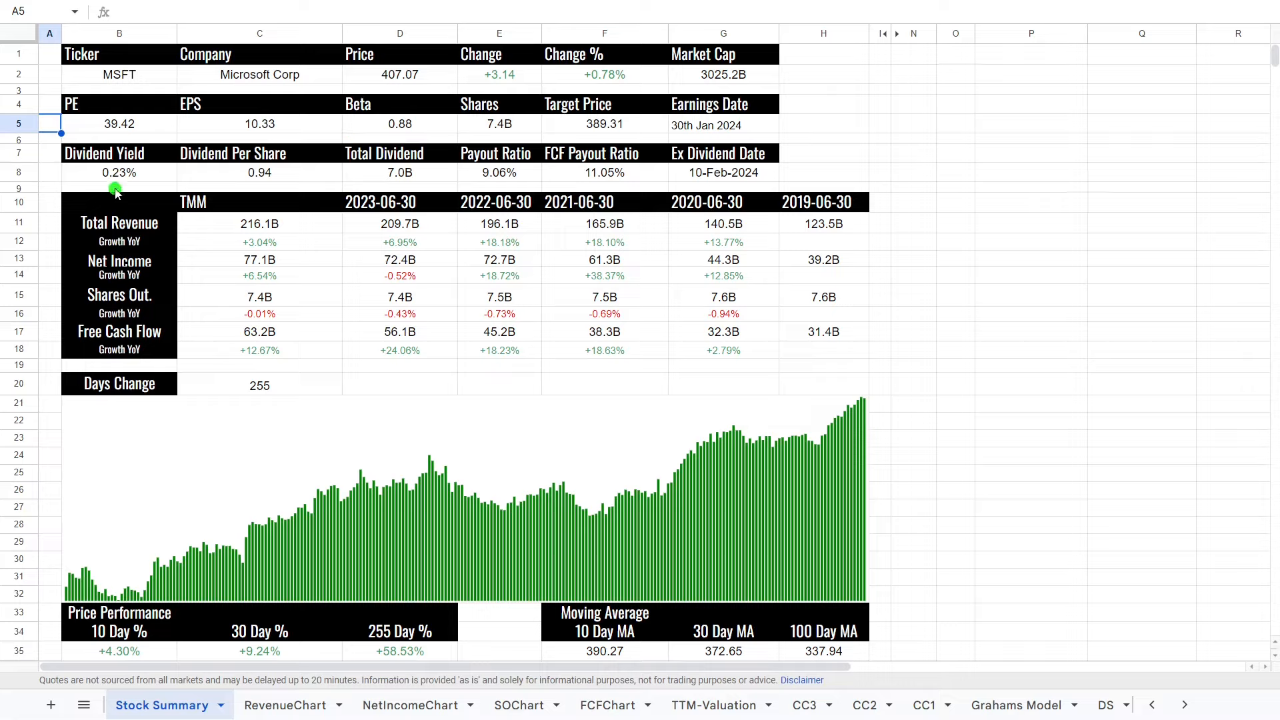
mouse_move(253, 145)
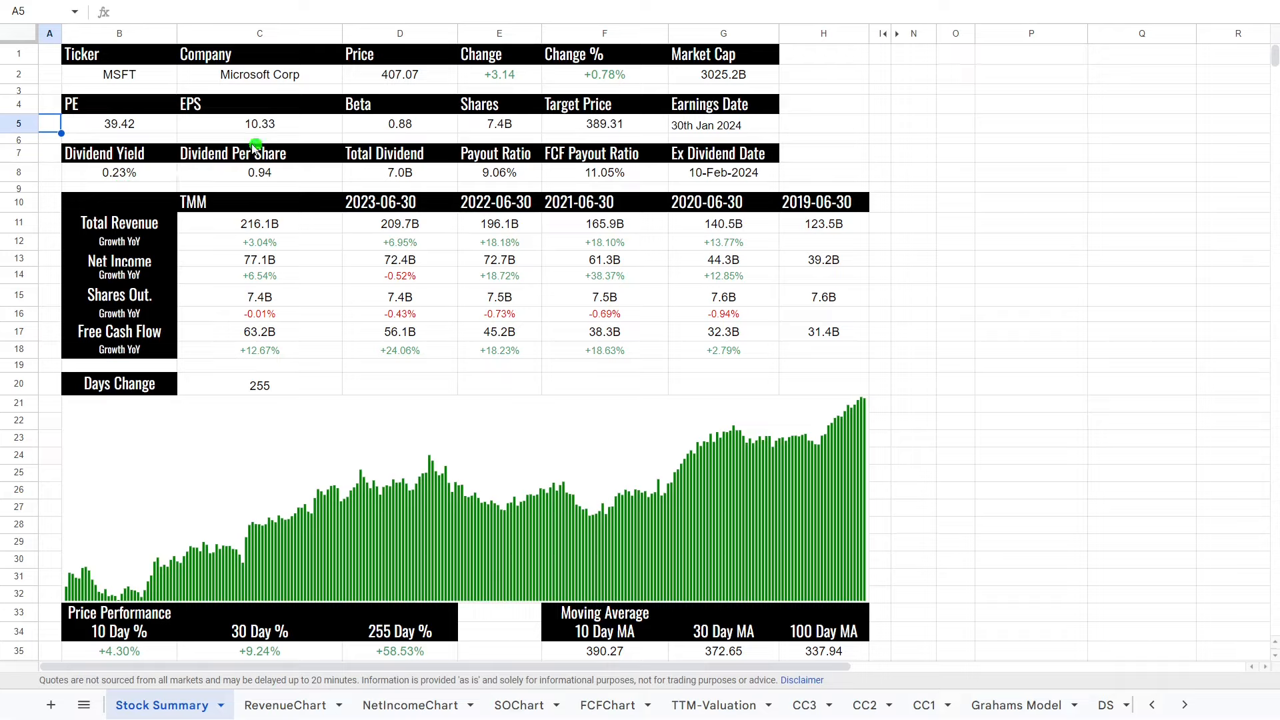
mouse_move(178, 179)
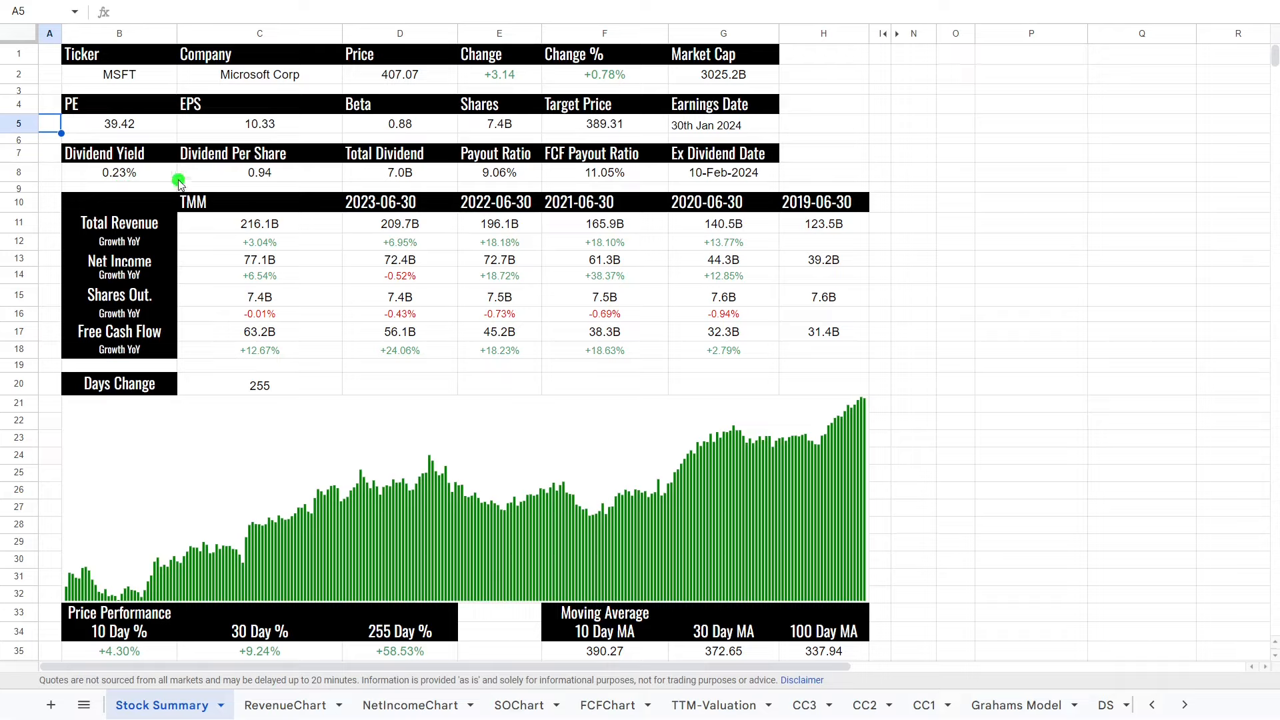
mouse_move(336, 181)
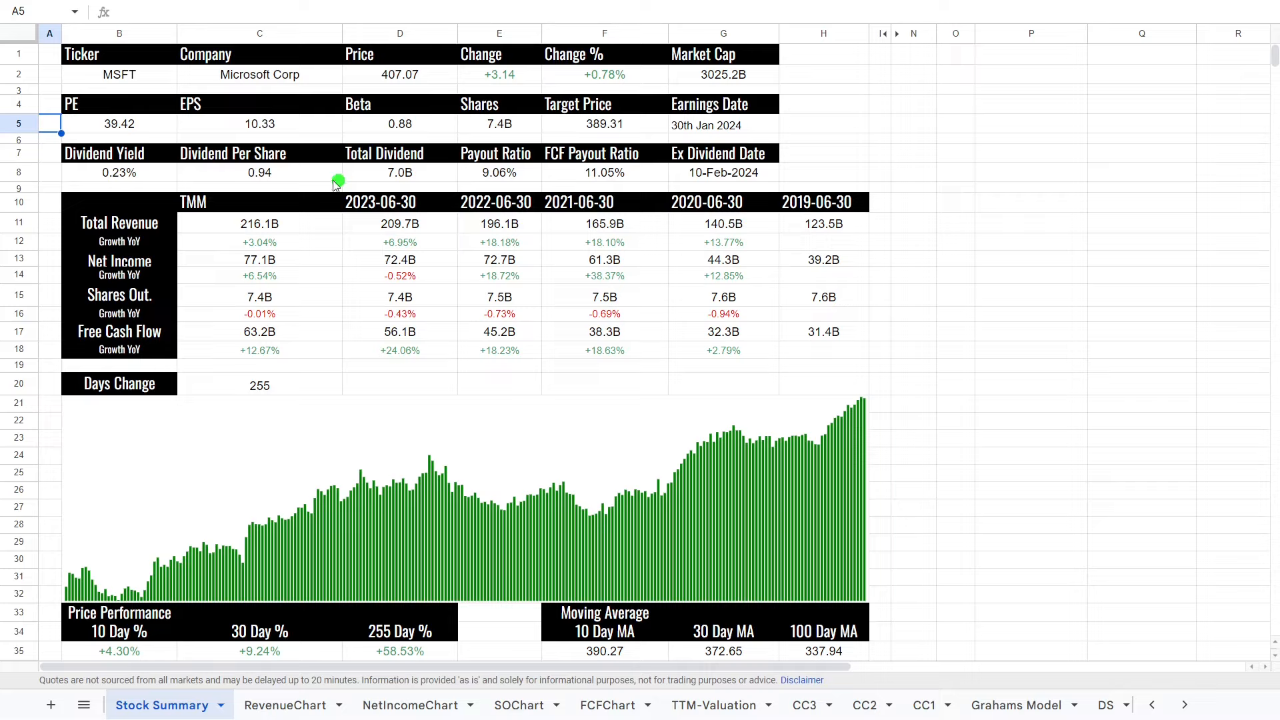
mouse_move(400, 196)
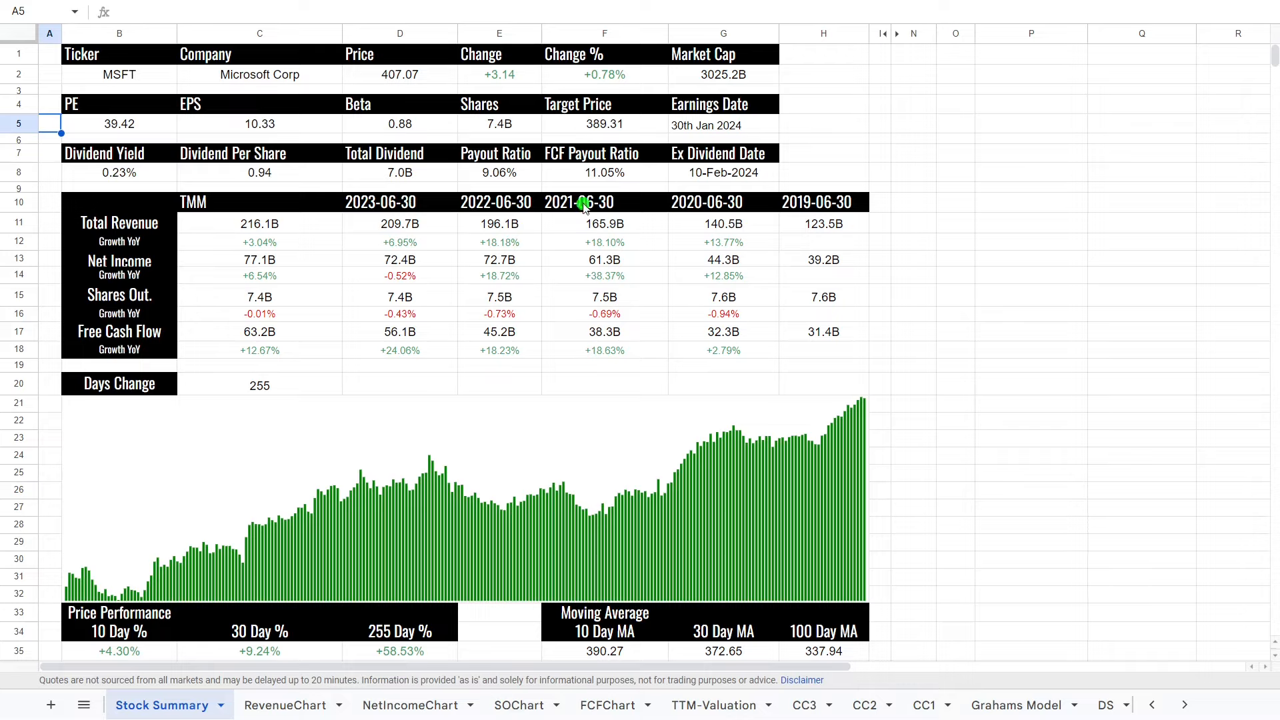
mouse_move(299, 251)
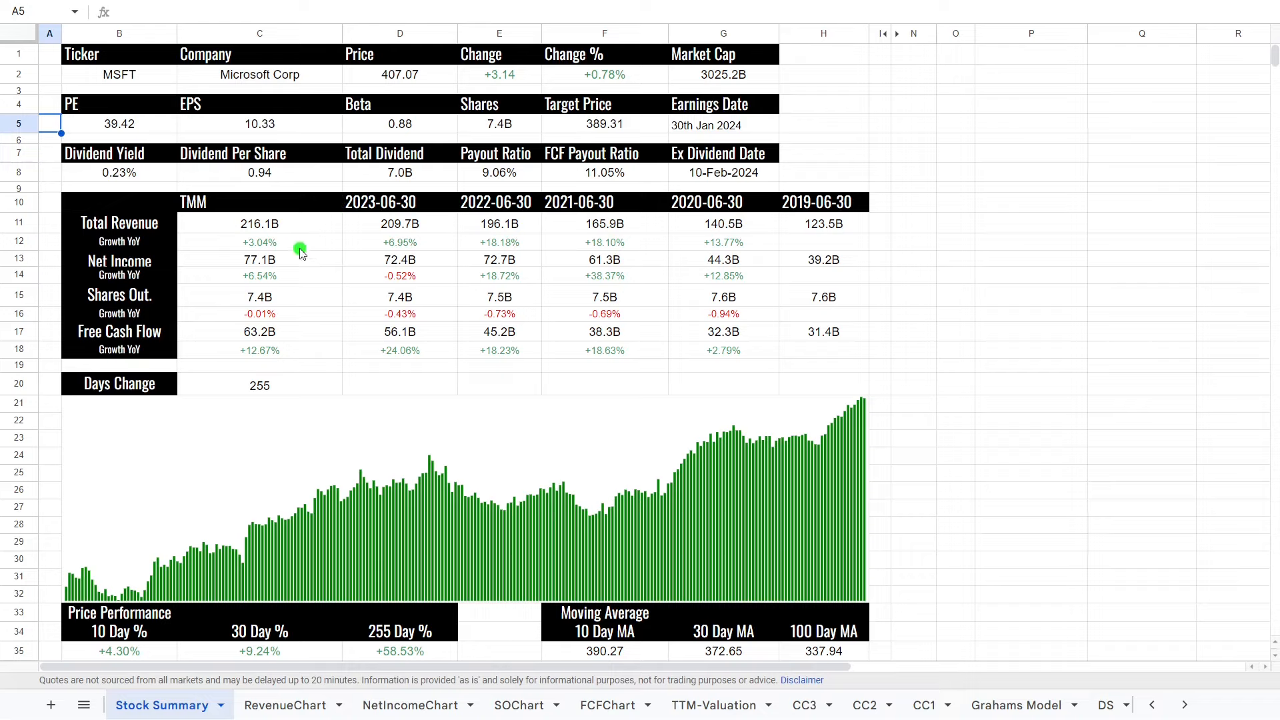
mouse_move(835, 234)
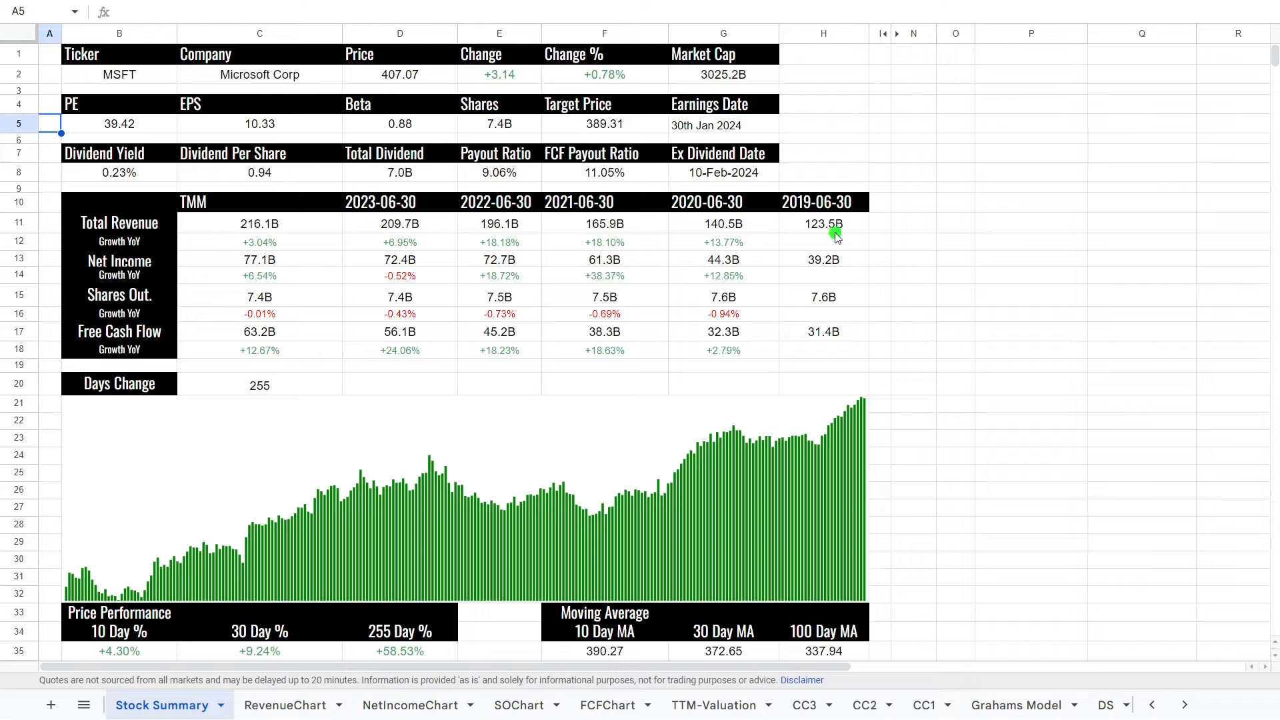
mouse_move(118, 295)
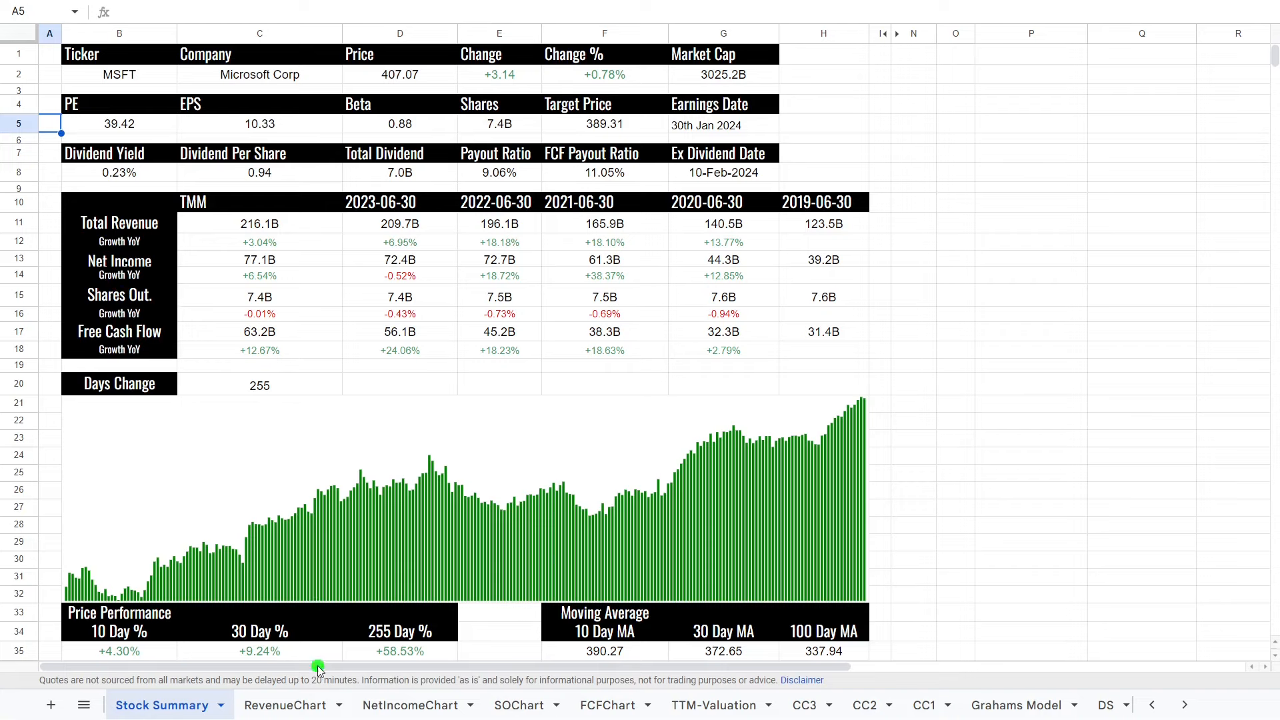
- Open the RevenueChart sheet and scroll to show the 2010–2023 Revenue chart and table
left_click(284, 704)
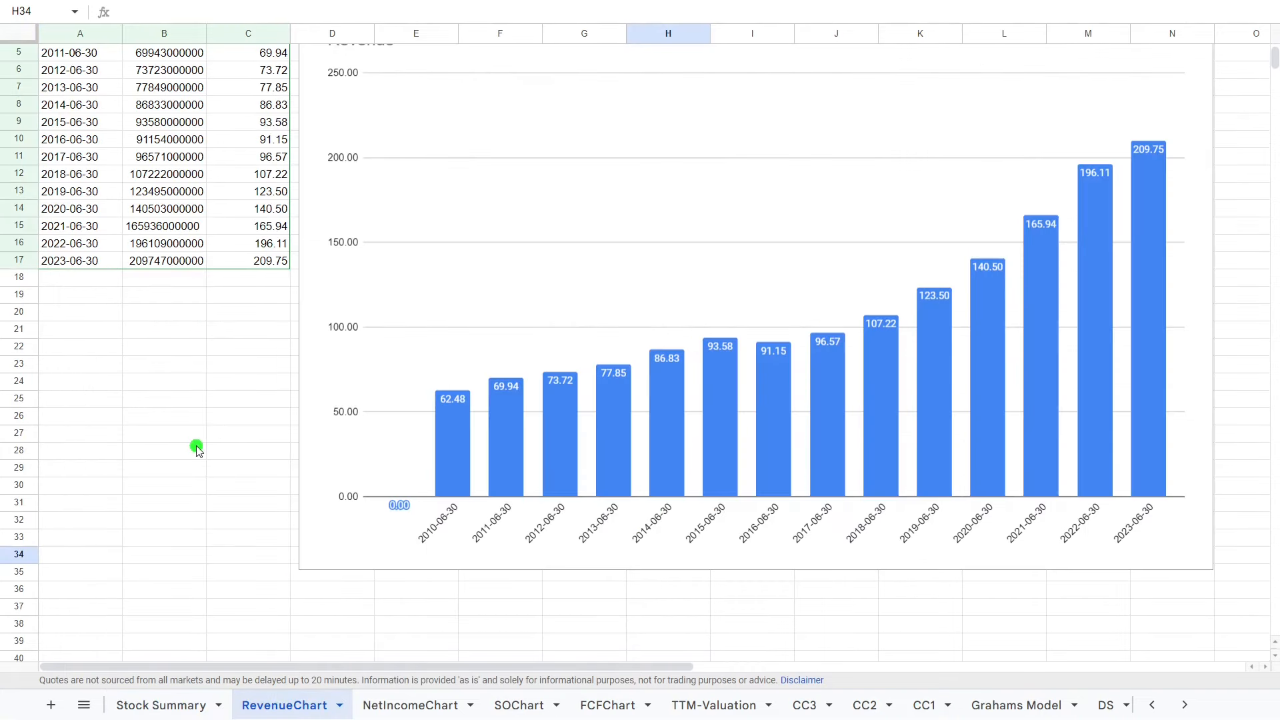
scroll("up", 3)
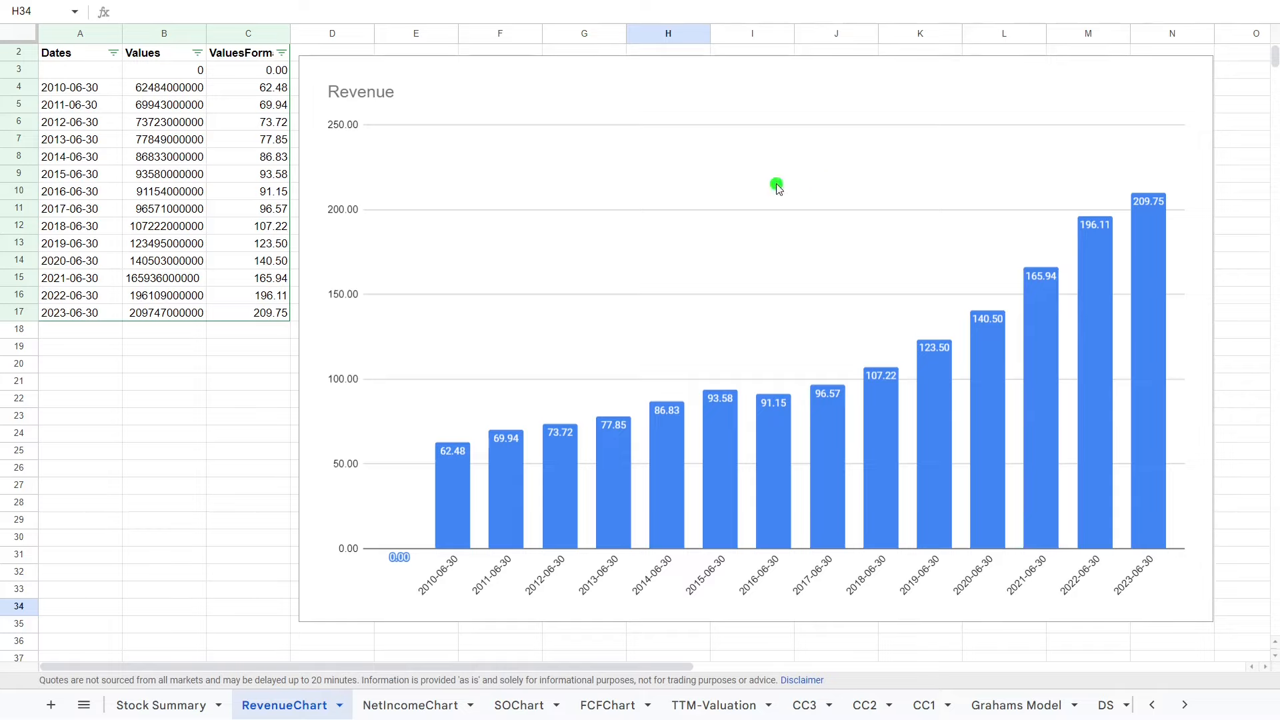
mouse_move(58, 286)
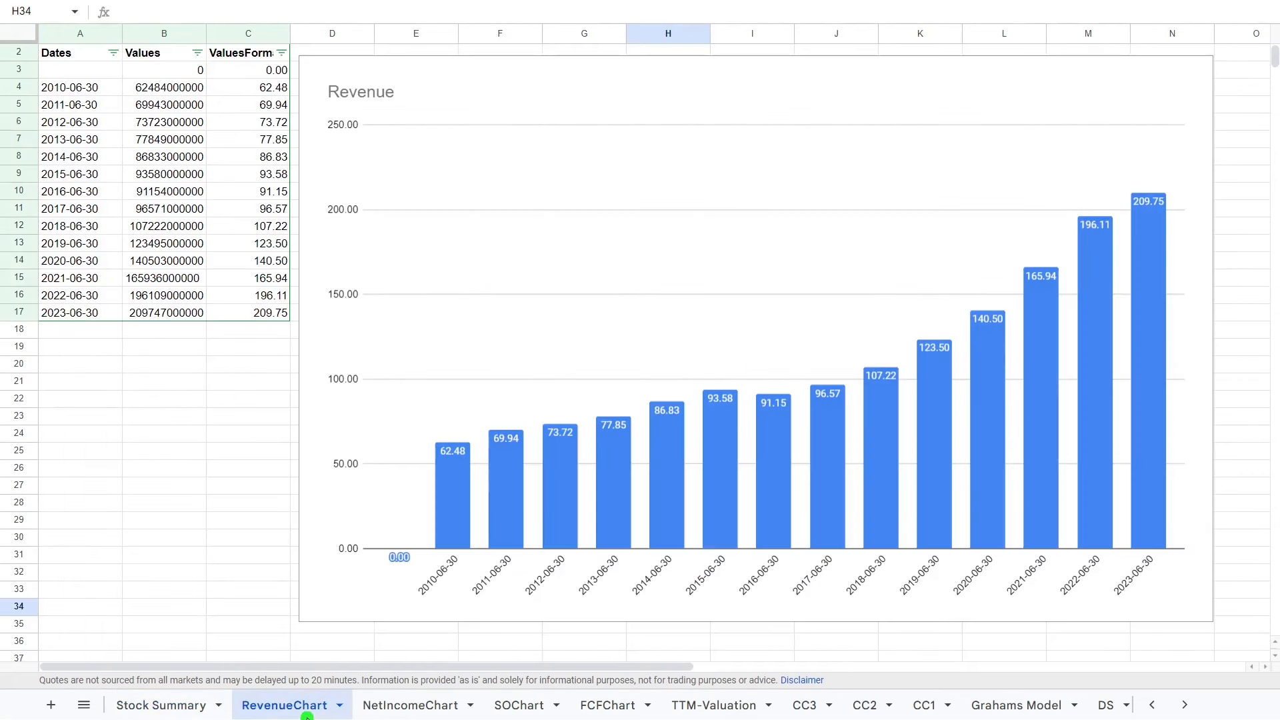
mouse_move(432, 456)
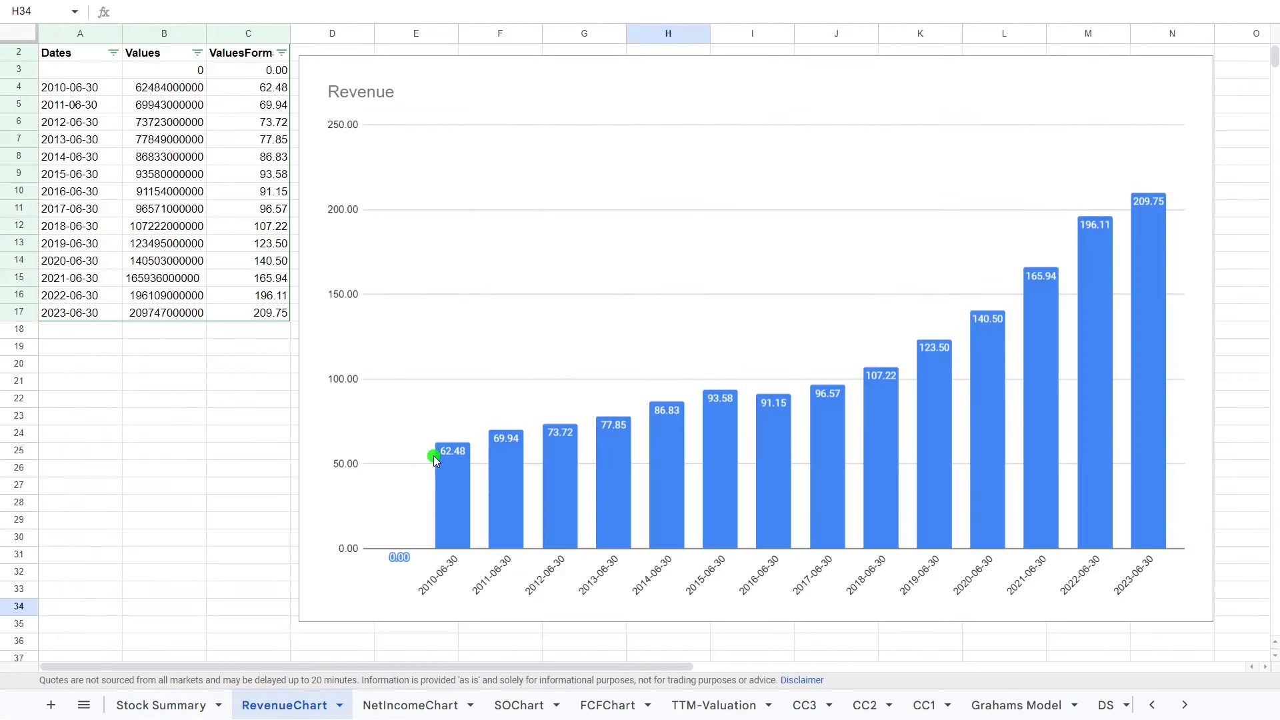
mouse_move(446, 475)
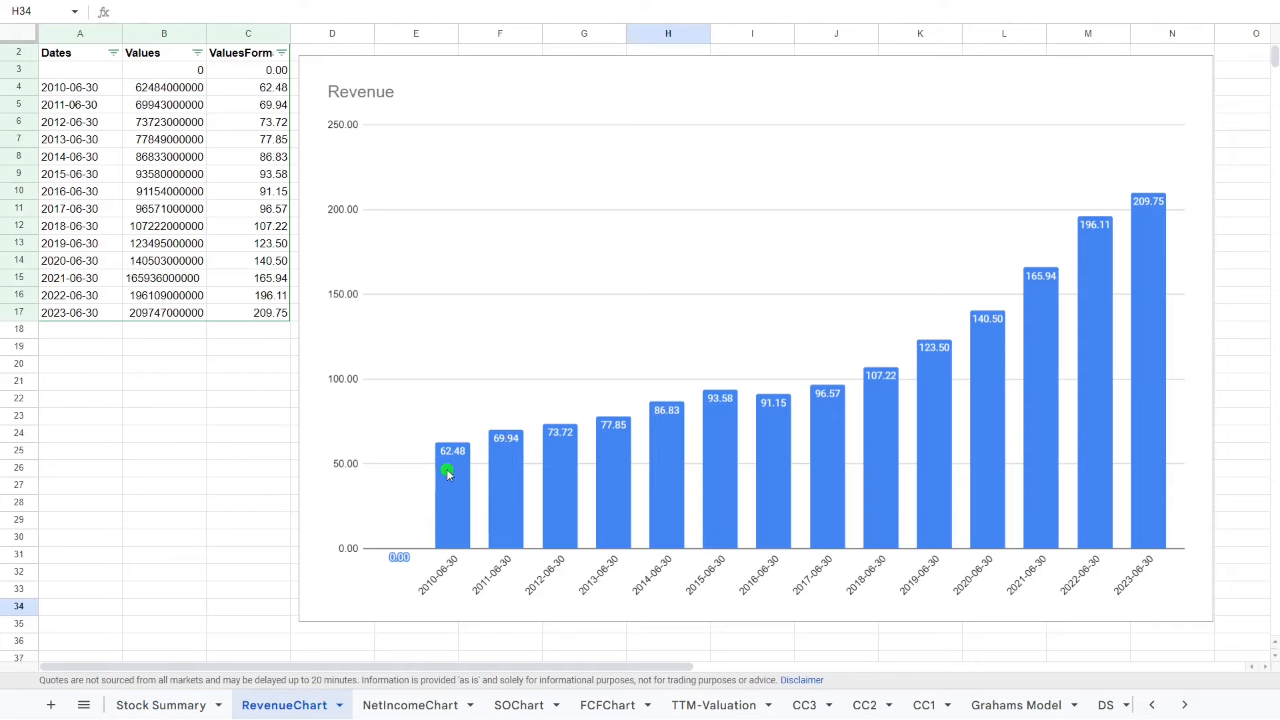
mouse_move(778, 370)
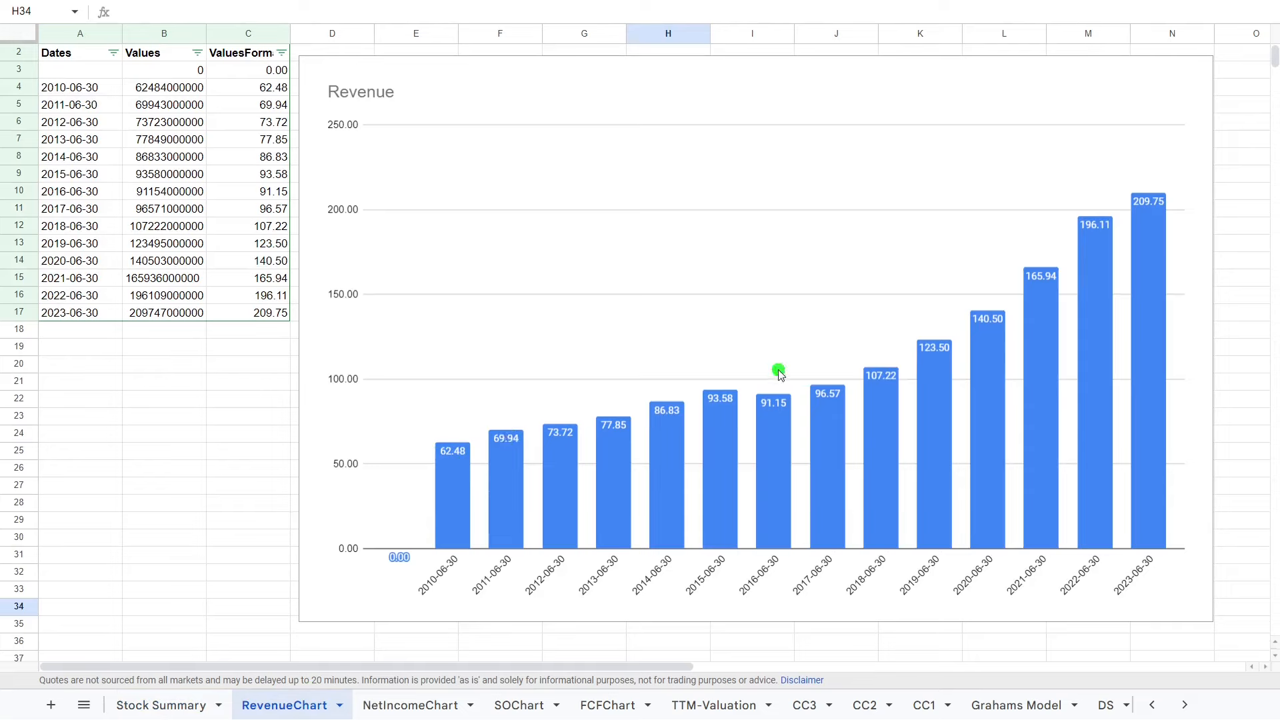
mouse_move(1145, 219)
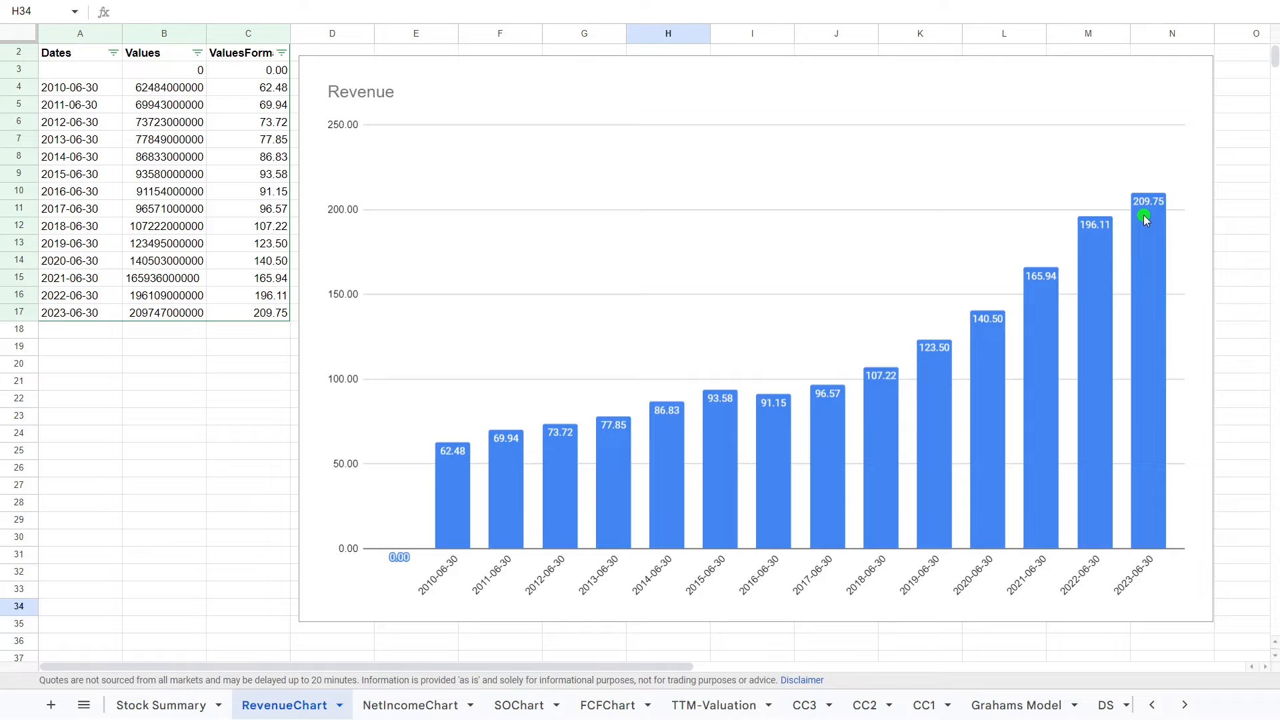
mouse_move(1134, 218)
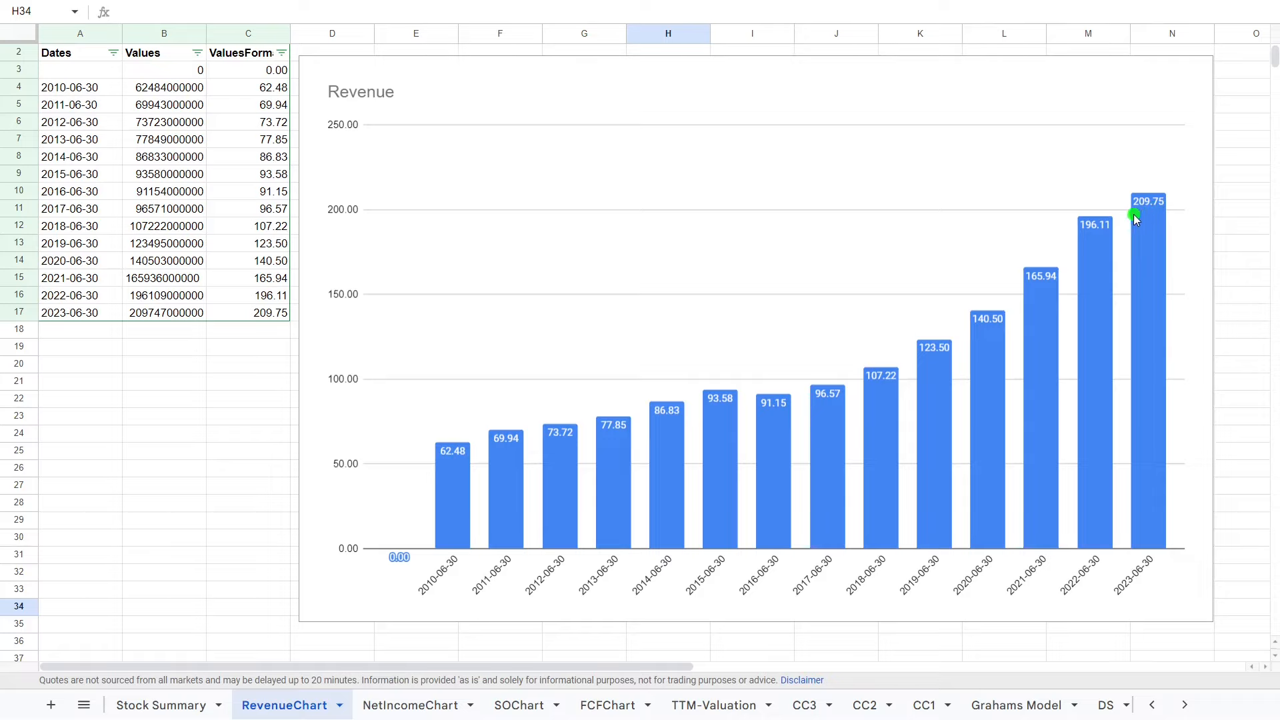
mouse_move(894, 349)
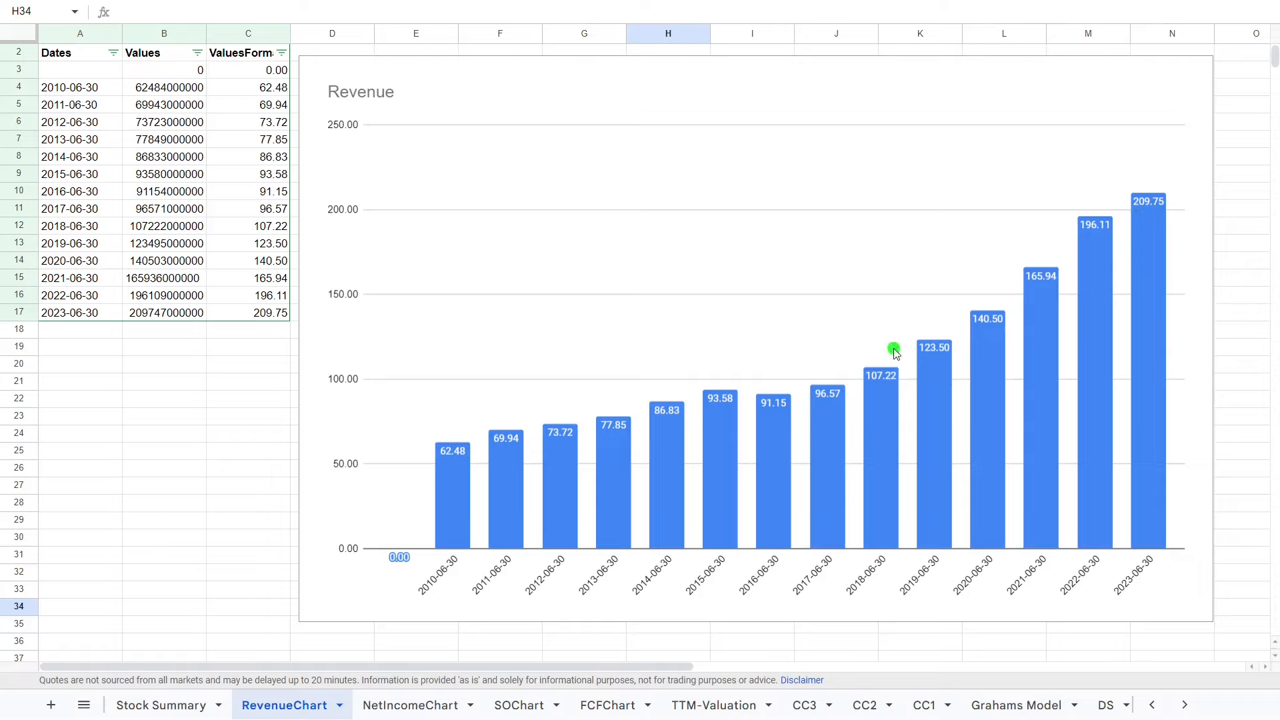
mouse_move(904, 319)
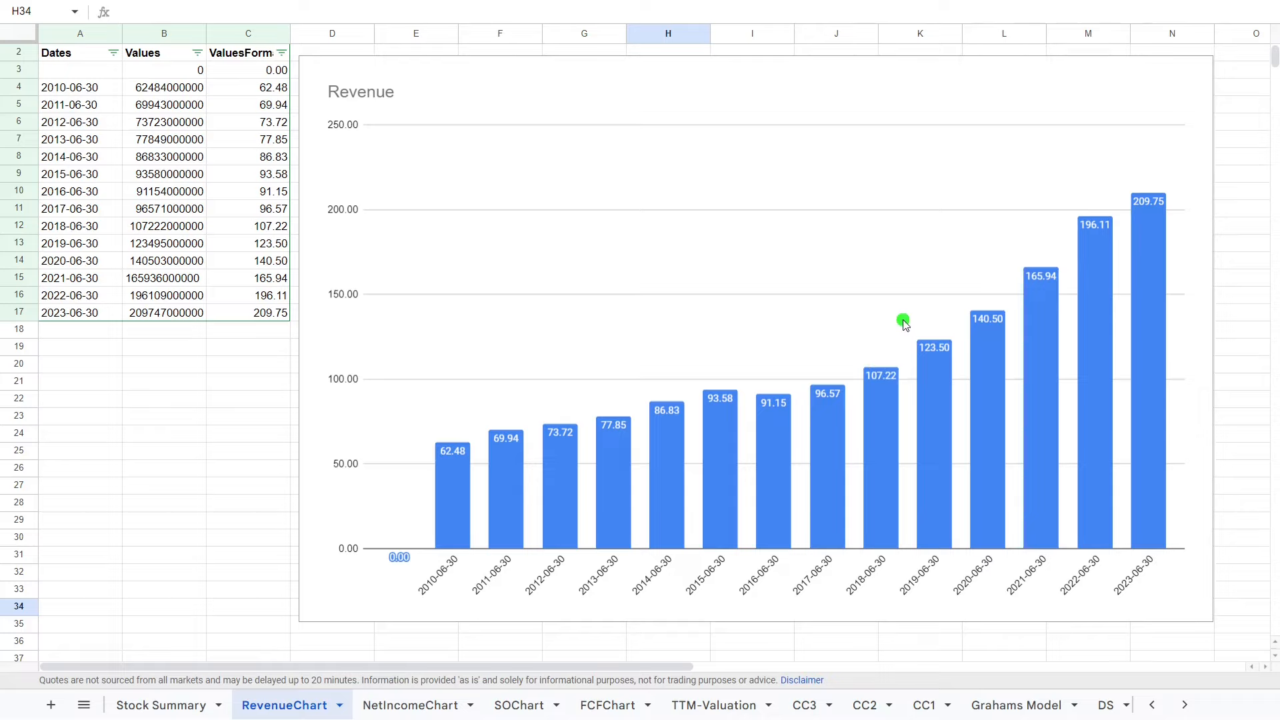
mouse_move(749, 405)
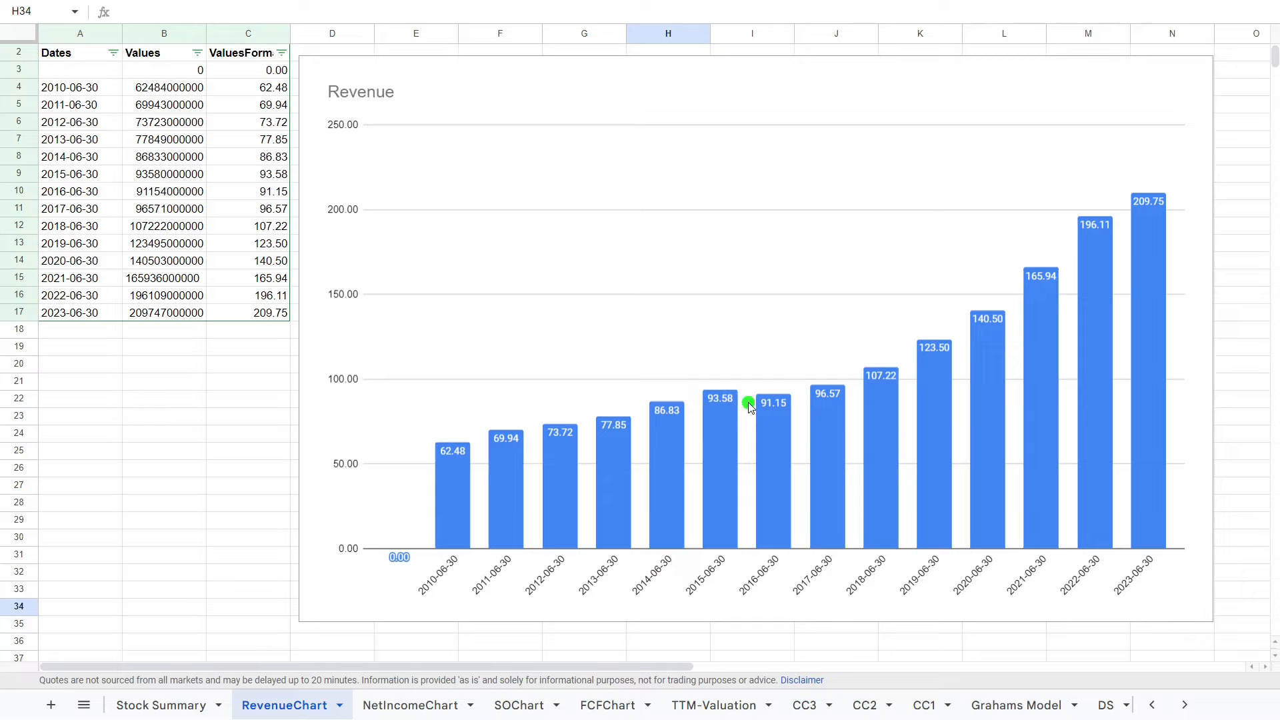
mouse_move(836, 392)
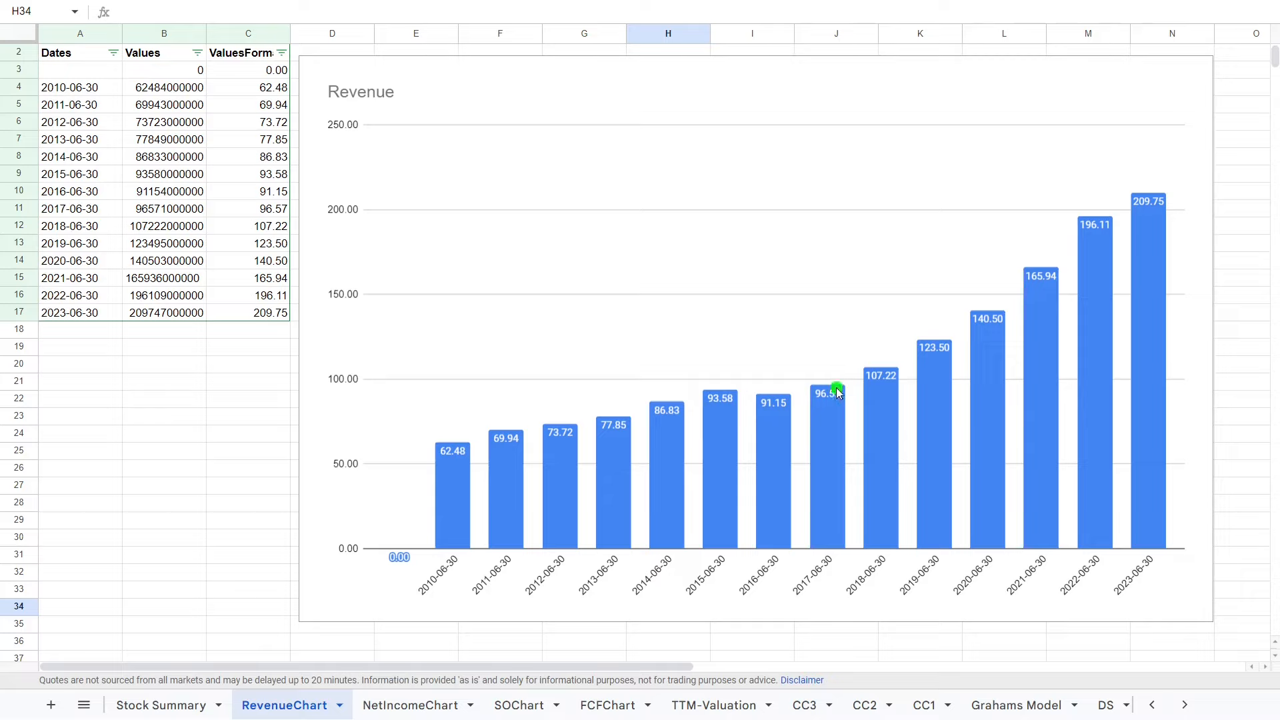
mouse_move(886, 404)
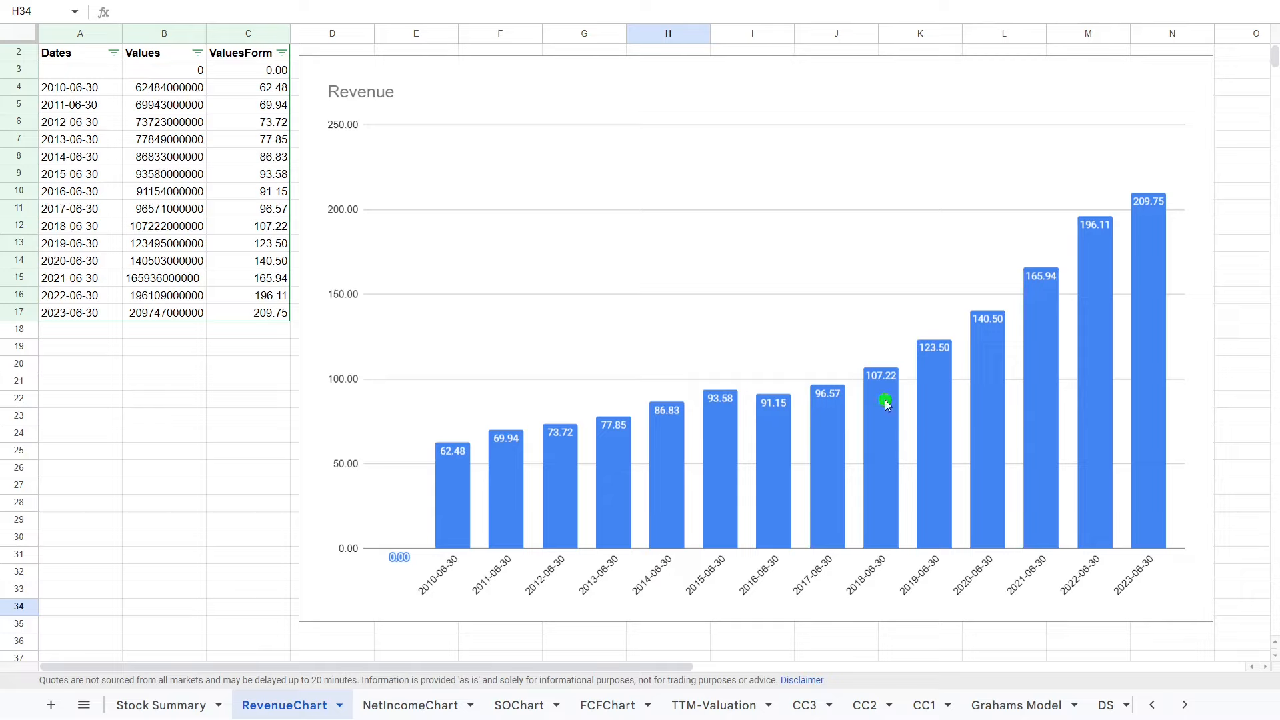
- Open the NetIncomeChart sheet showing yearly profits peaking at 72.74 in 2022
left_click(410, 704)
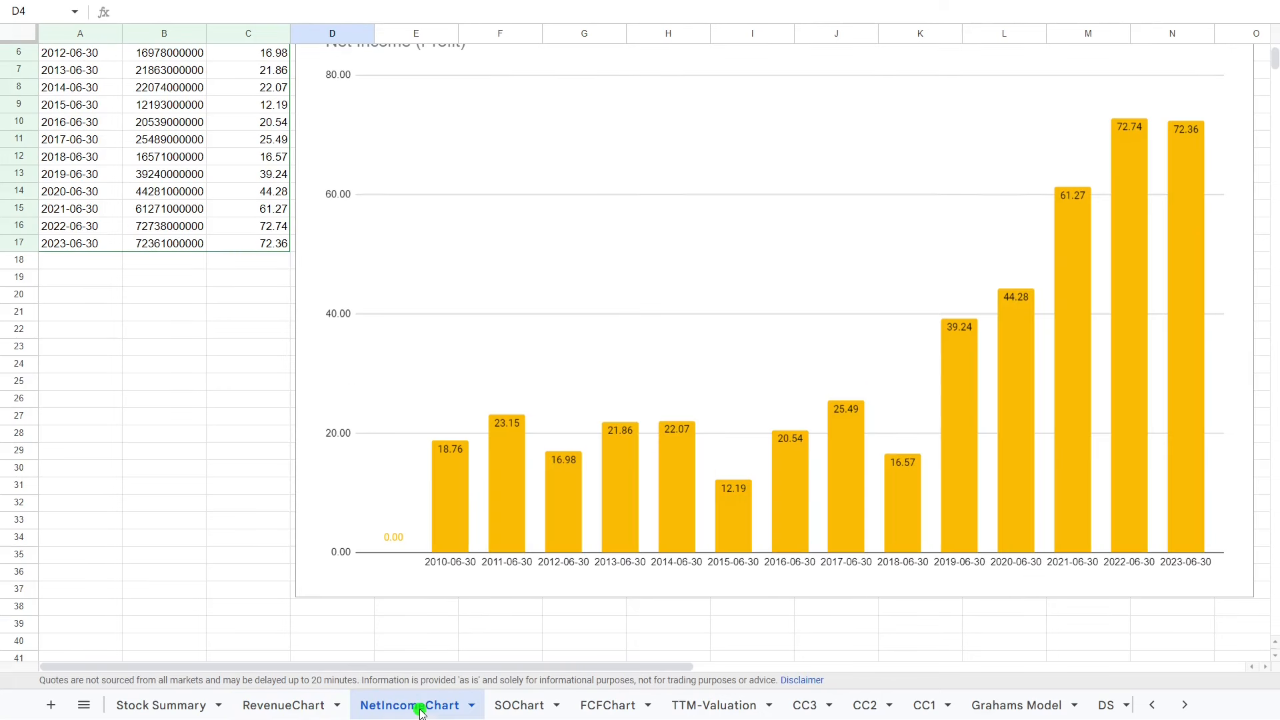
scroll("up", 3)
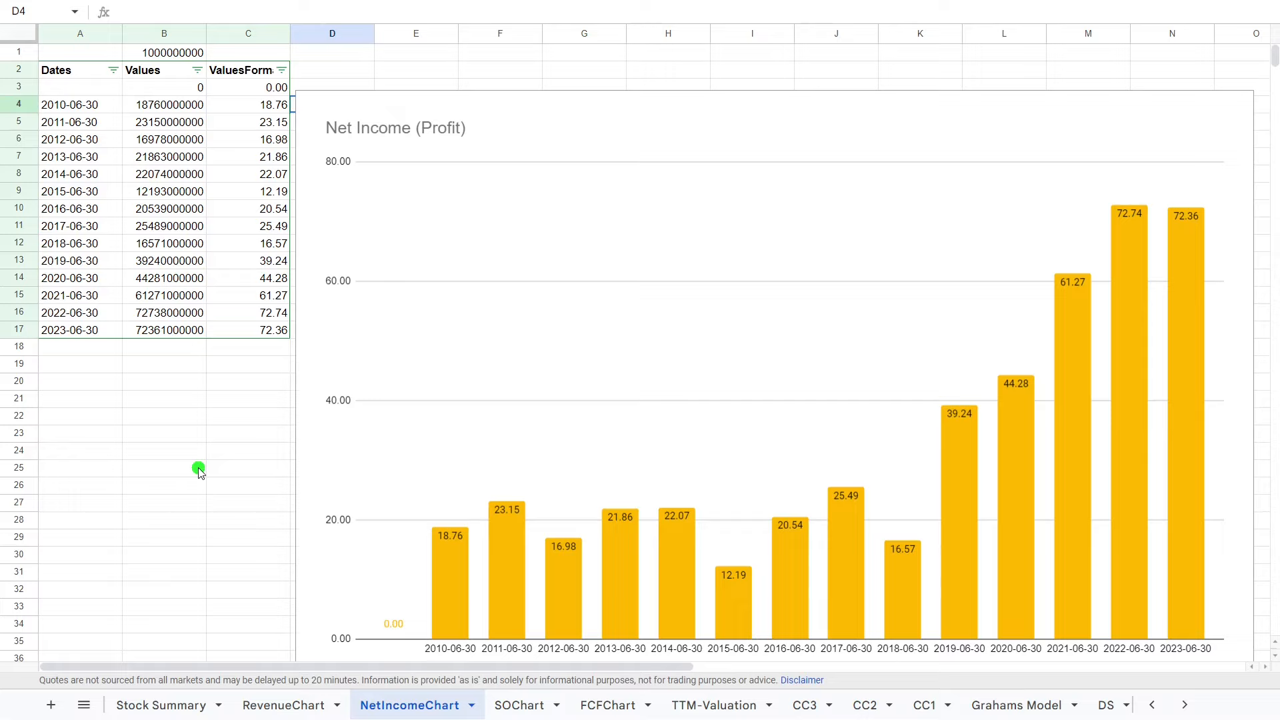
mouse_move(562, 490)
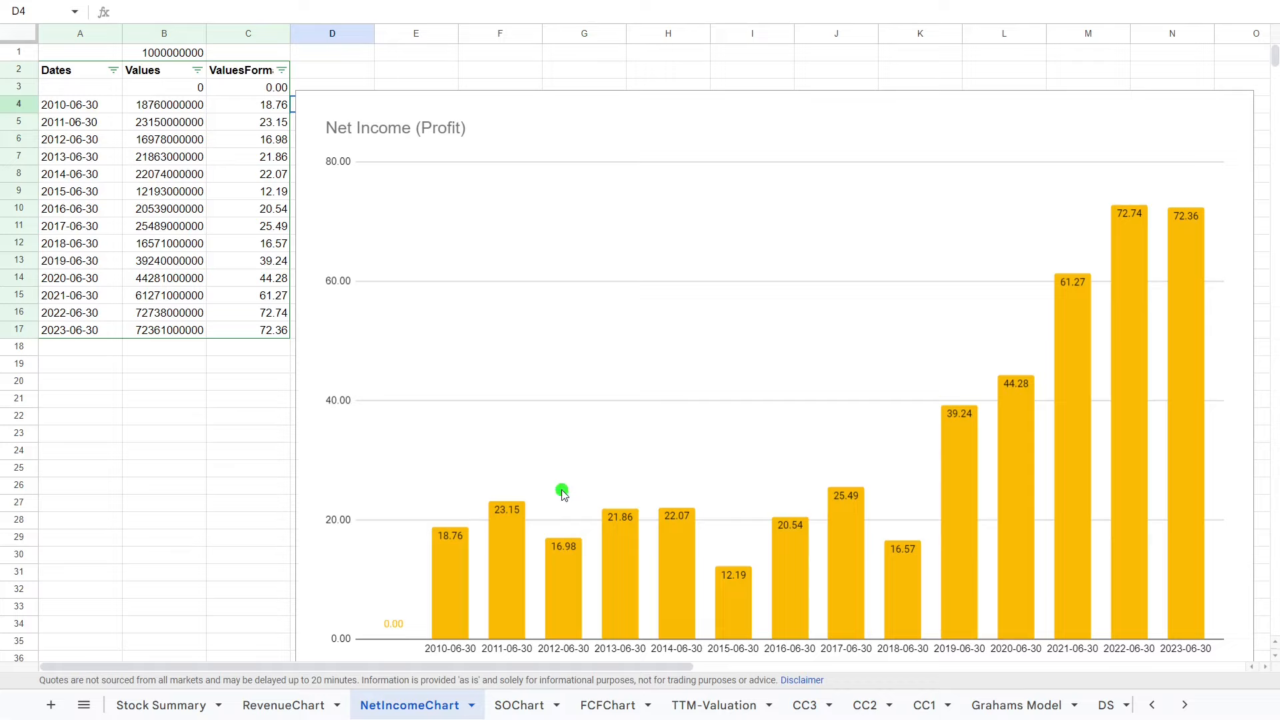
mouse_move(441, 586)
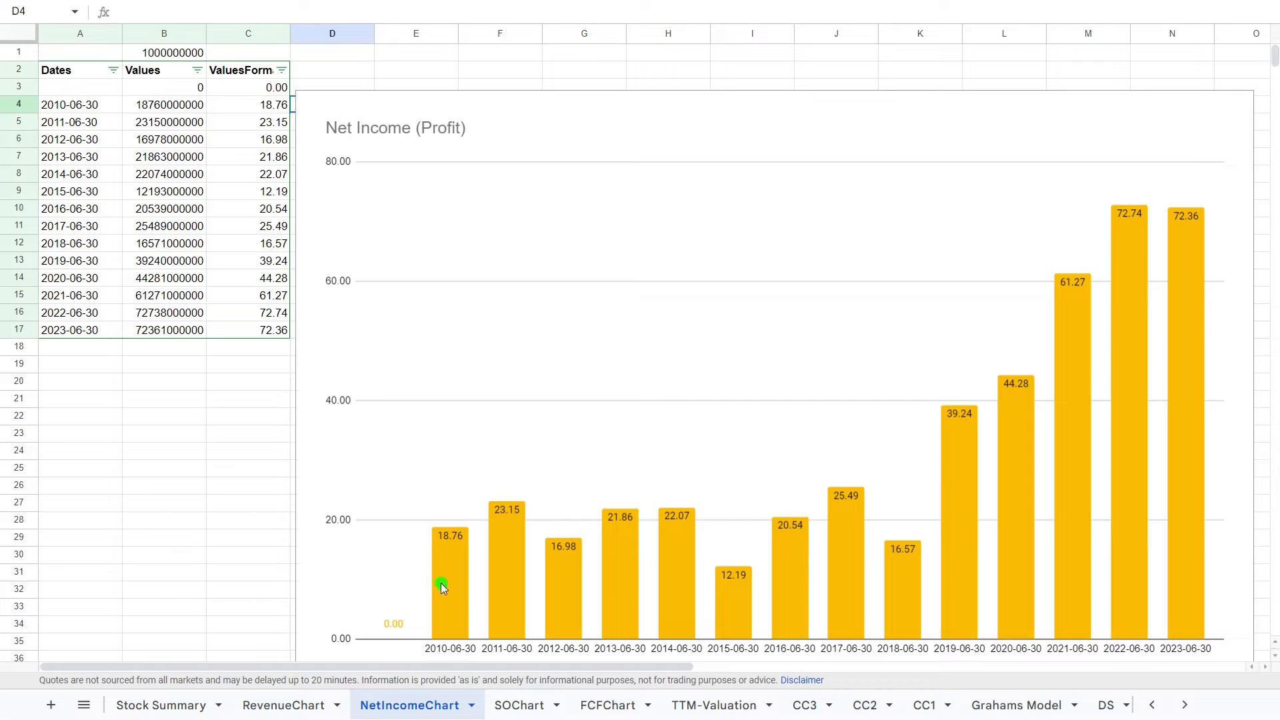
mouse_move(595, 522)
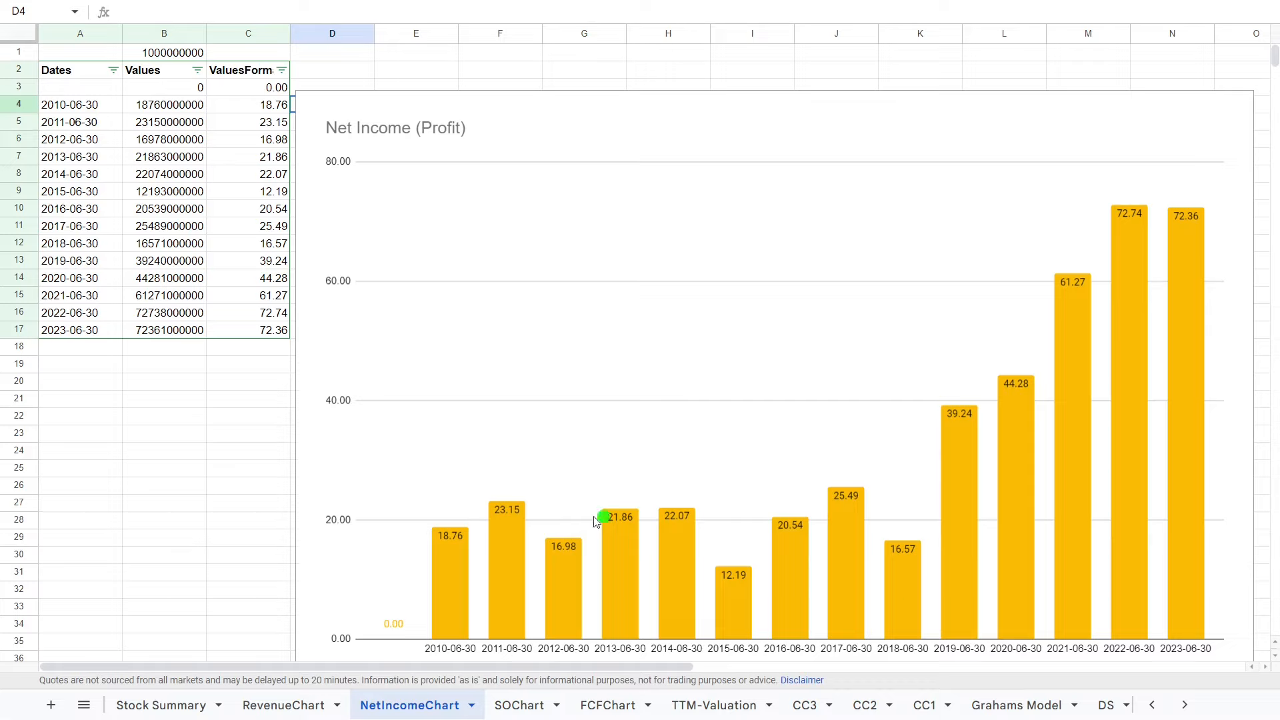
mouse_move(863, 515)
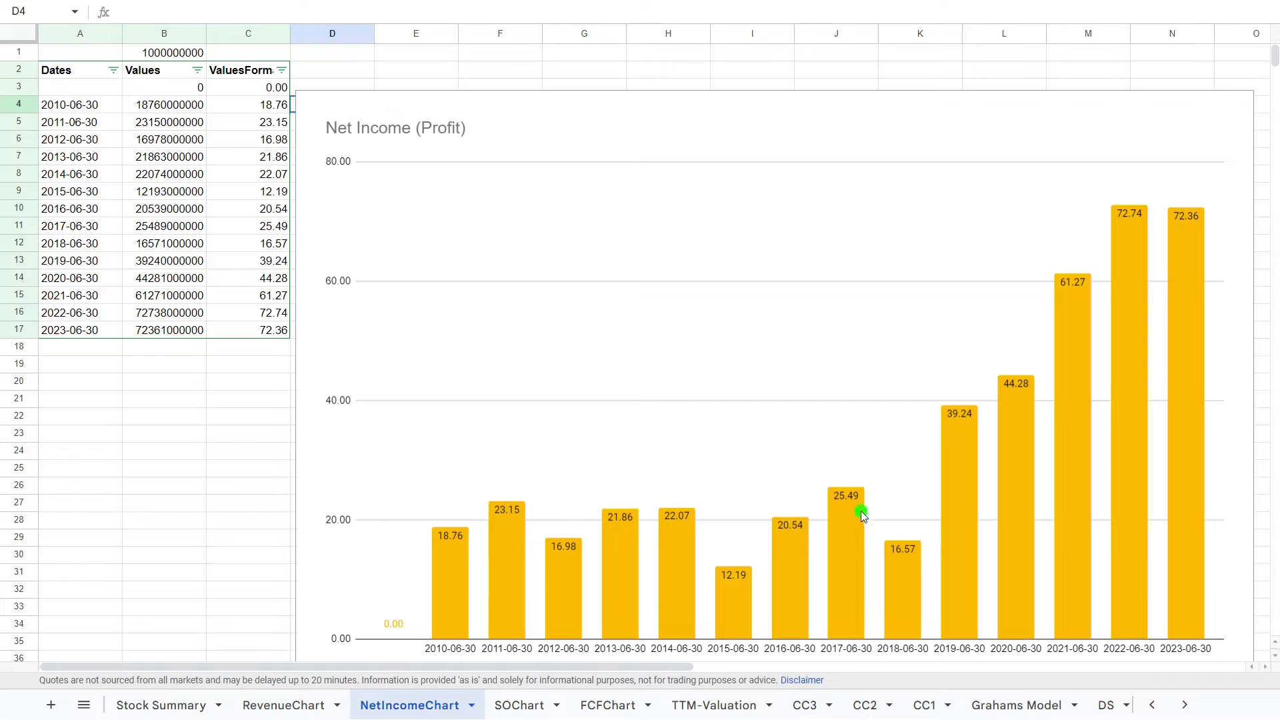
mouse_move(945, 440)
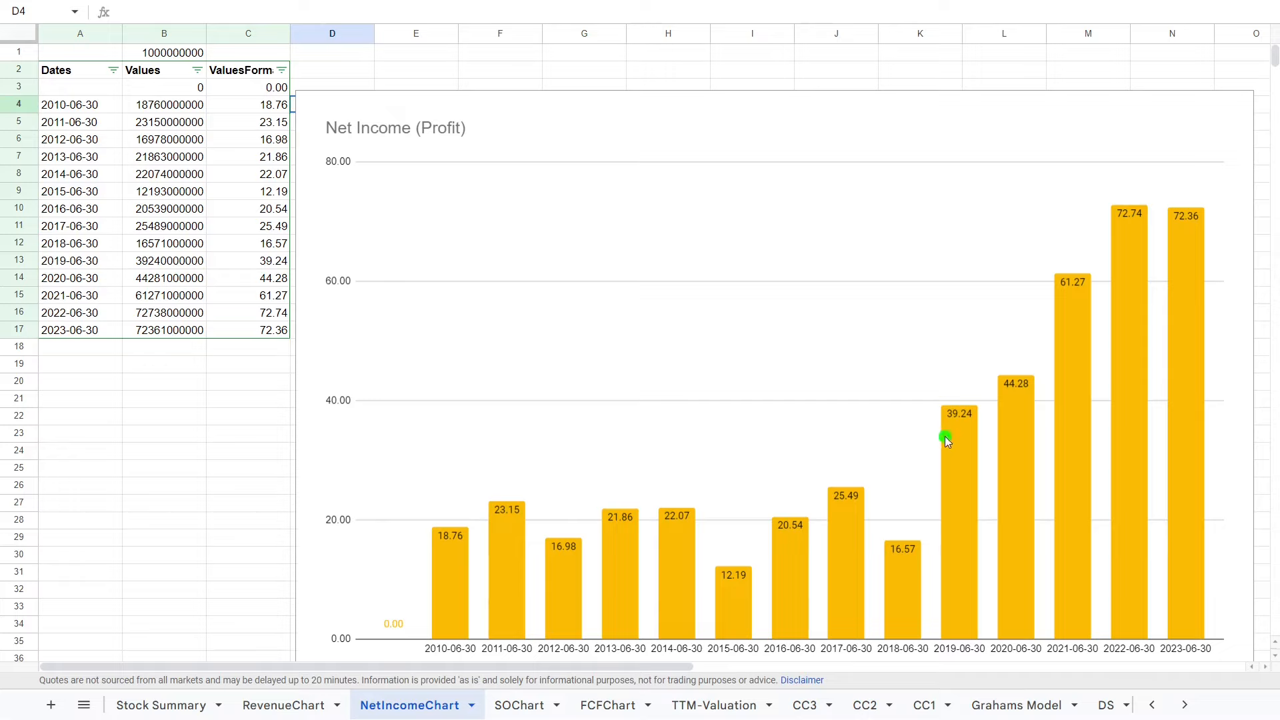
mouse_move(1062, 275)
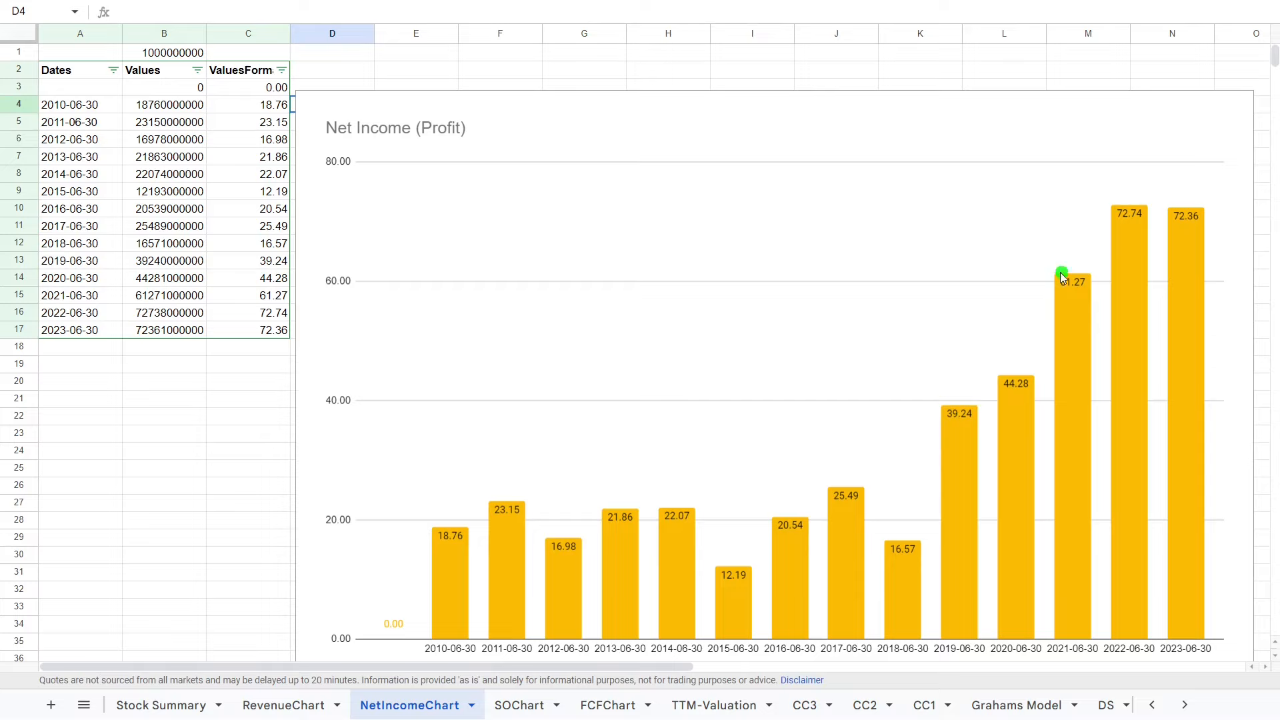
mouse_move(1185, 219)
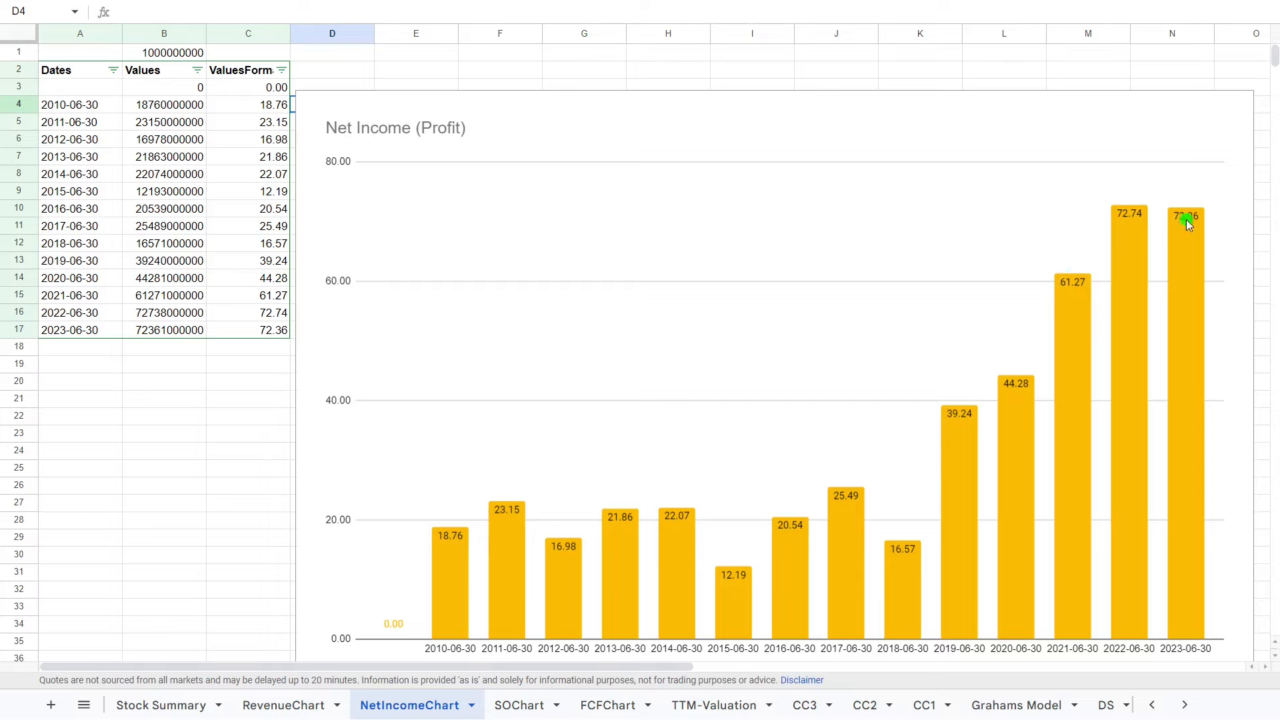
mouse_move(1094, 225)
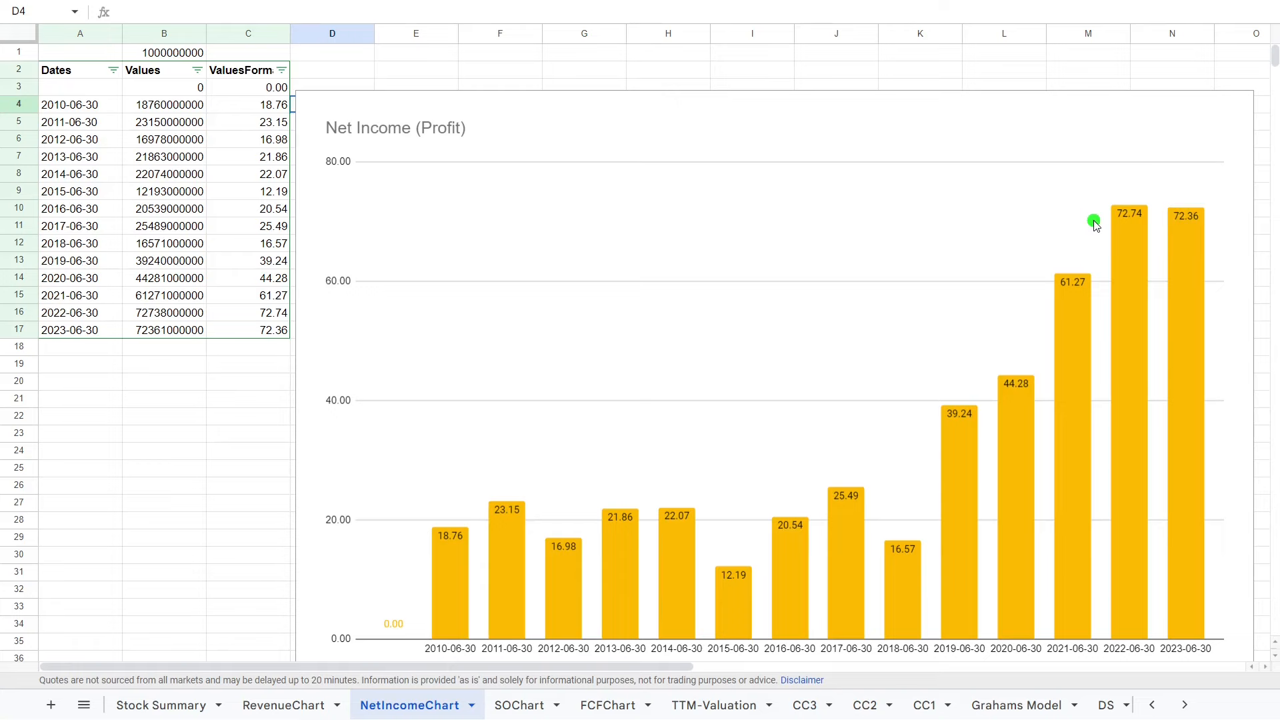
mouse_move(519, 704)
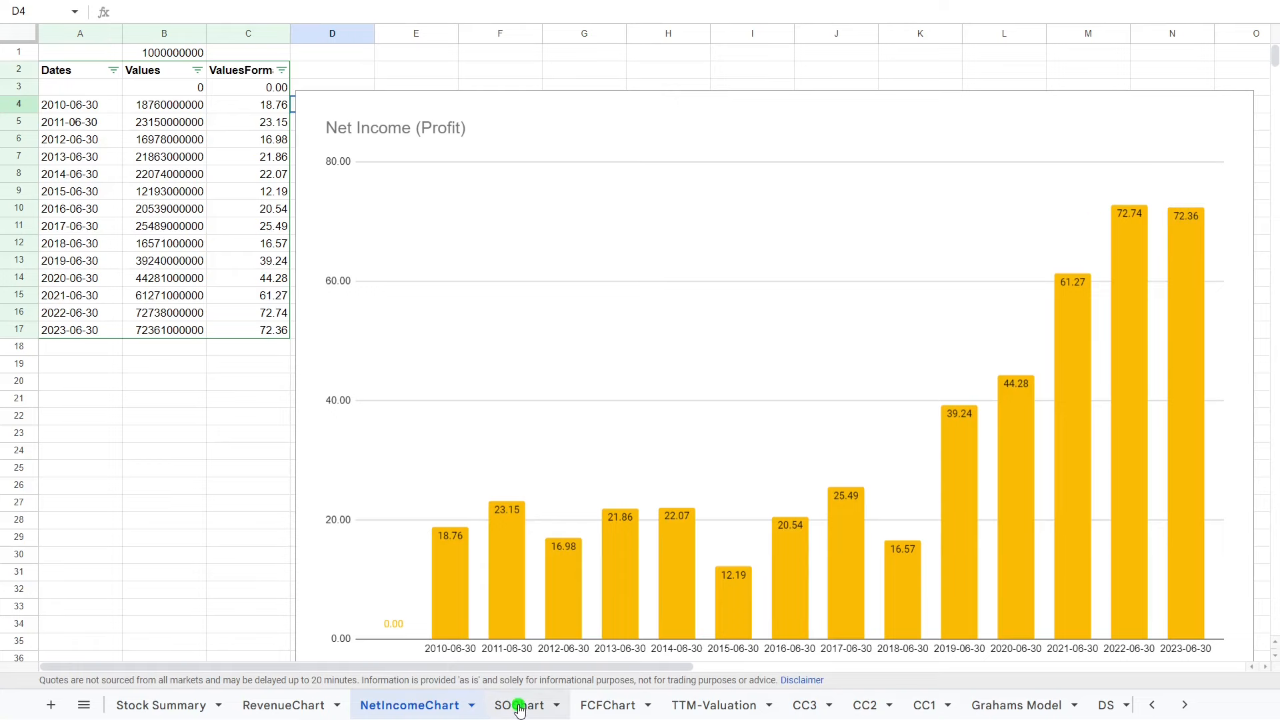
- Open the SOChart sheet showing shares outstanding falling from 8.91 to 7.43
left_click(518, 704)
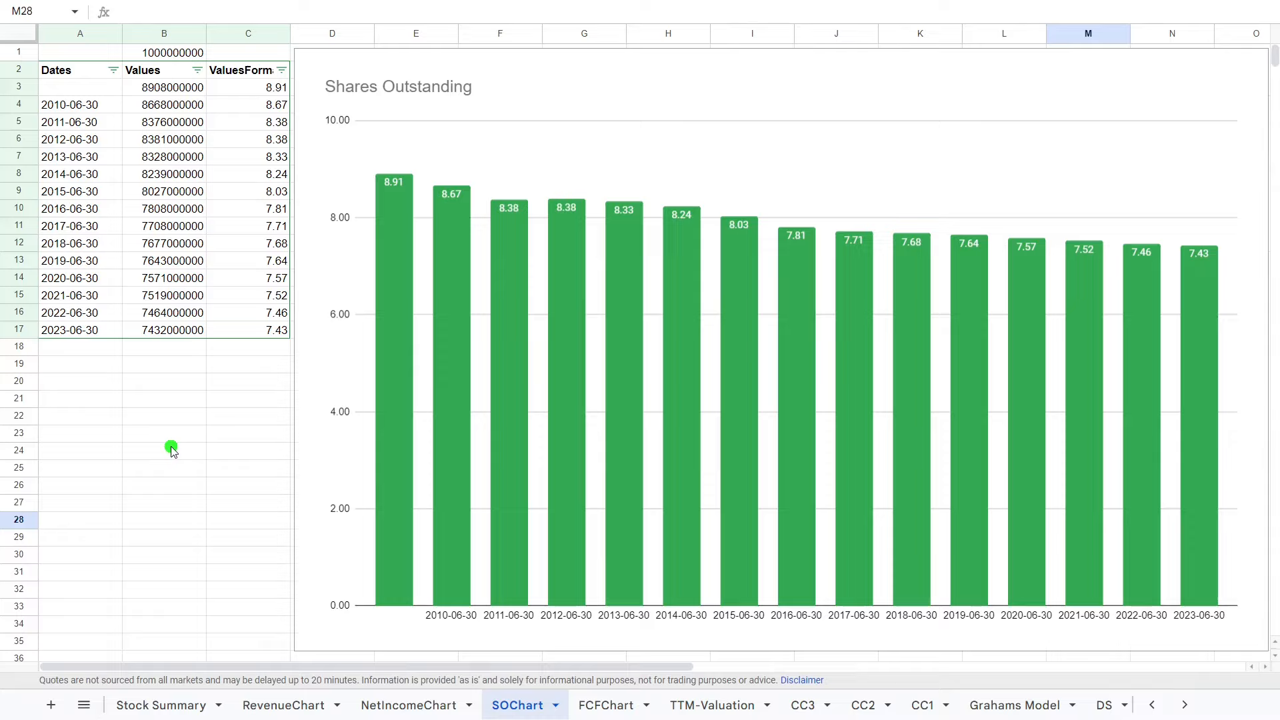
mouse_move(608, 170)
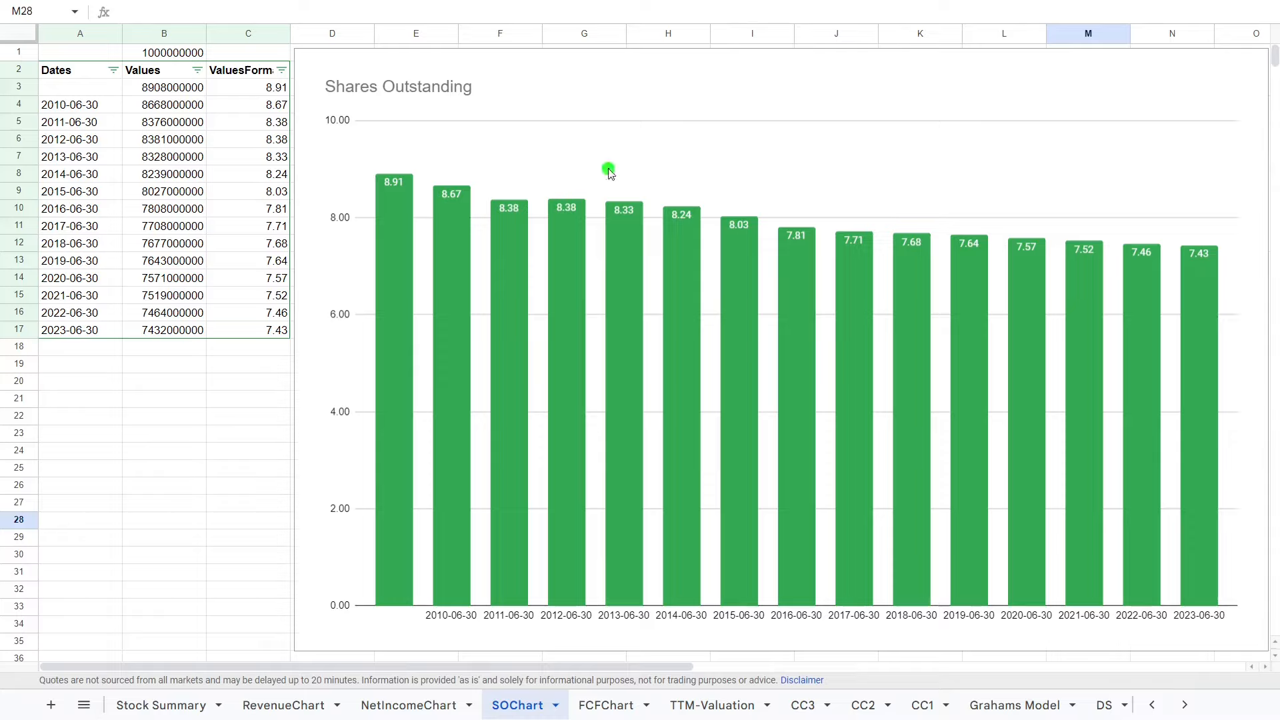
mouse_move(340, 194)
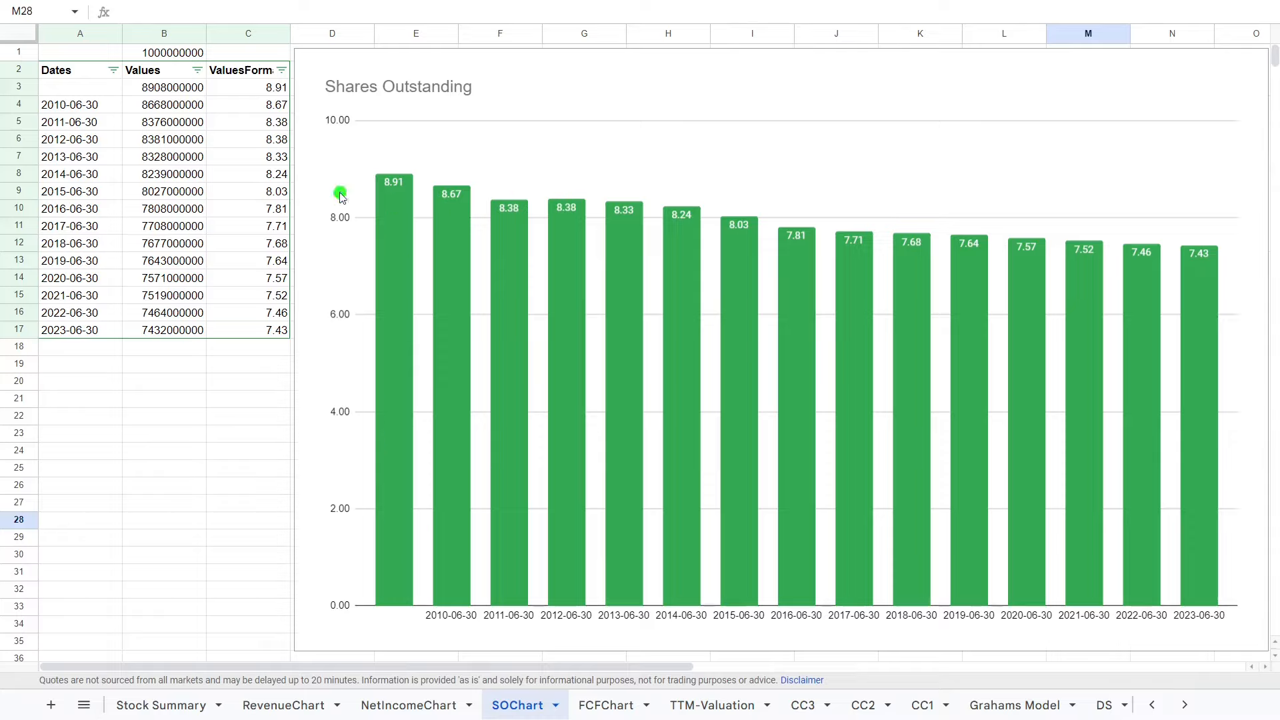
mouse_move(465, 168)
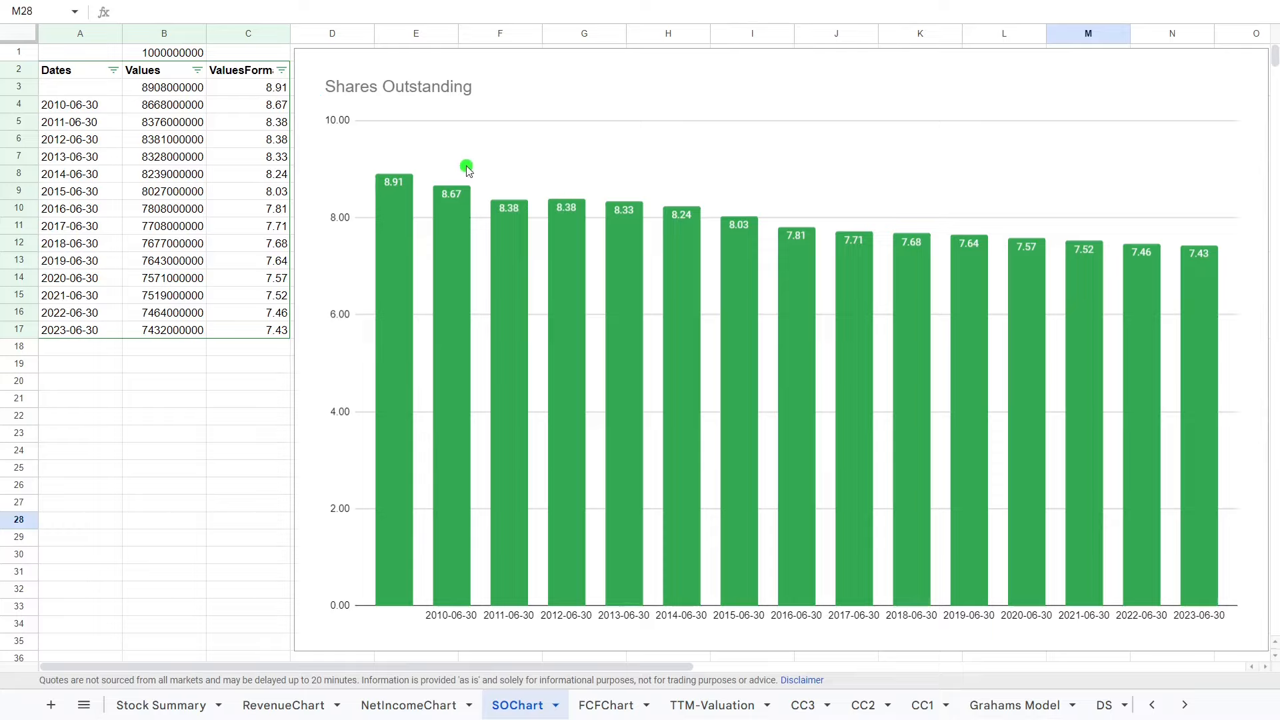
mouse_move(759, 202)
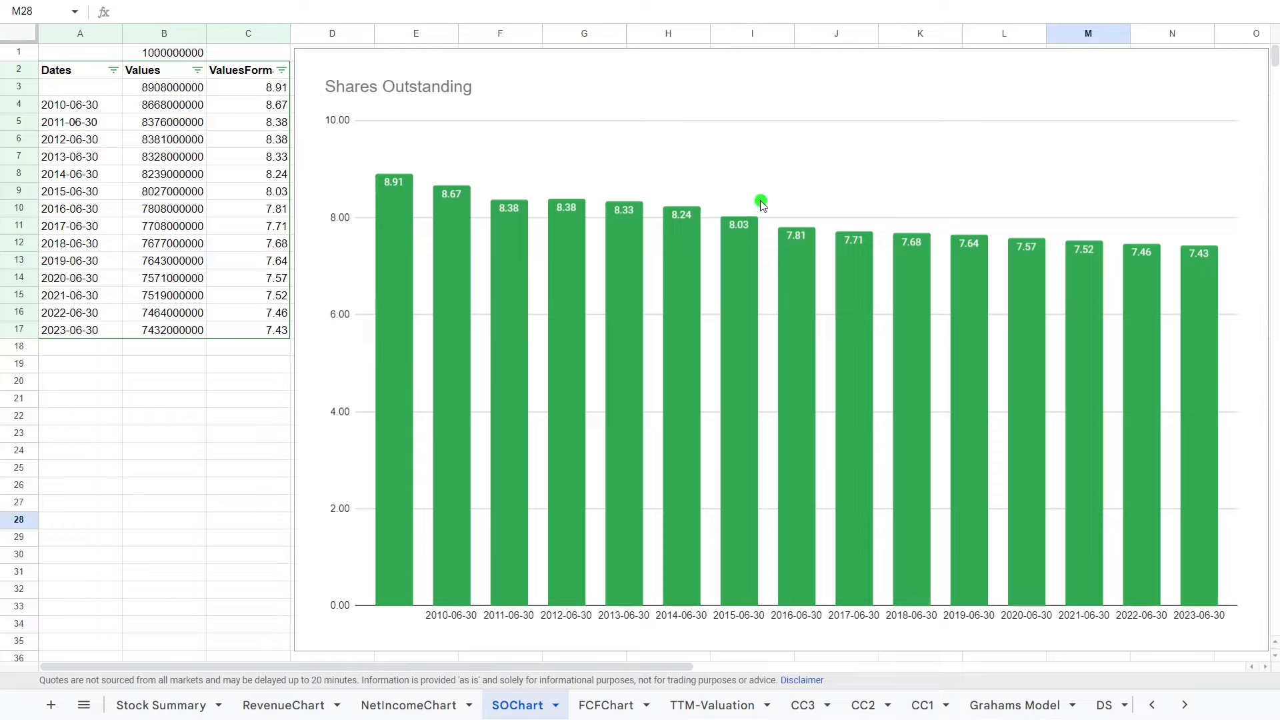
mouse_move(824, 440)
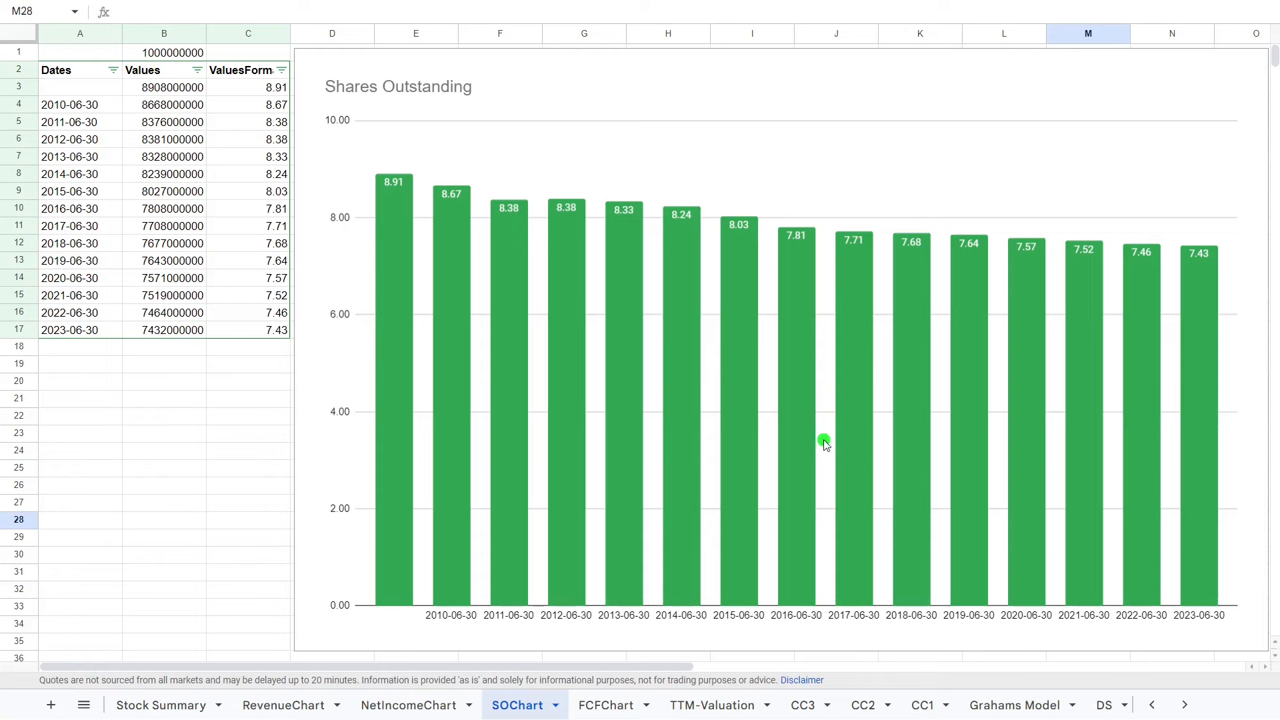
- Open the FCFChart sheet showing free cash flow peaking at 65.15 in 2022
left_click(606, 705)
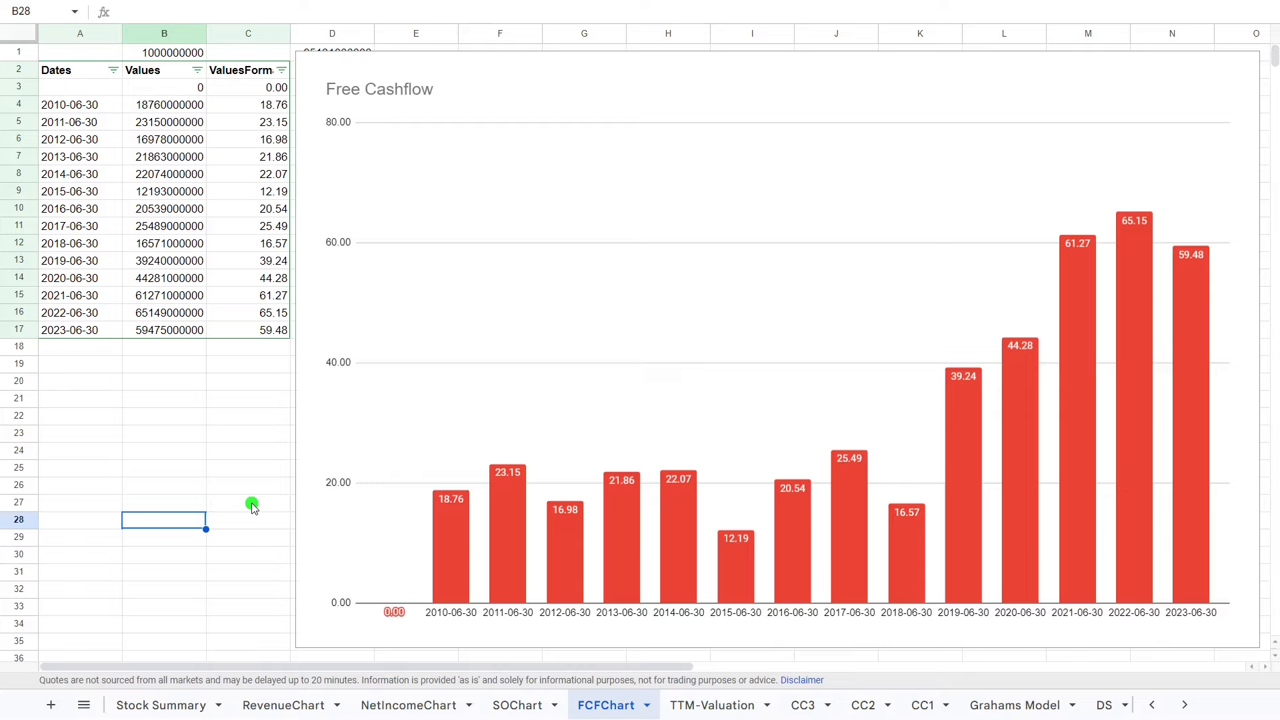
mouse_move(490, 538)
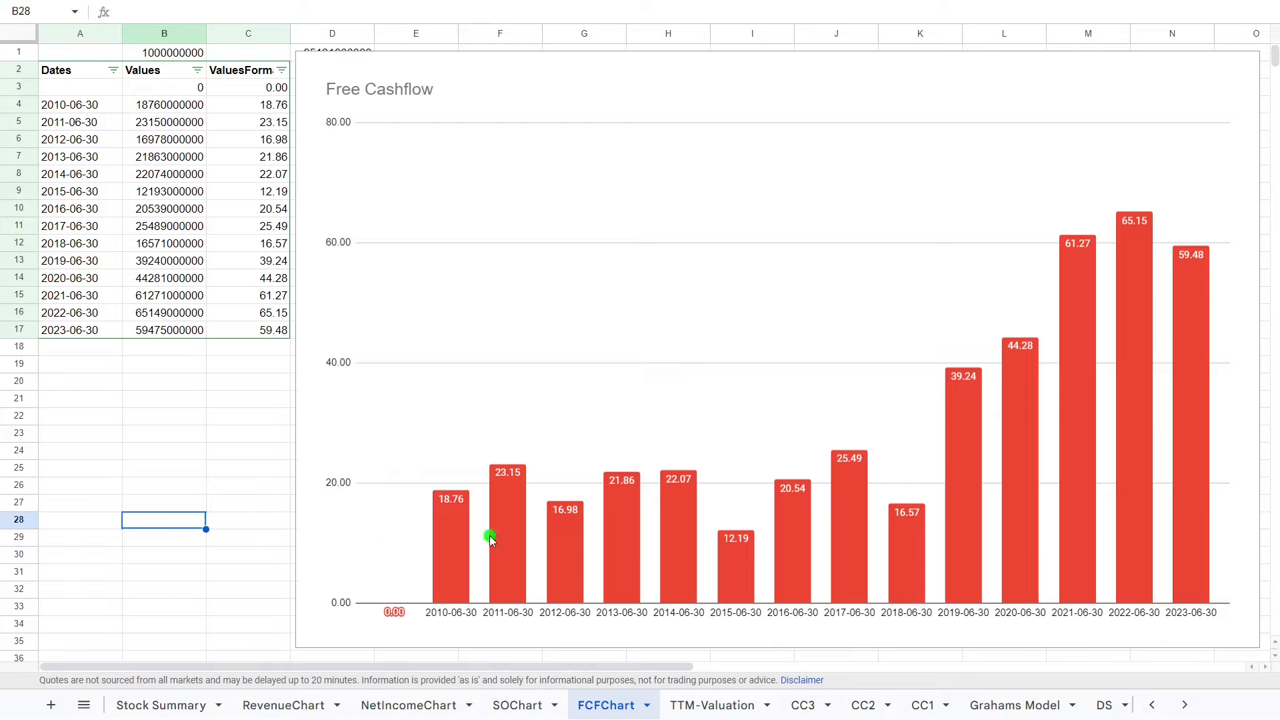
mouse_move(904, 328)
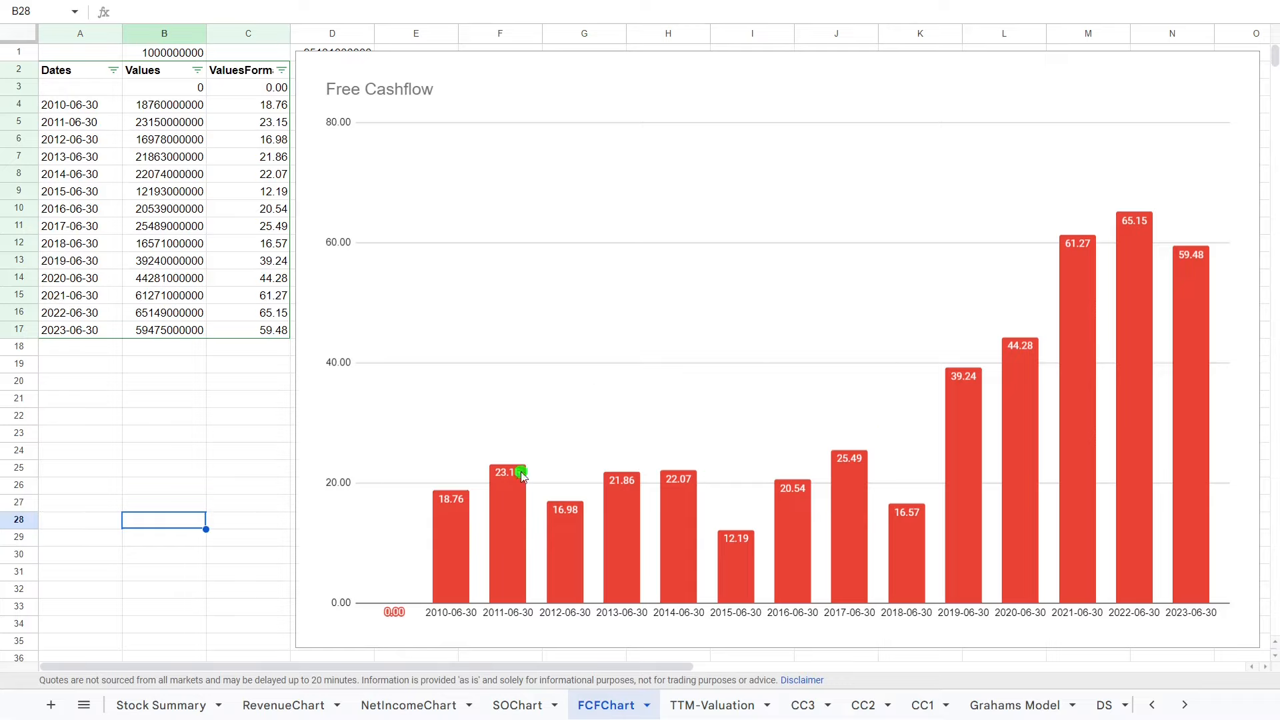
mouse_move(571, 510)
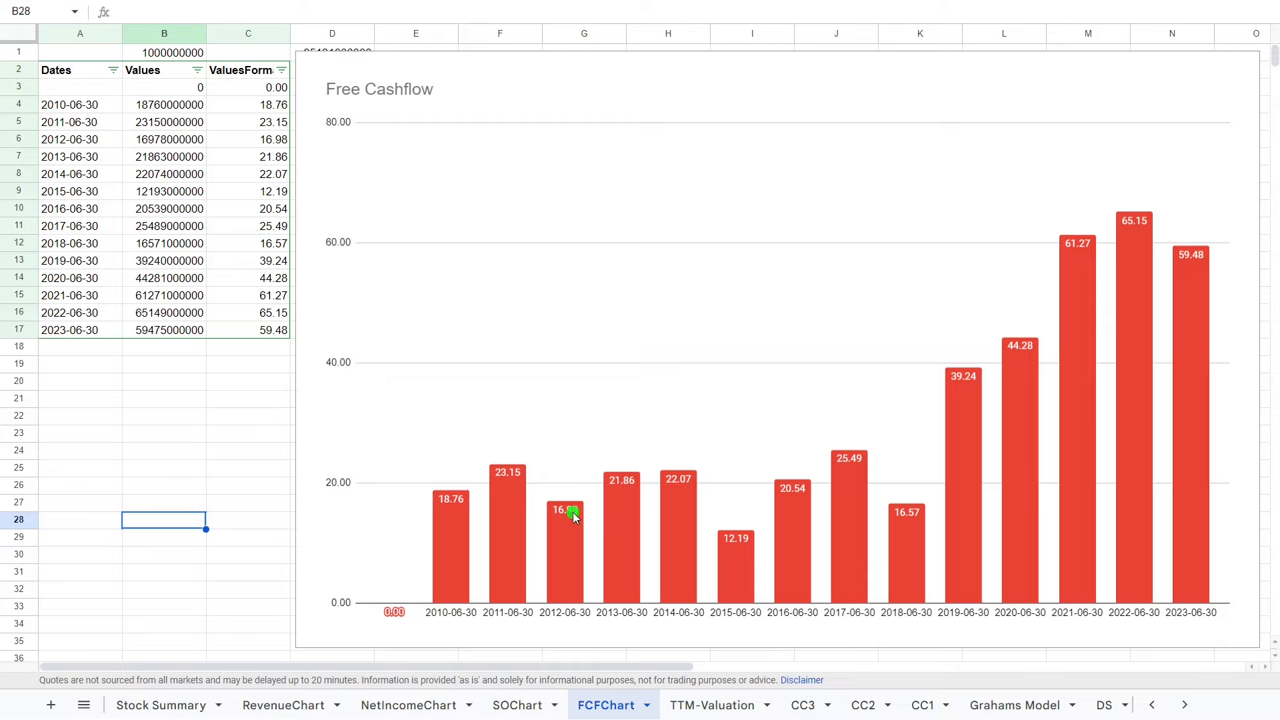
mouse_move(748, 520)
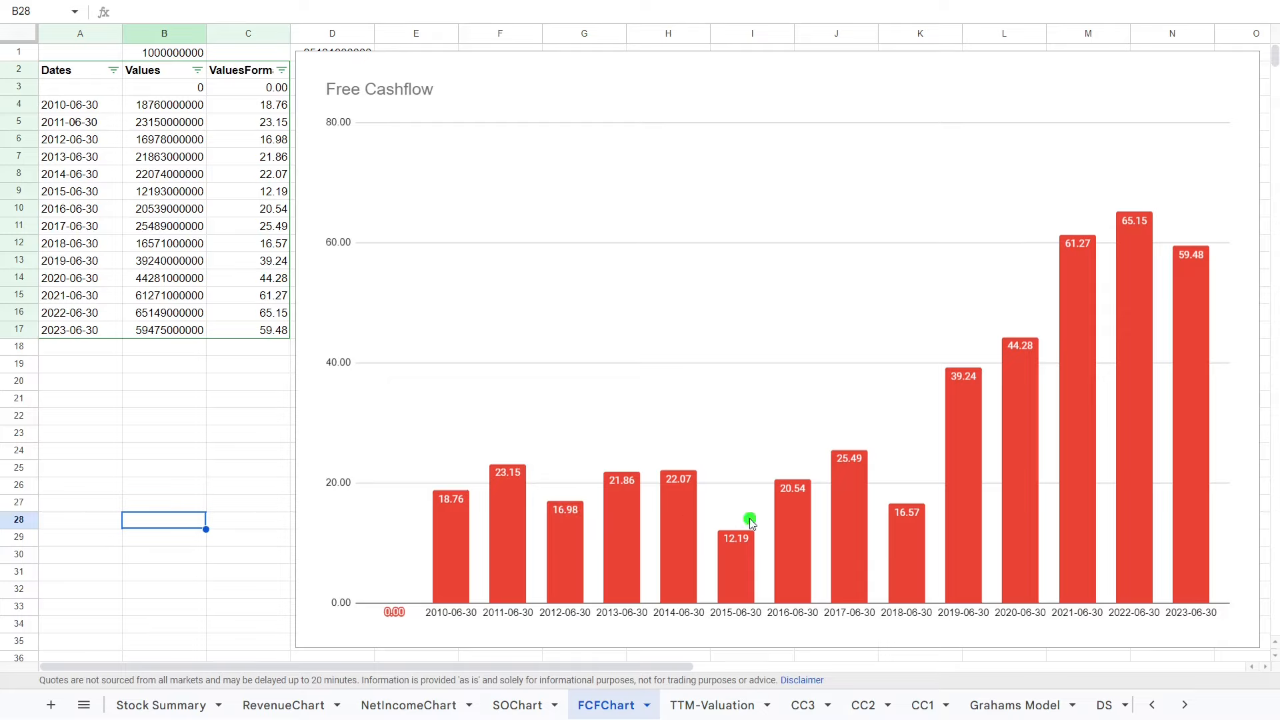
mouse_move(1138, 163)
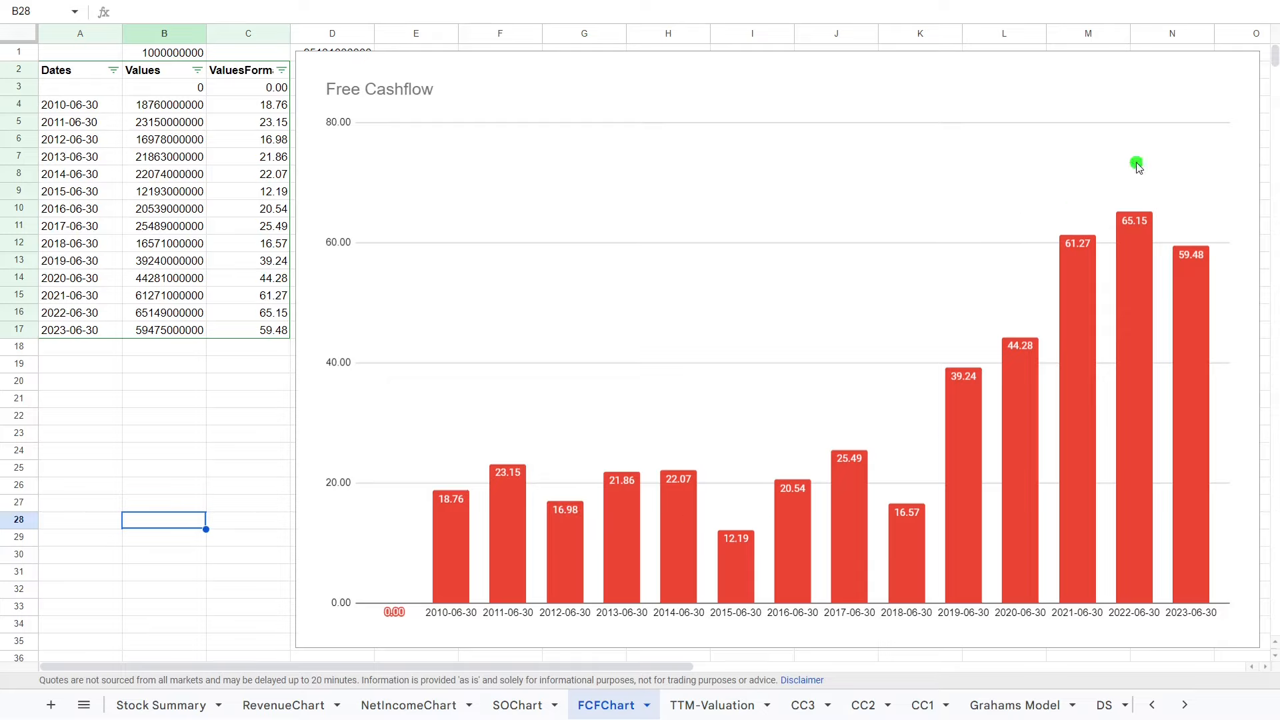
mouse_move(1204, 251)
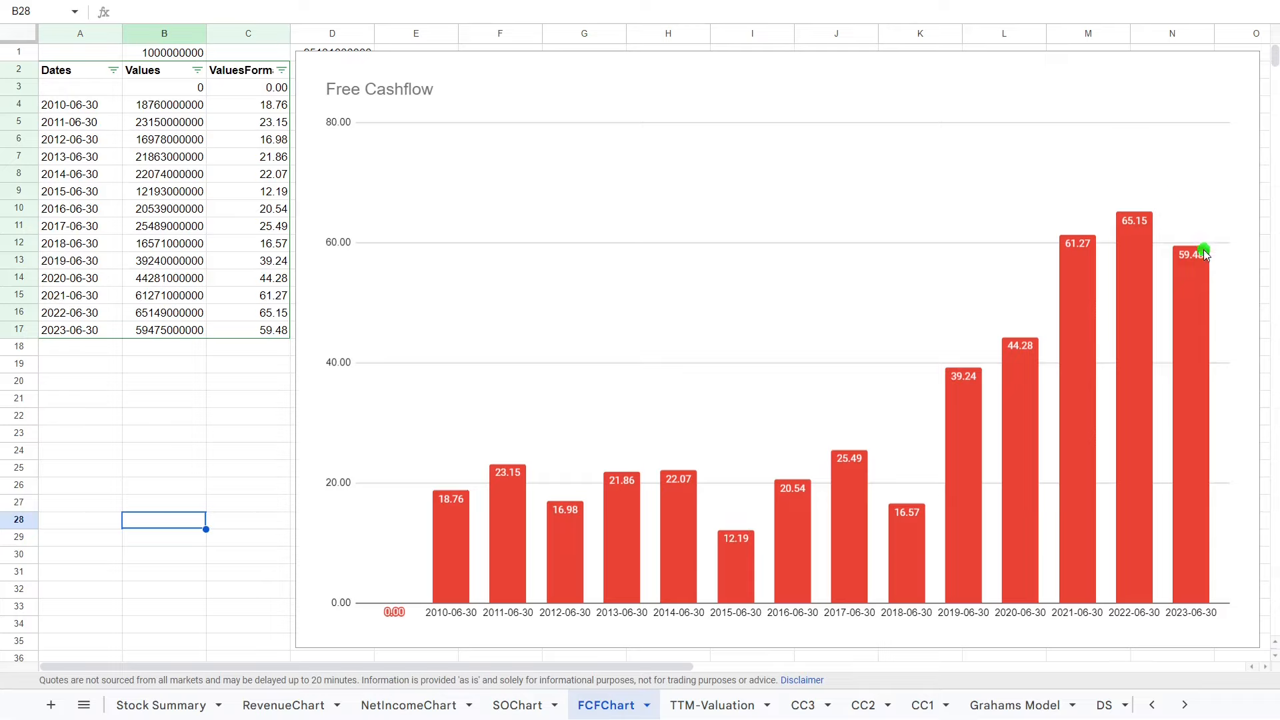
mouse_move(1089, 254)
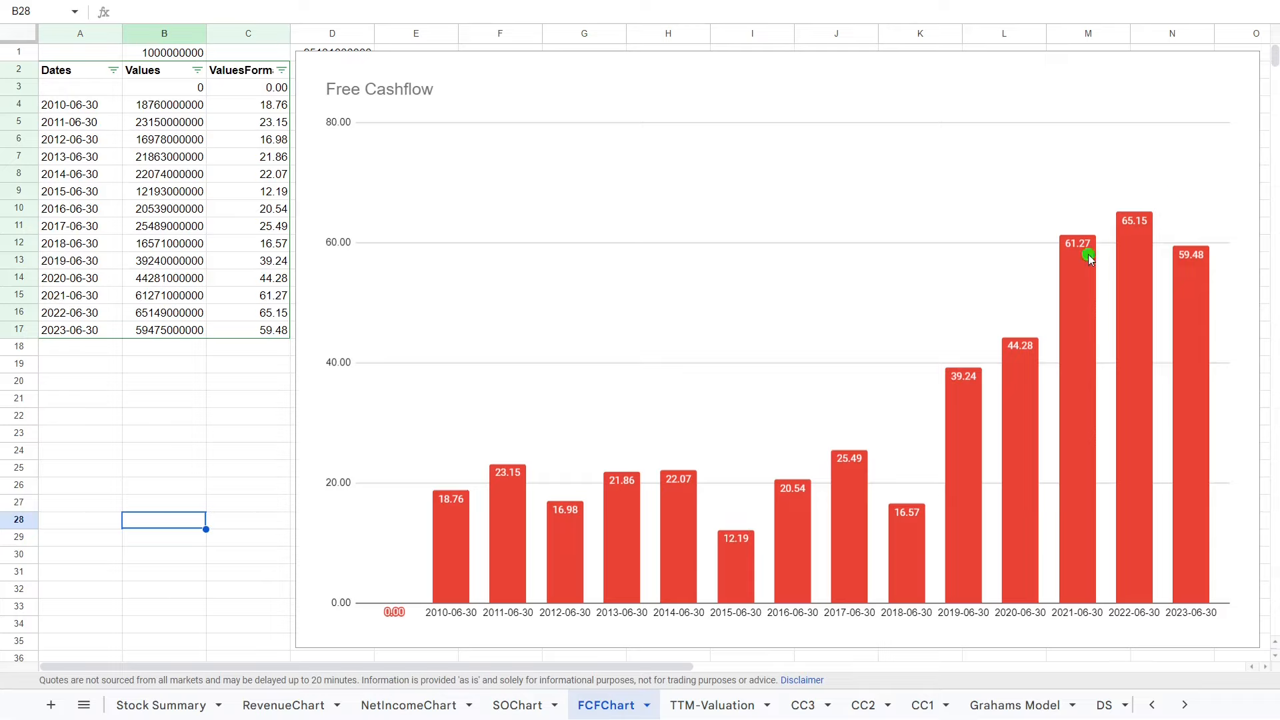
mouse_move(1061, 247)
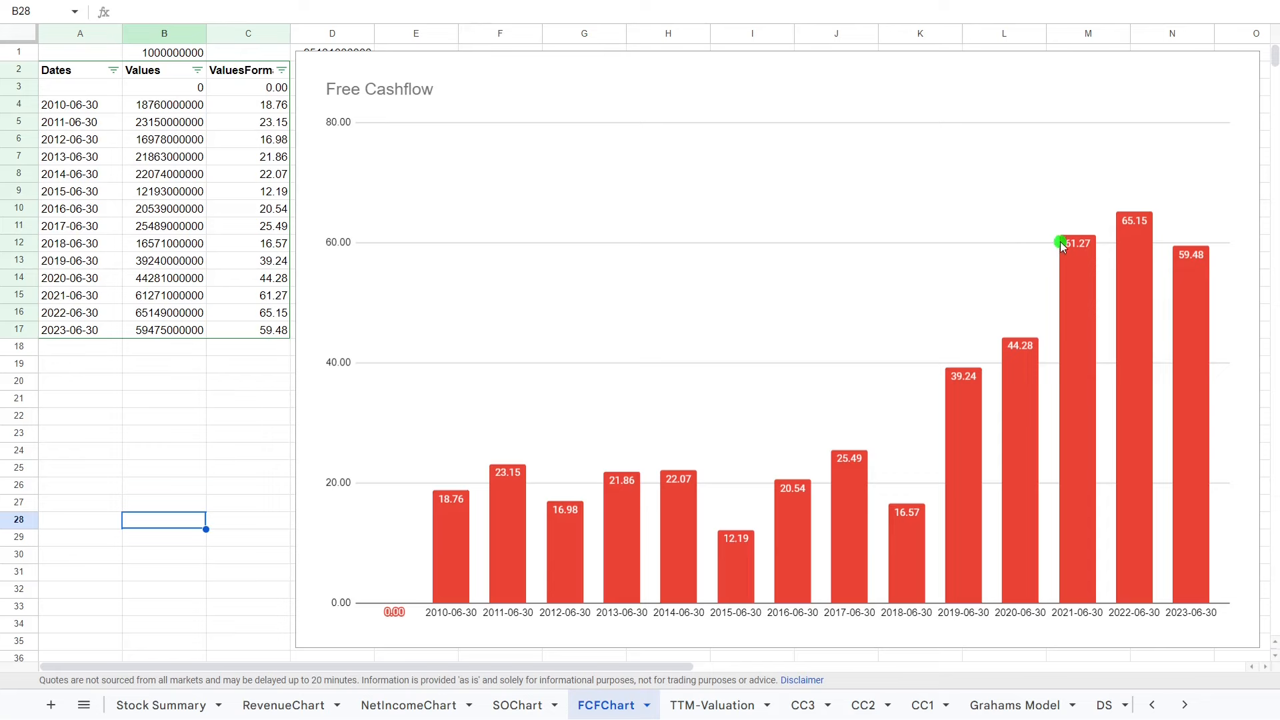
mouse_move(784, 254)
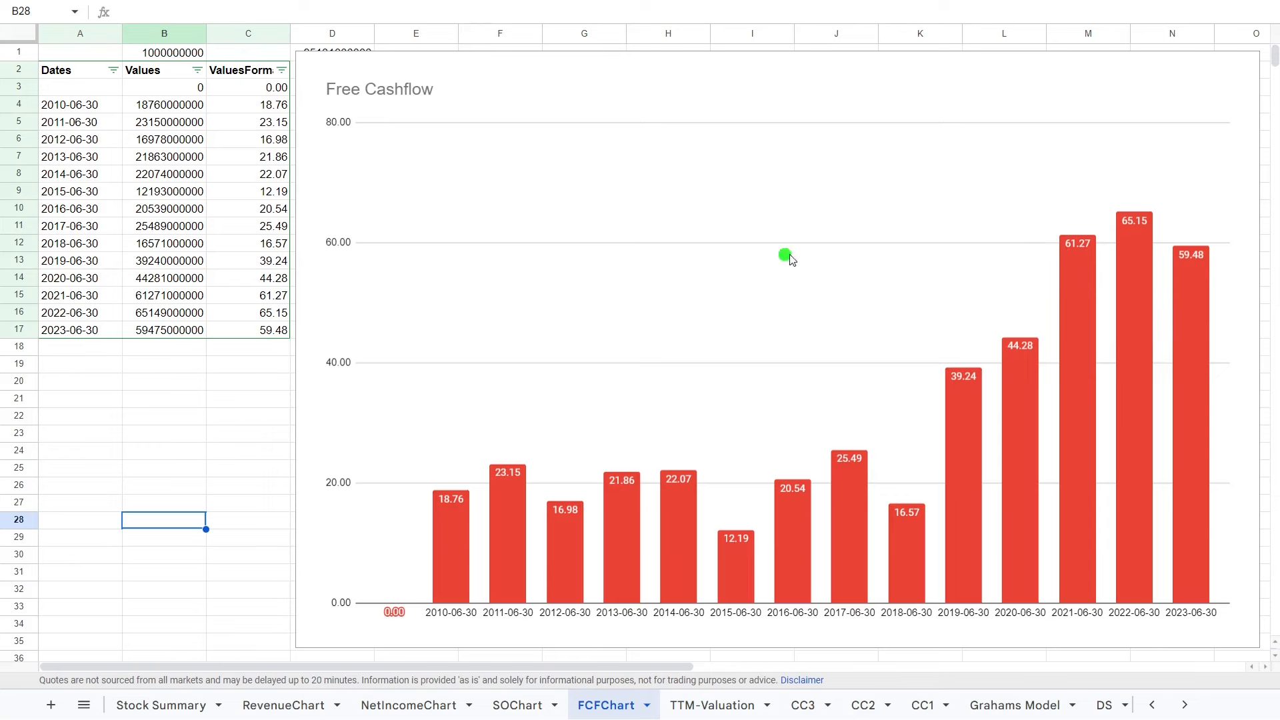
- On TTM-Valuation, edit the B27 heading formula so the DCF model shows MSFT
left_click(711, 705)
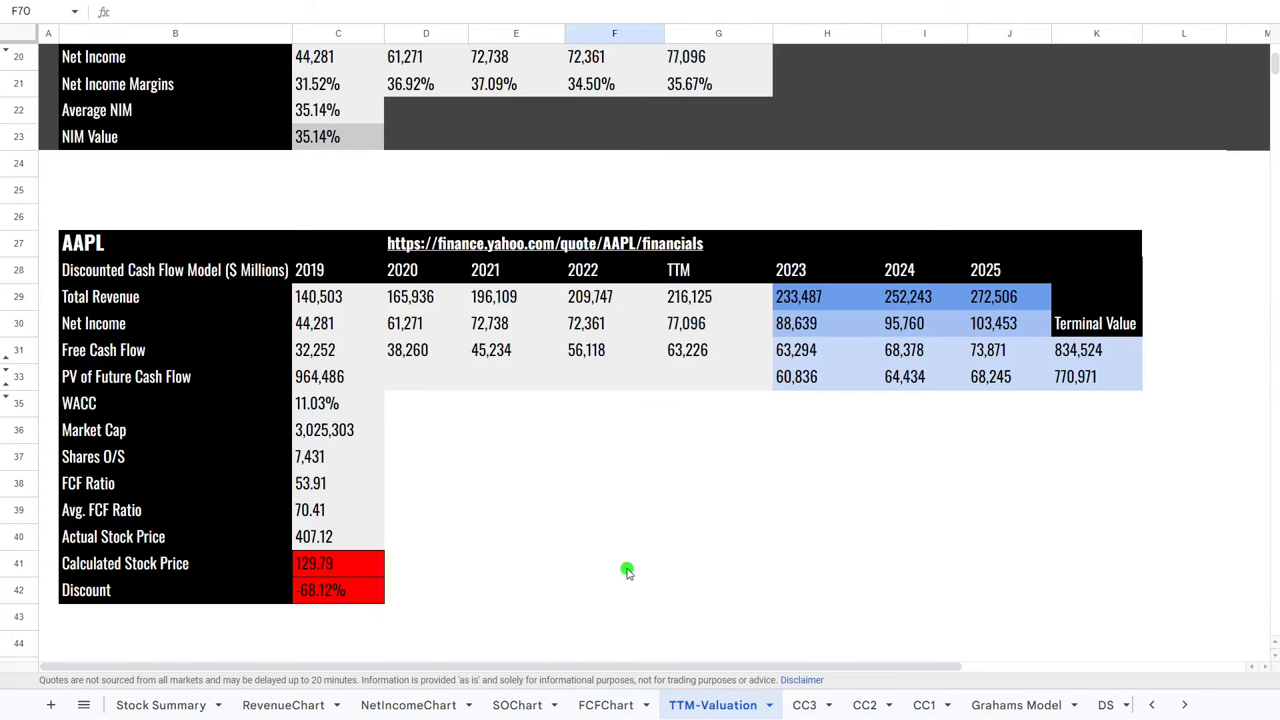
mouse_move(363, 457)
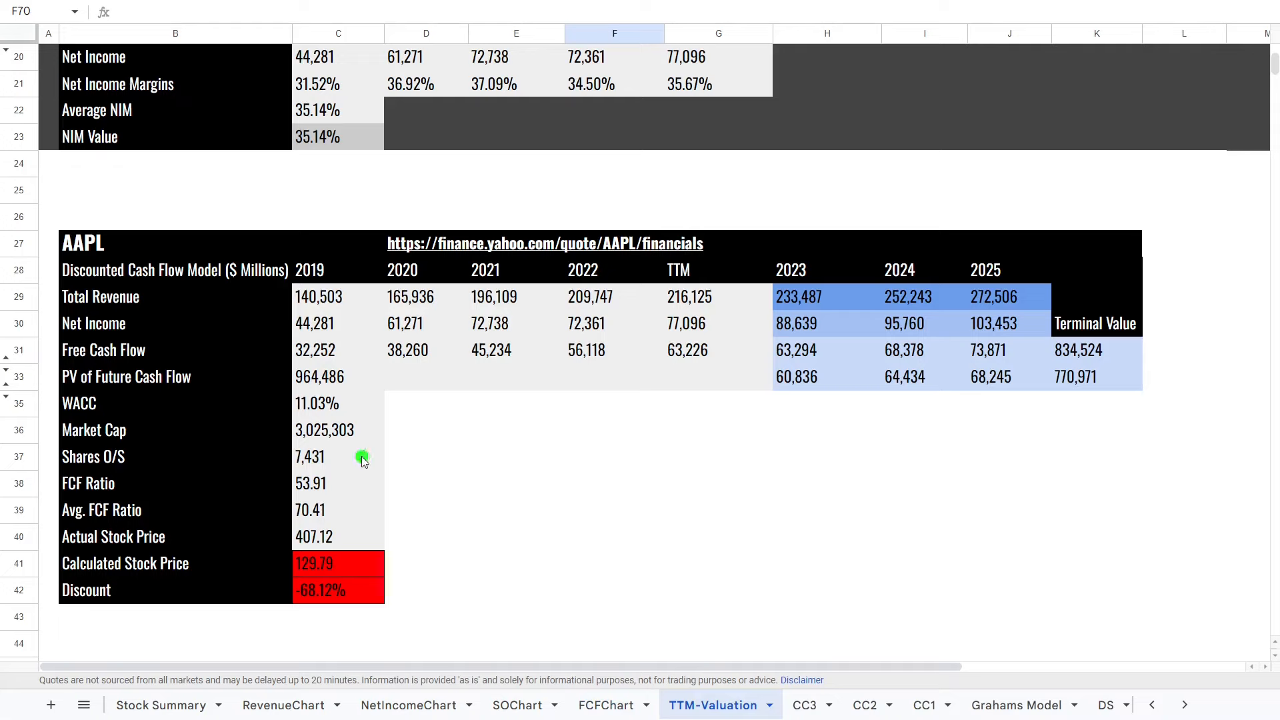
left_click(117, 243)
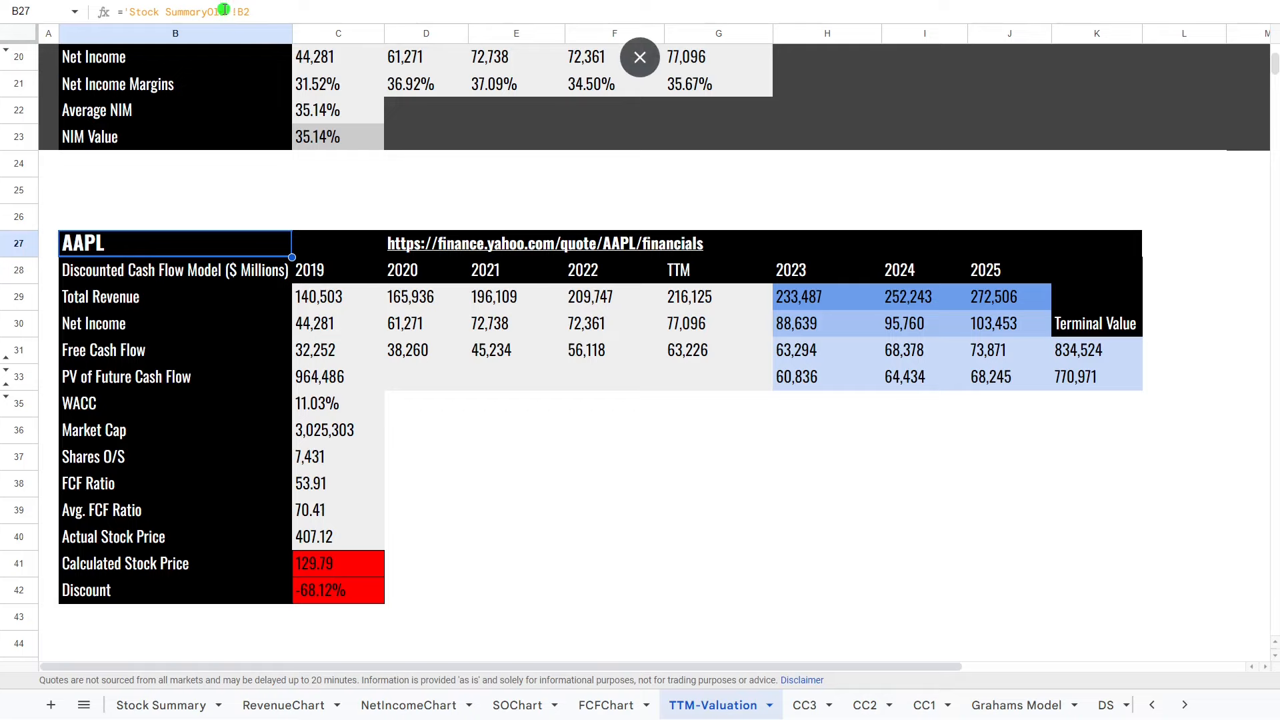
left_click(175, 269)
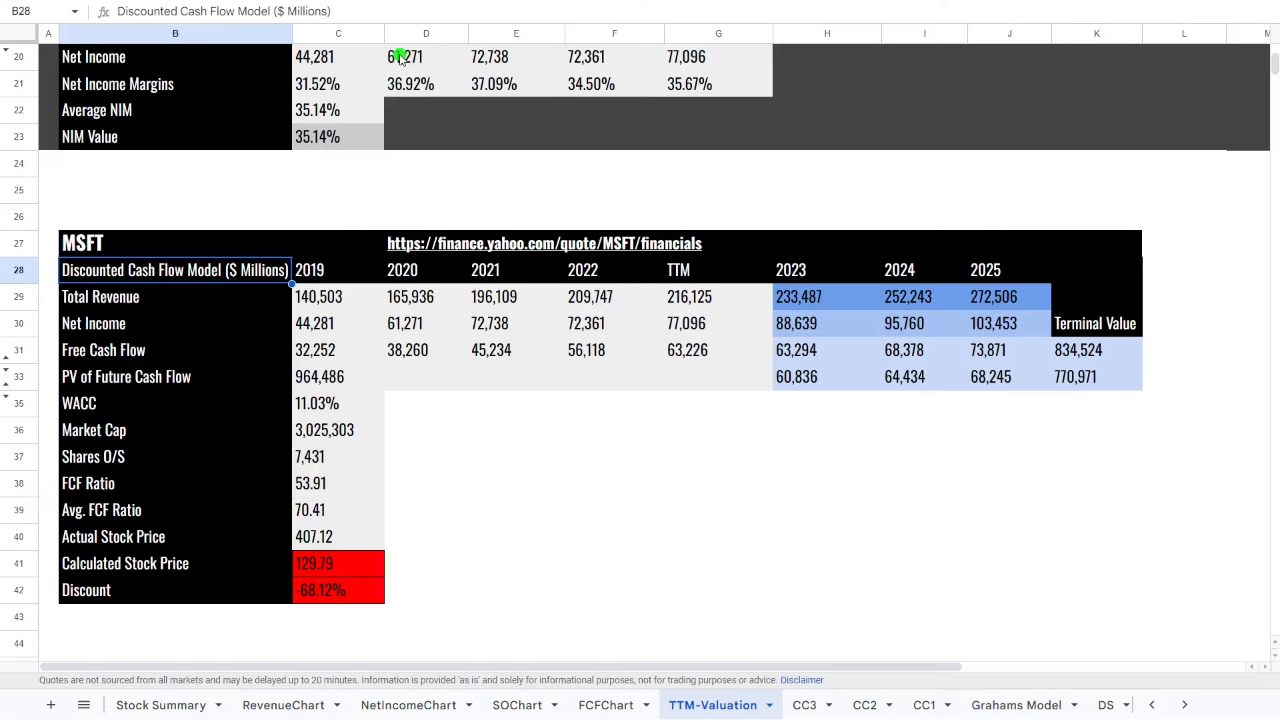
mouse_move(477, 196)
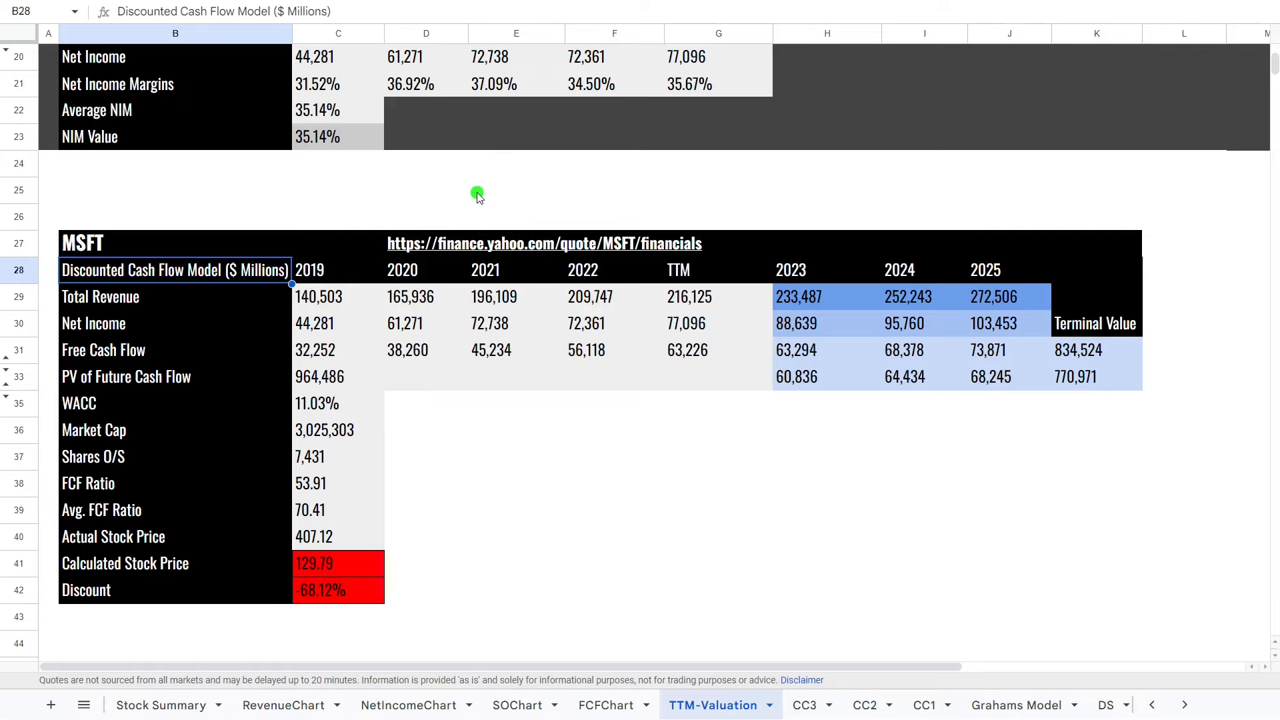
scroll("up", 3)
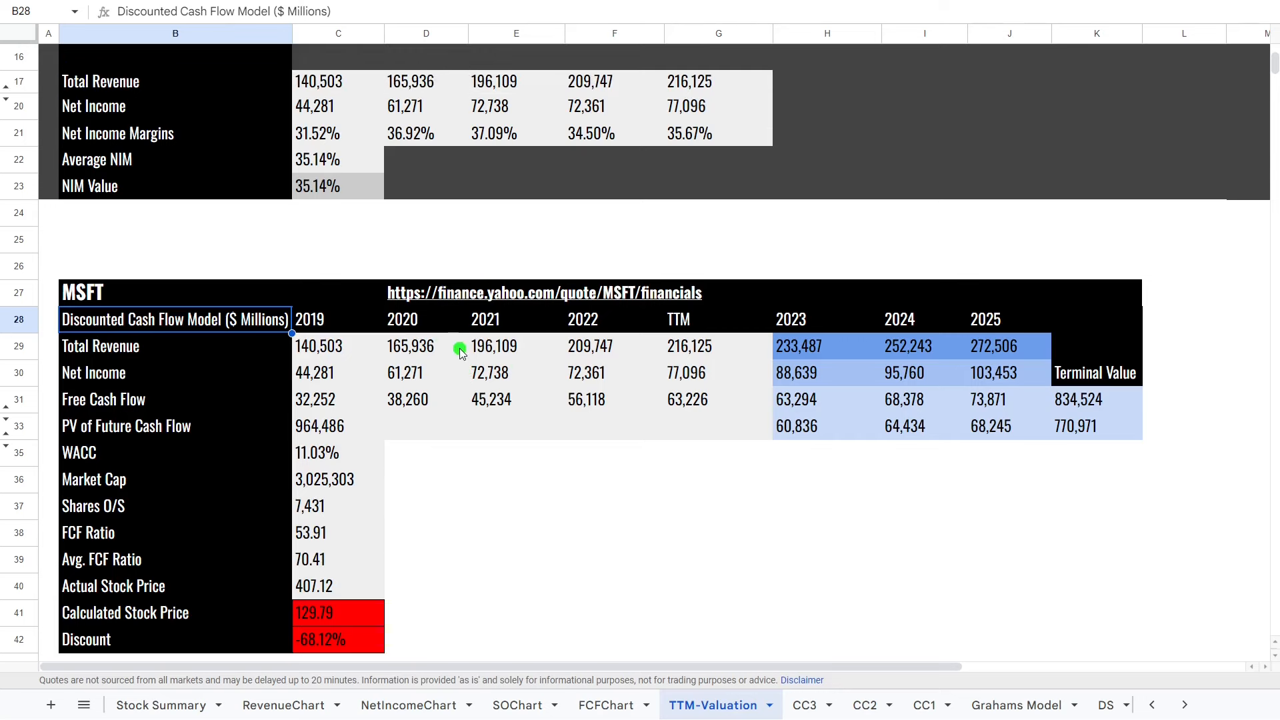
mouse_move(641, 378)
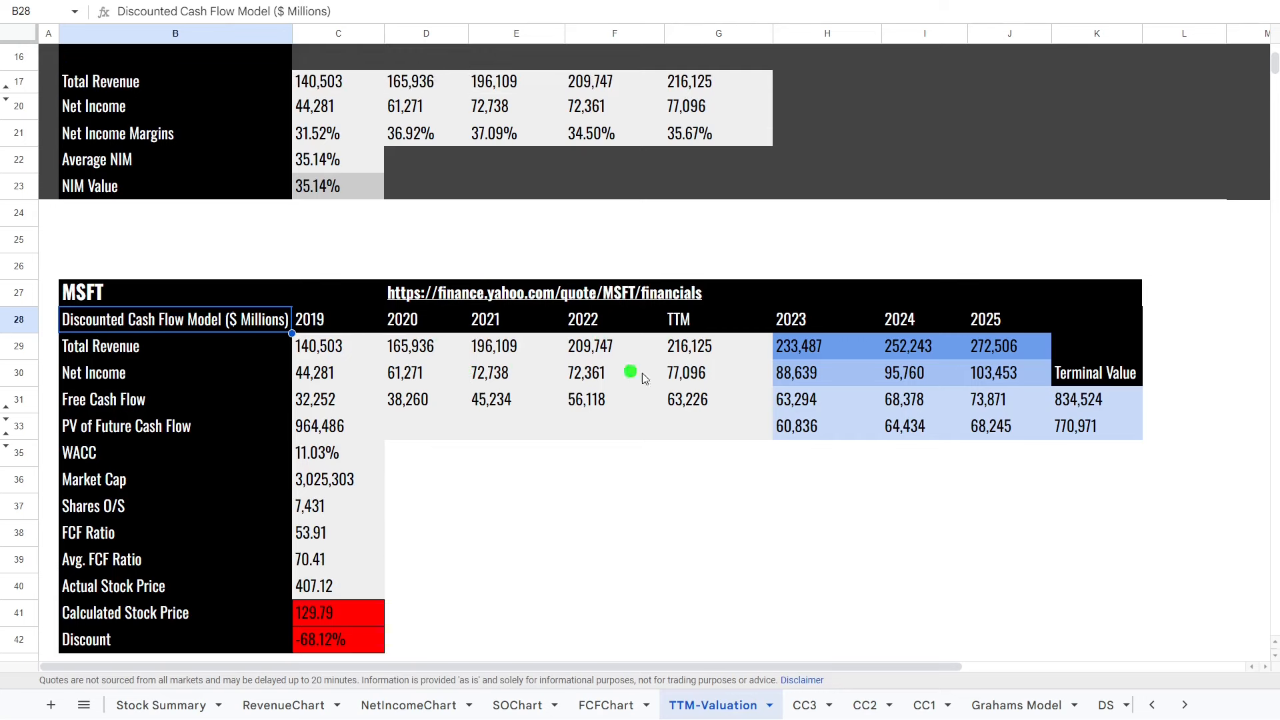
mouse_move(702, 363)
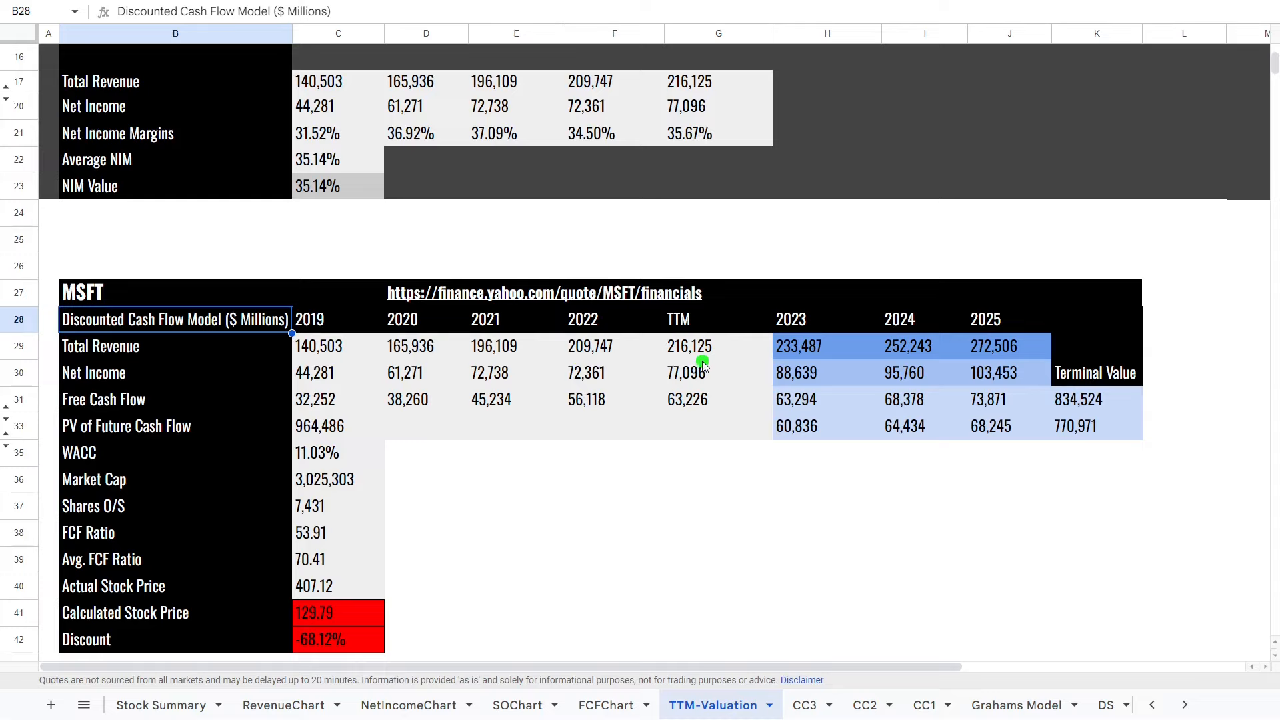
mouse_move(778, 357)
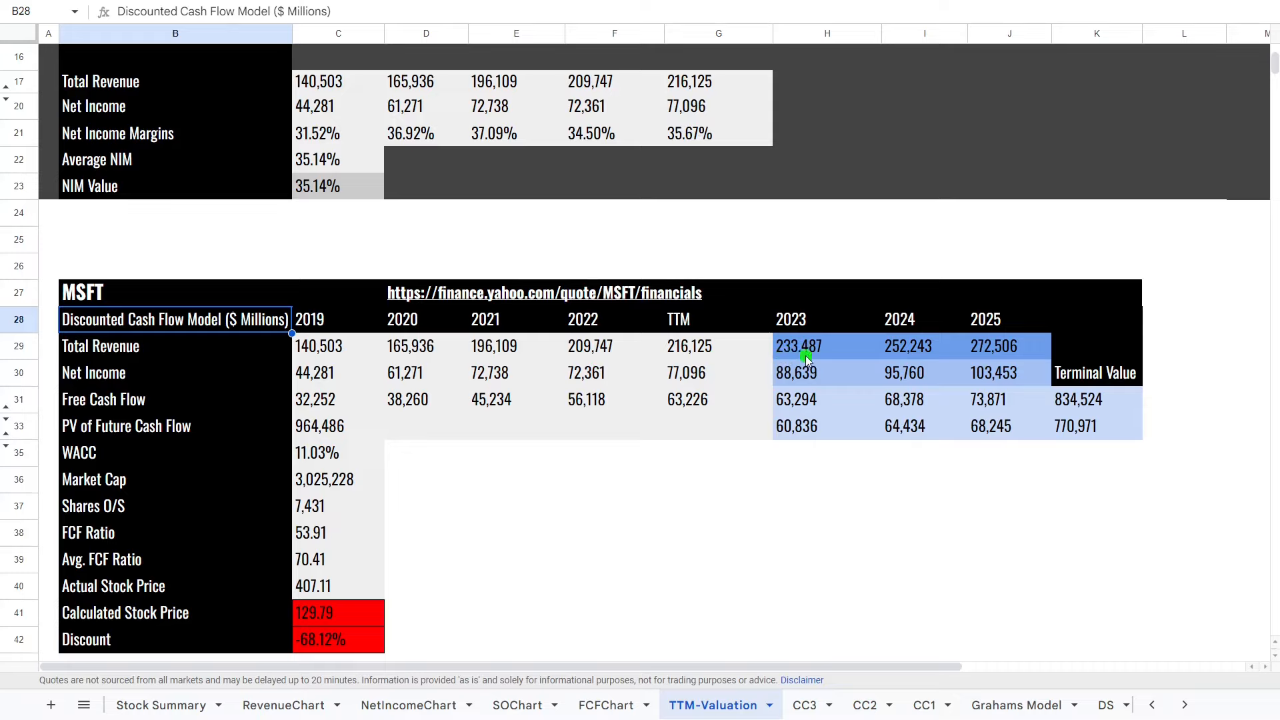
mouse_move(841, 360)
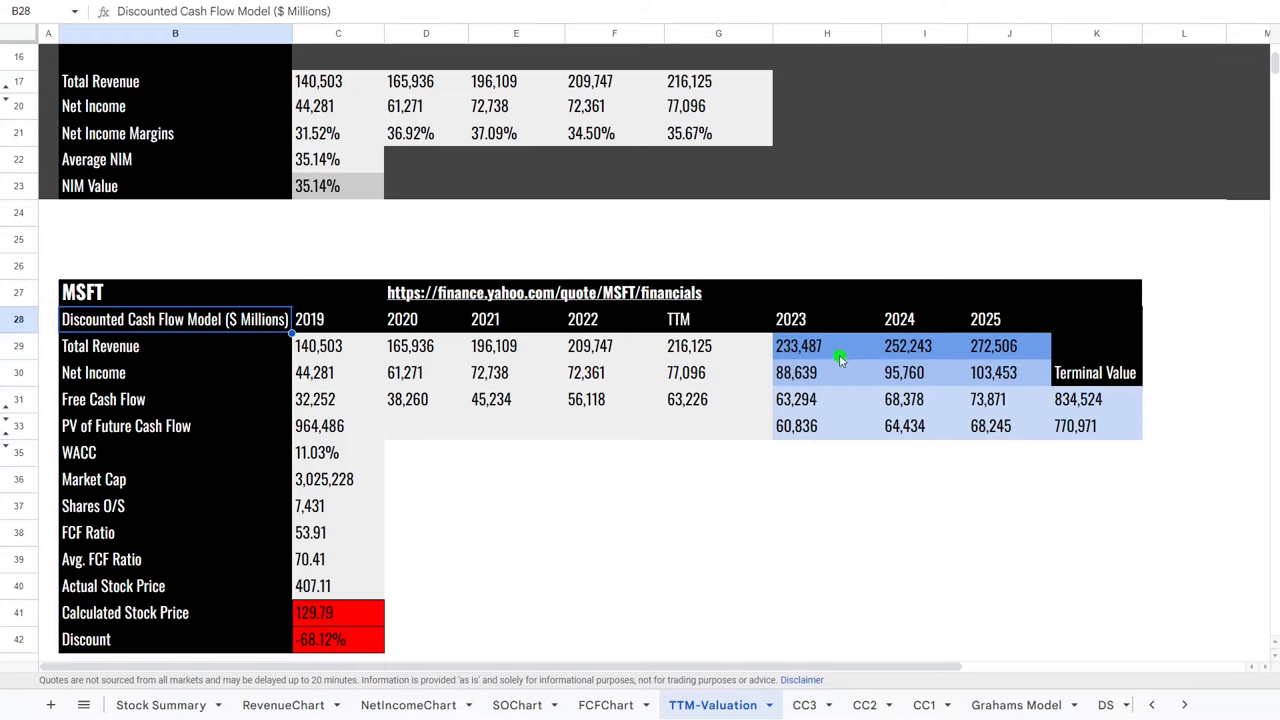
mouse_move(744, 364)
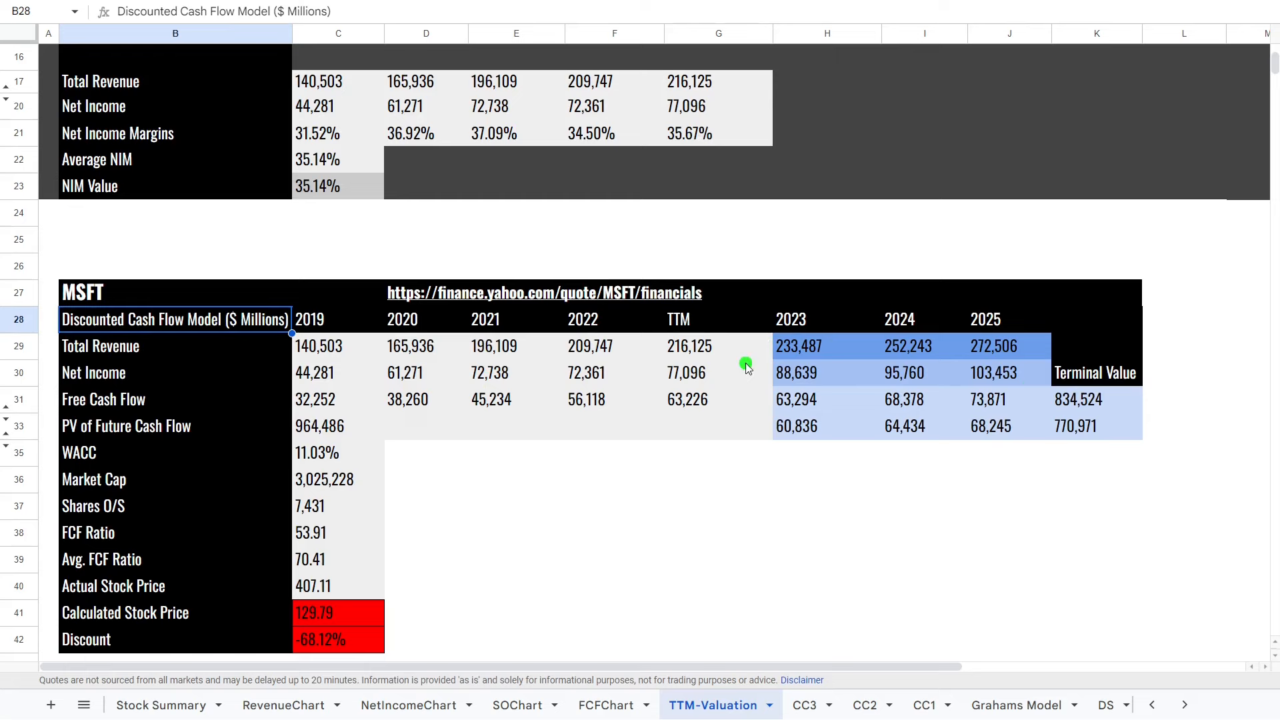
left_click(338, 563)
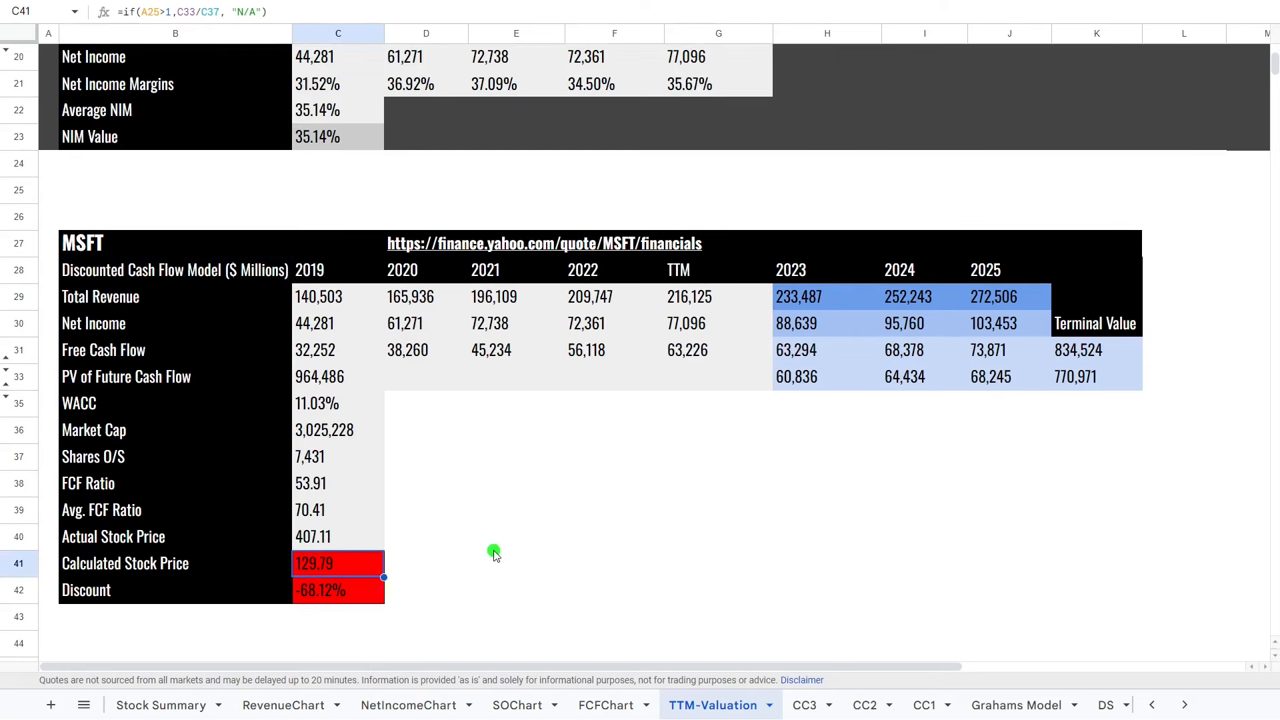
left_click(516, 535)
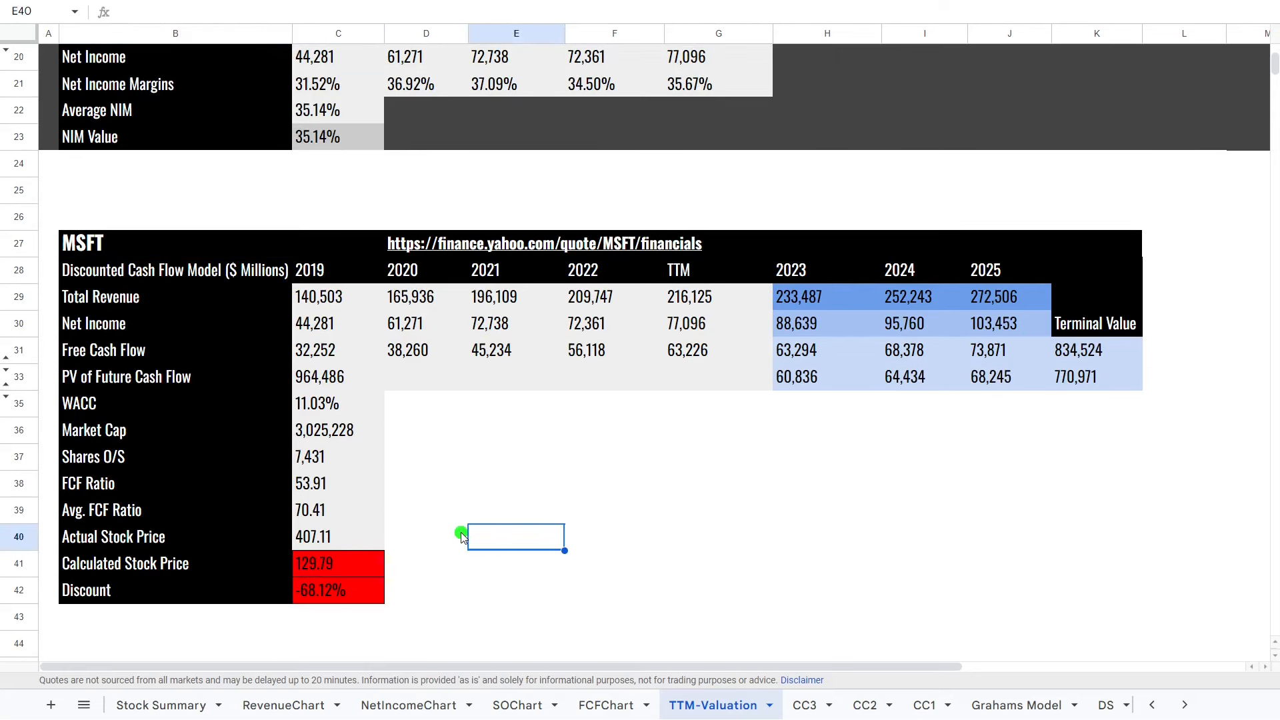
scroll("up", 3)
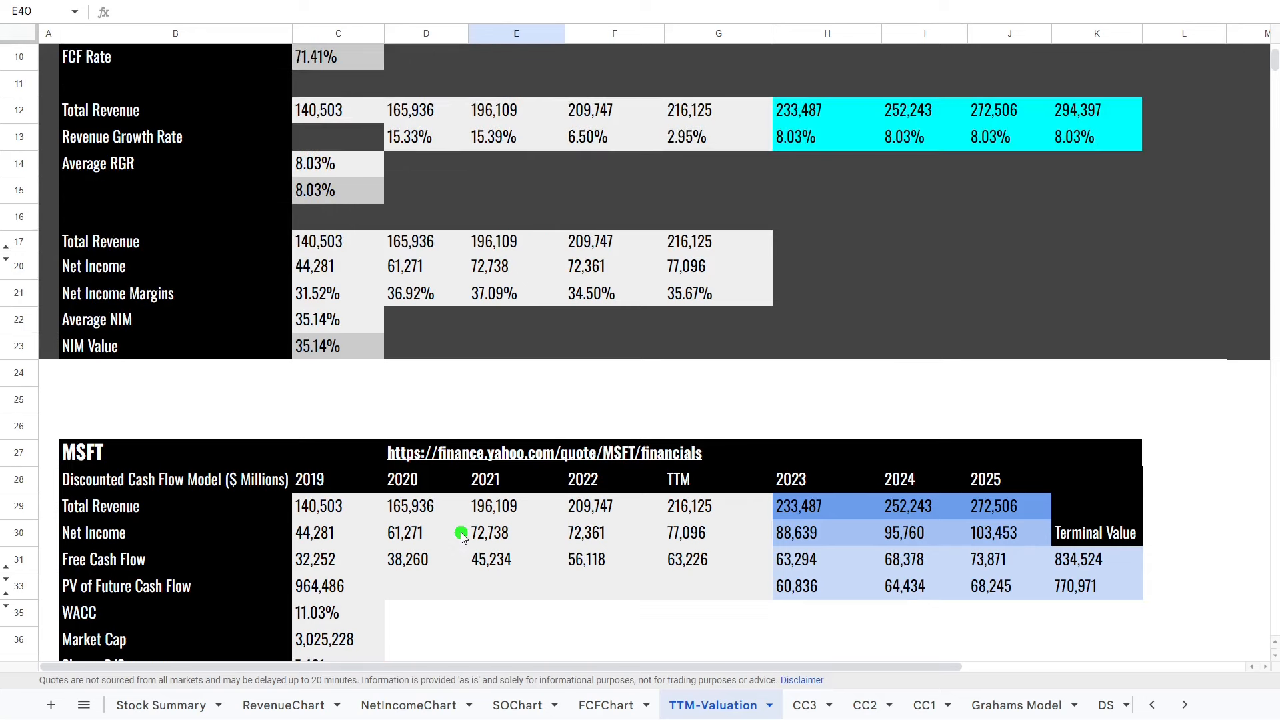
scroll("up", 3)
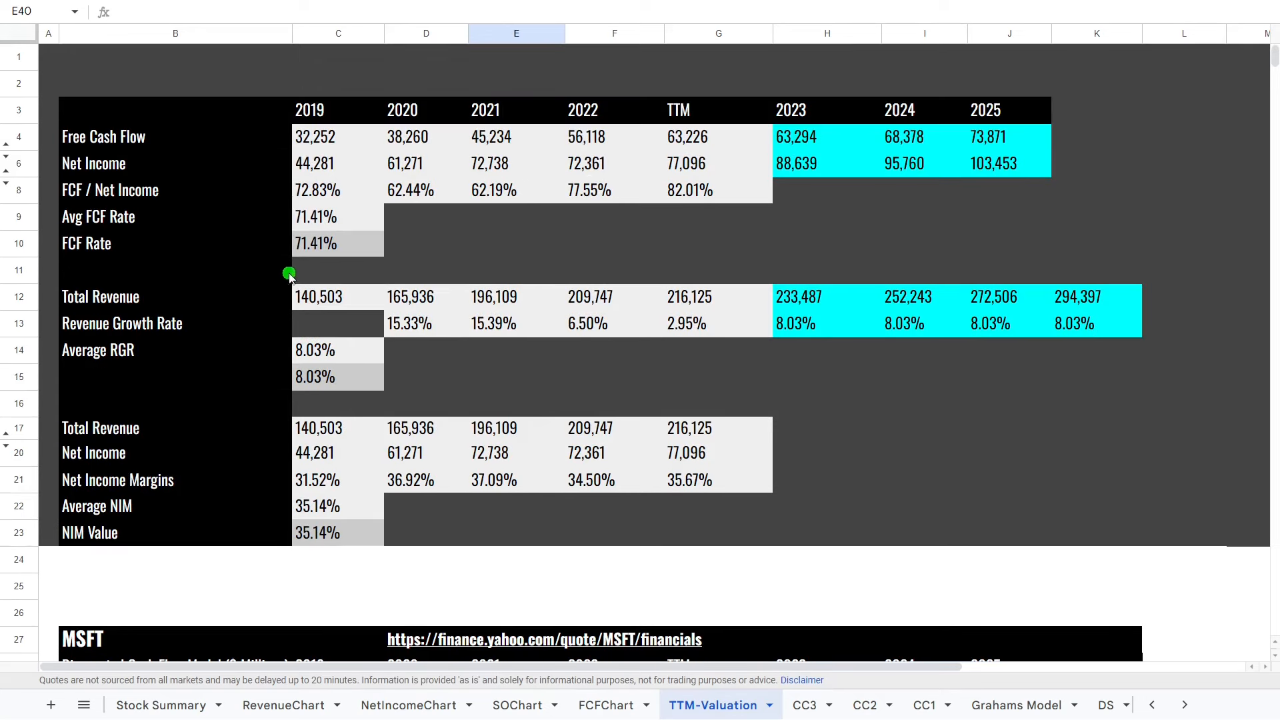
mouse_move(238, 495)
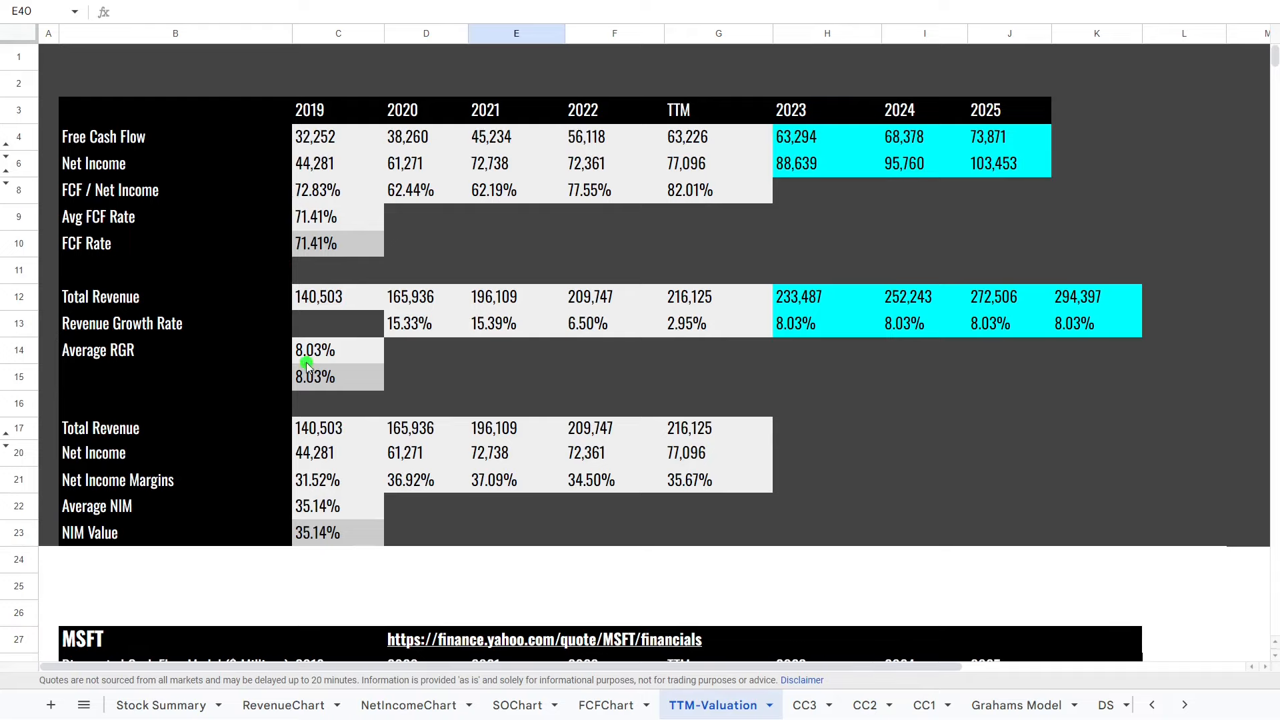
mouse_move(582, 285)
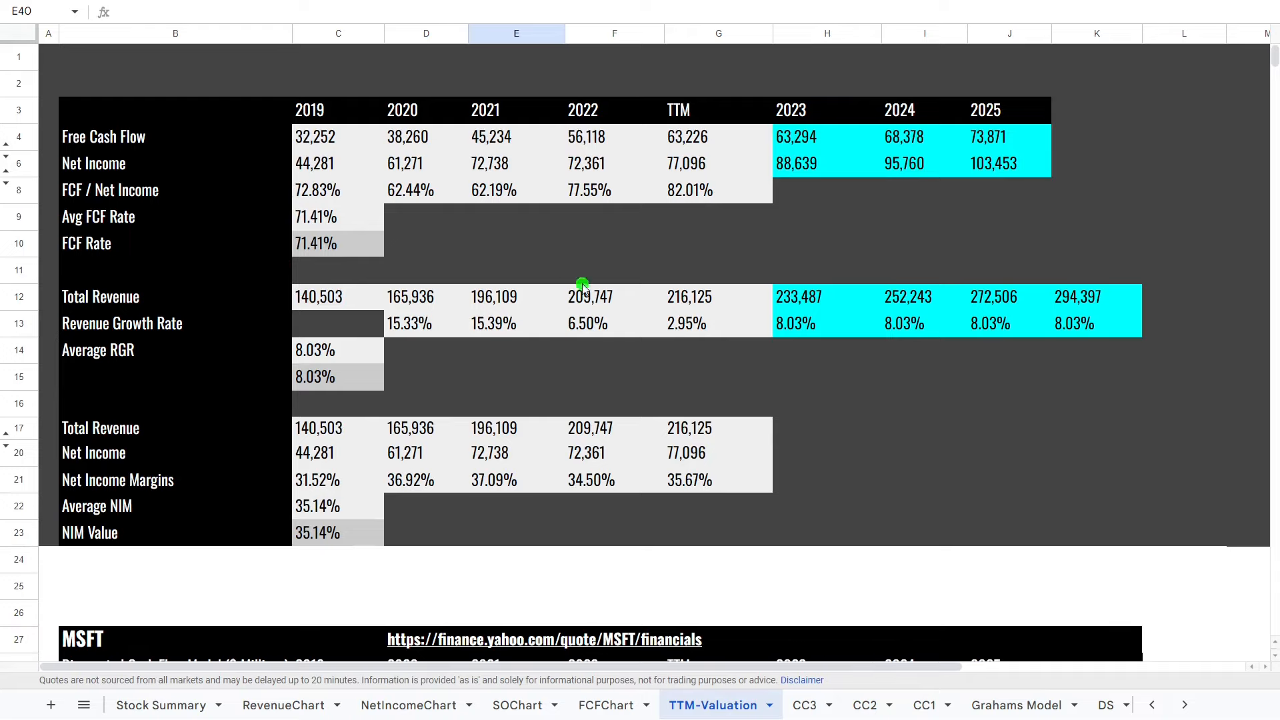
mouse_move(743, 331)
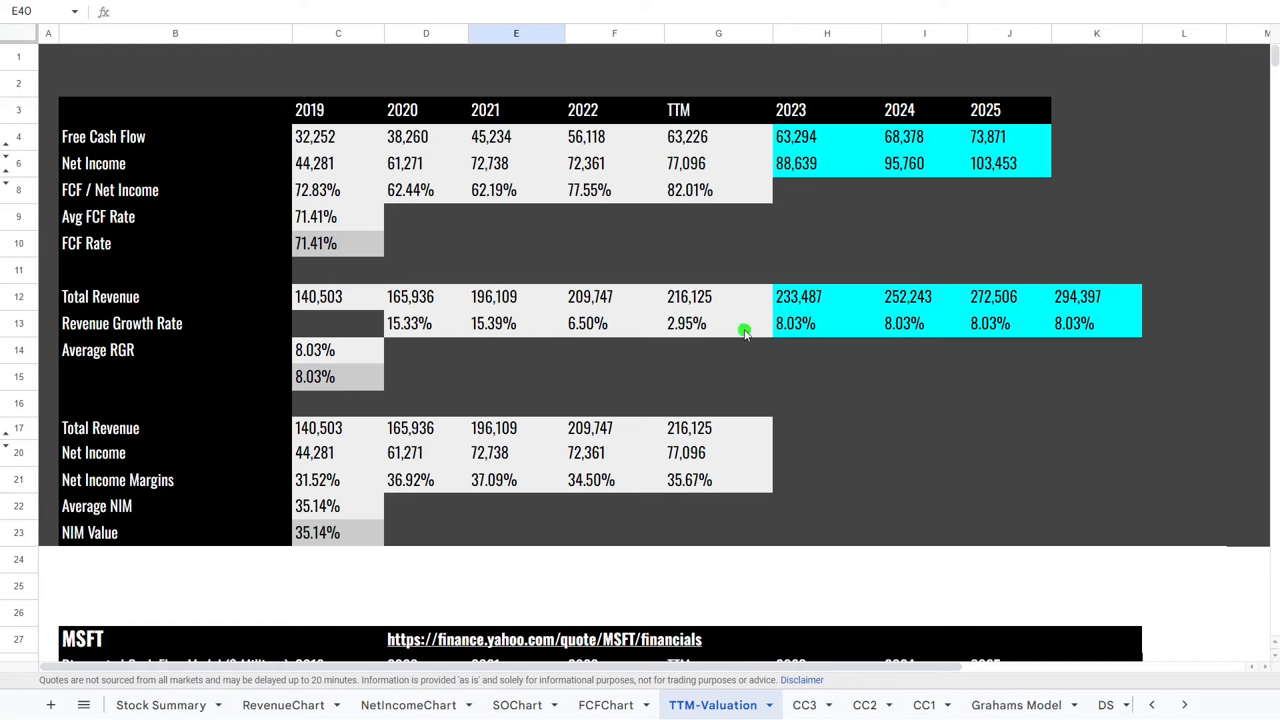
scroll("down", 3)
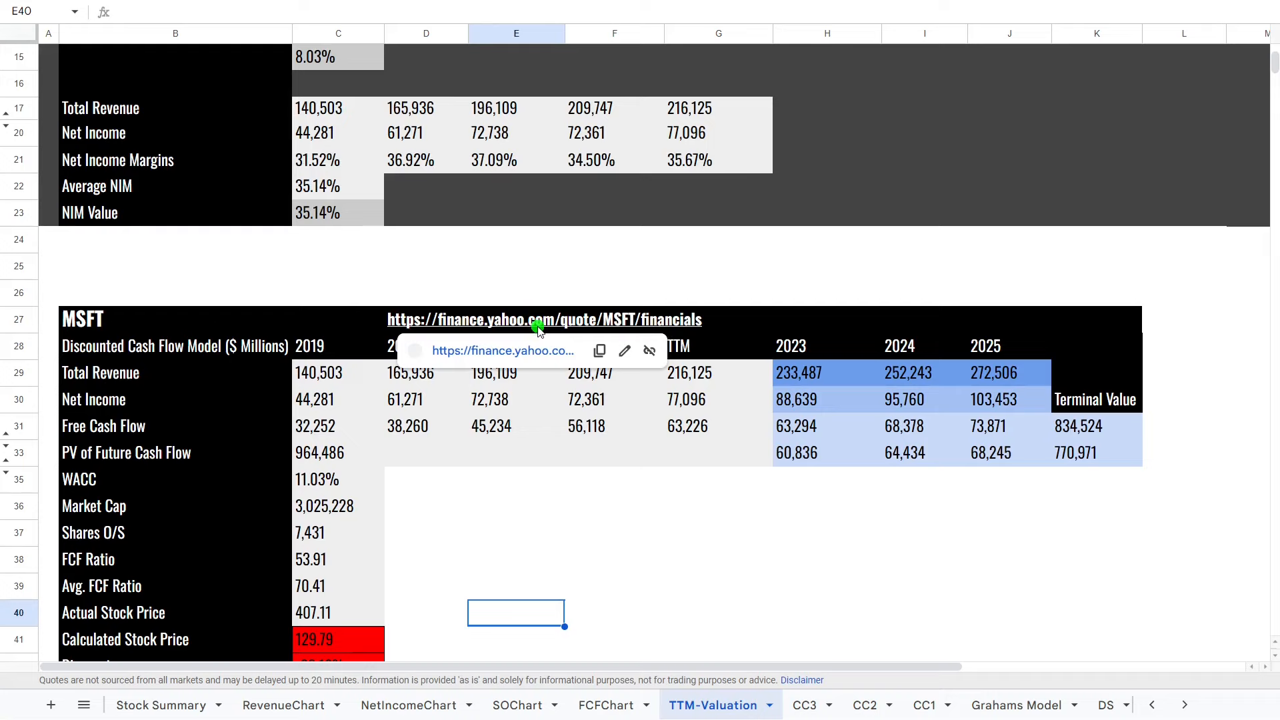
- Check Microsoft's Yahoo Finance revenue estimates (224.1B for 2024, 255.6B for 2025), then return to Sheets
left_click(545, 319)
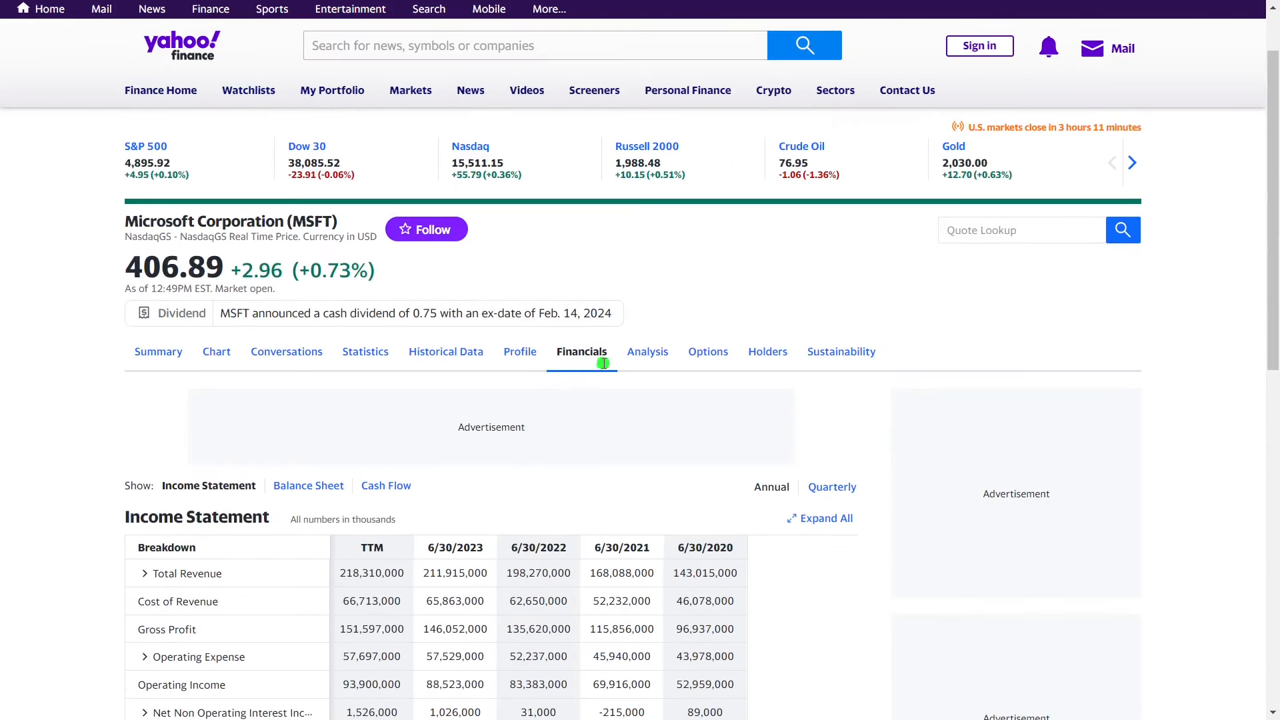
left_click(647, 352)
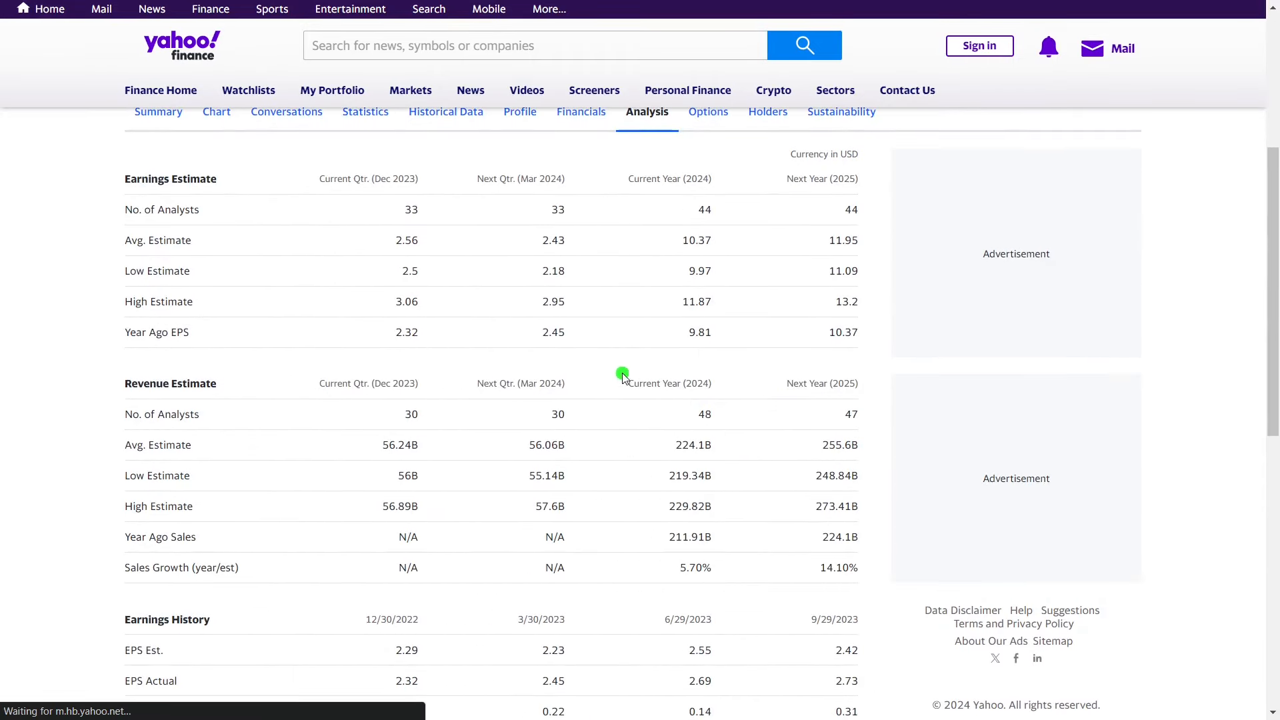
mouse_move(736, 515)
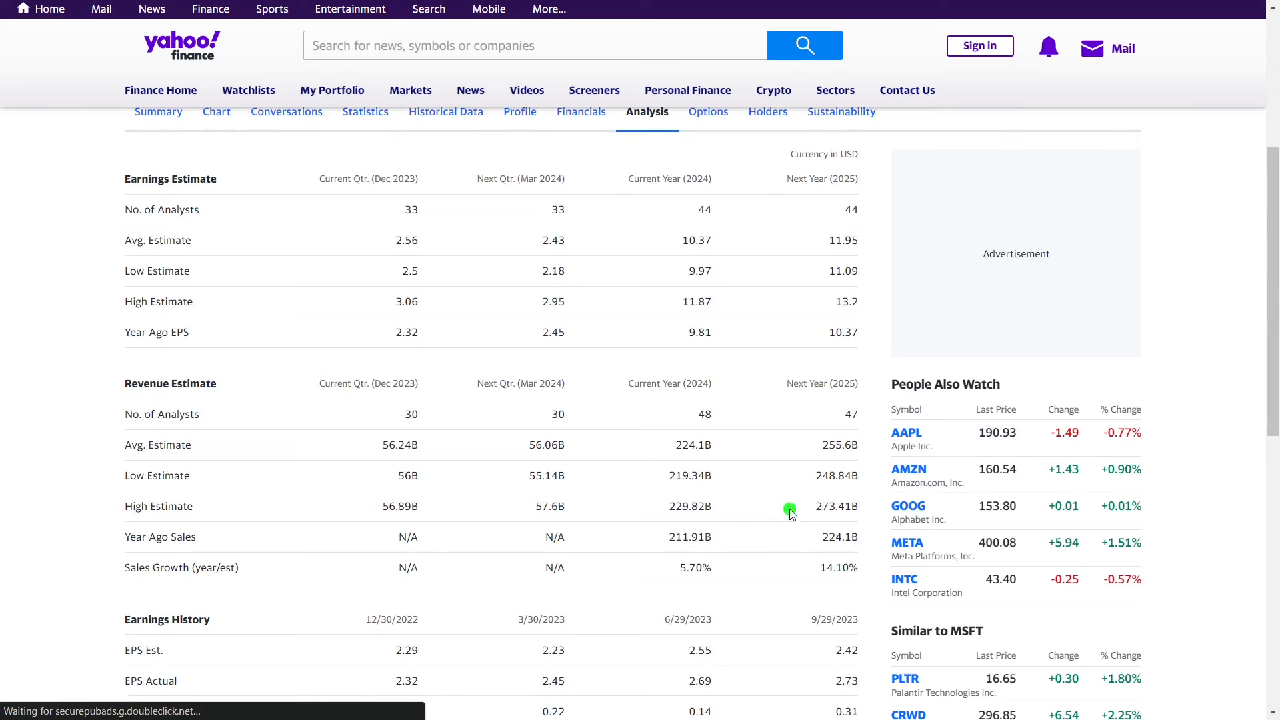
scroll("down", 3)
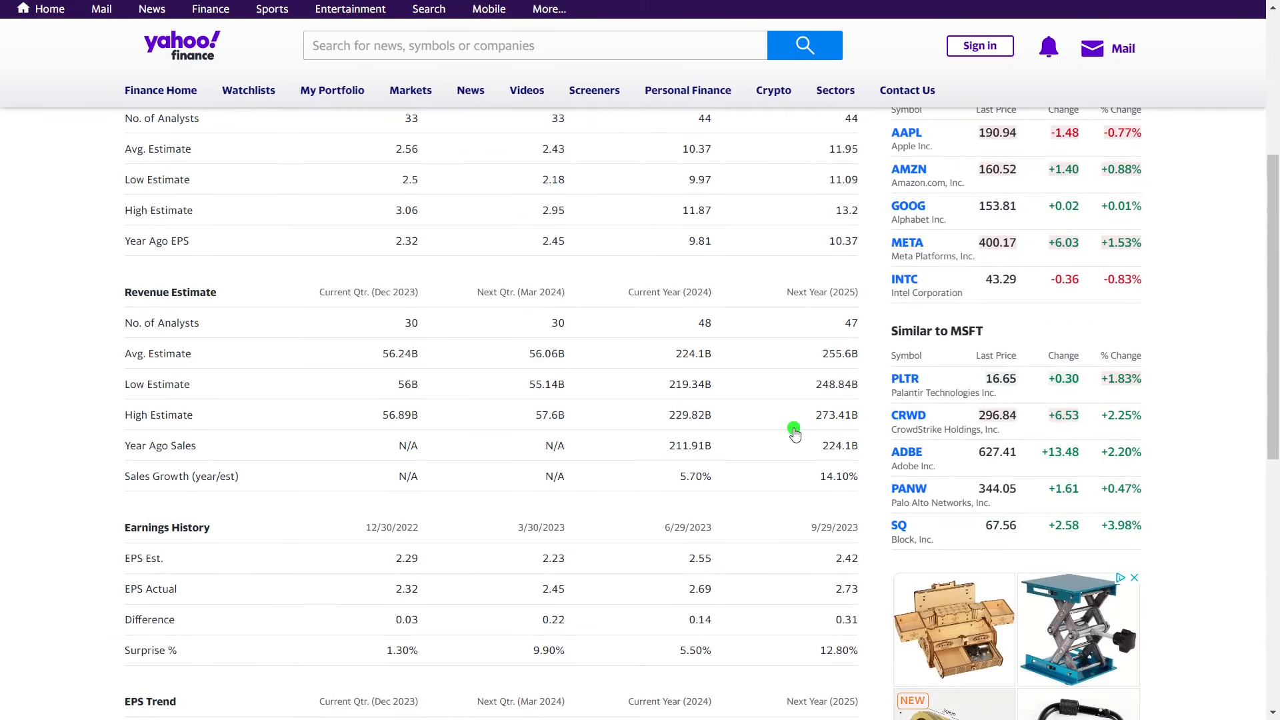
key("alt+tab")
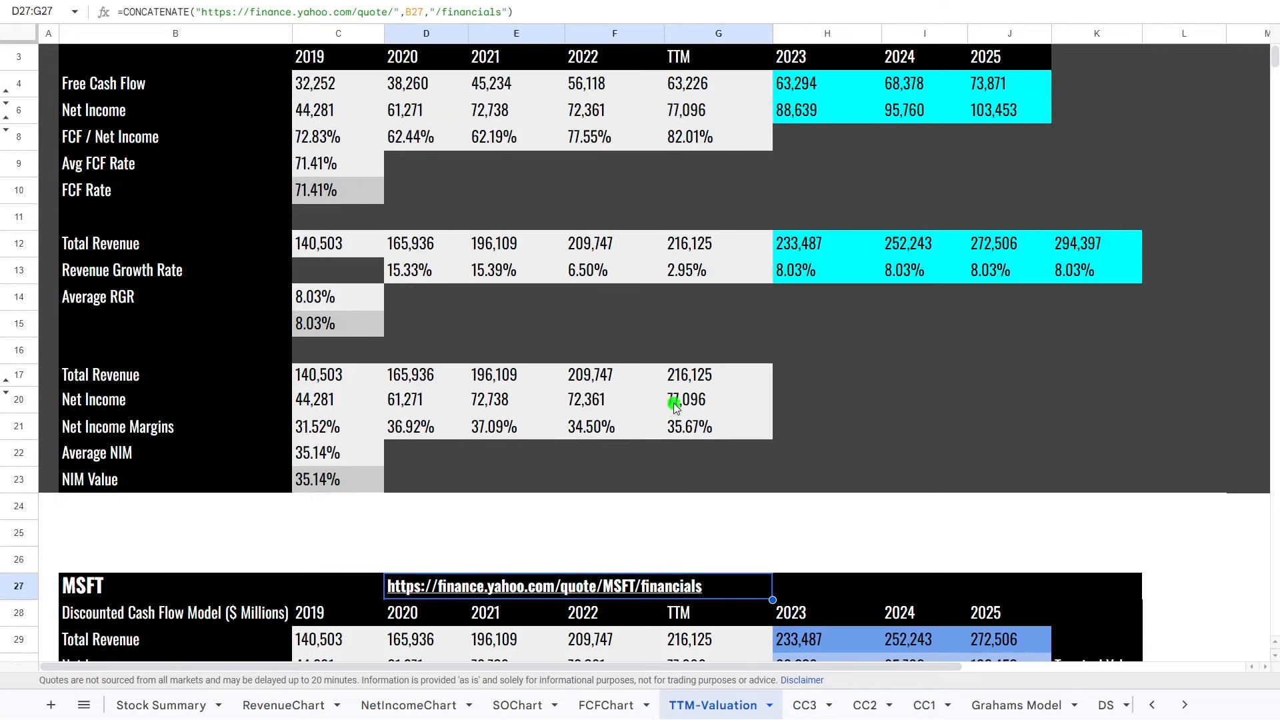
- Set the revenue growth rate override in C15 to 12% and check the DCF result
left_click(337, 322)
type("12")
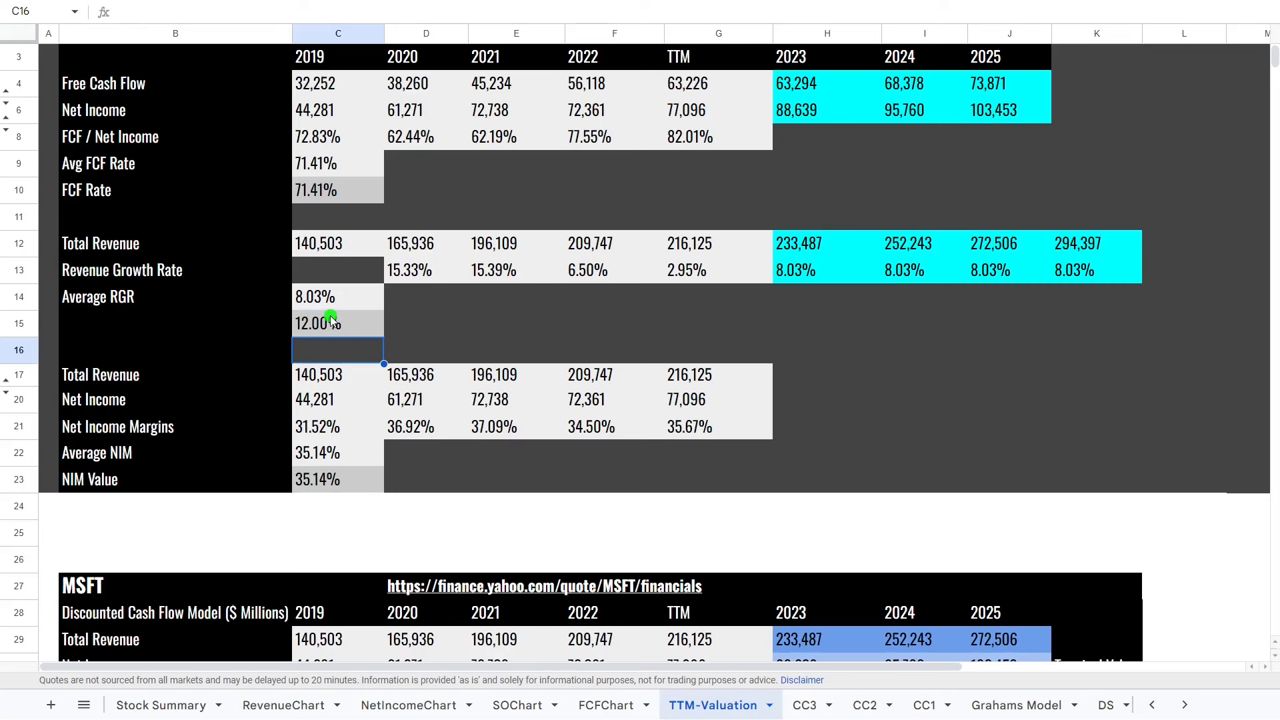
scroll("down", 3)
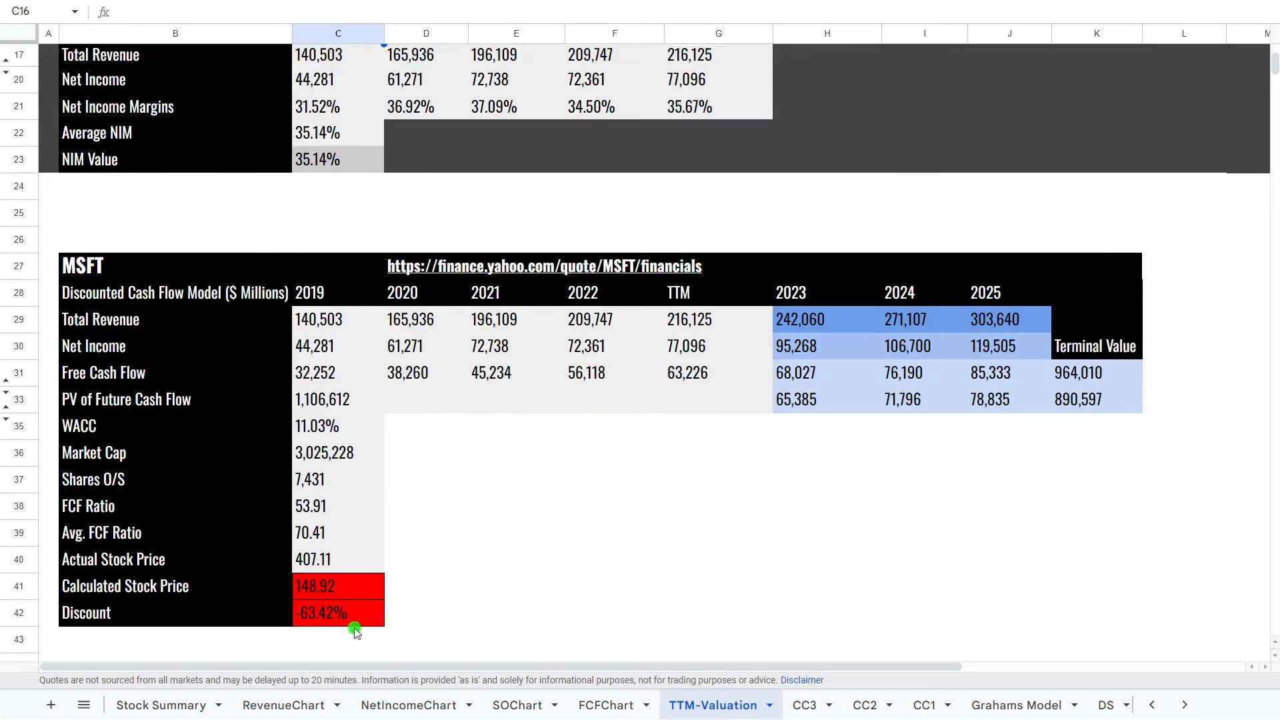
scroll("up", 3)
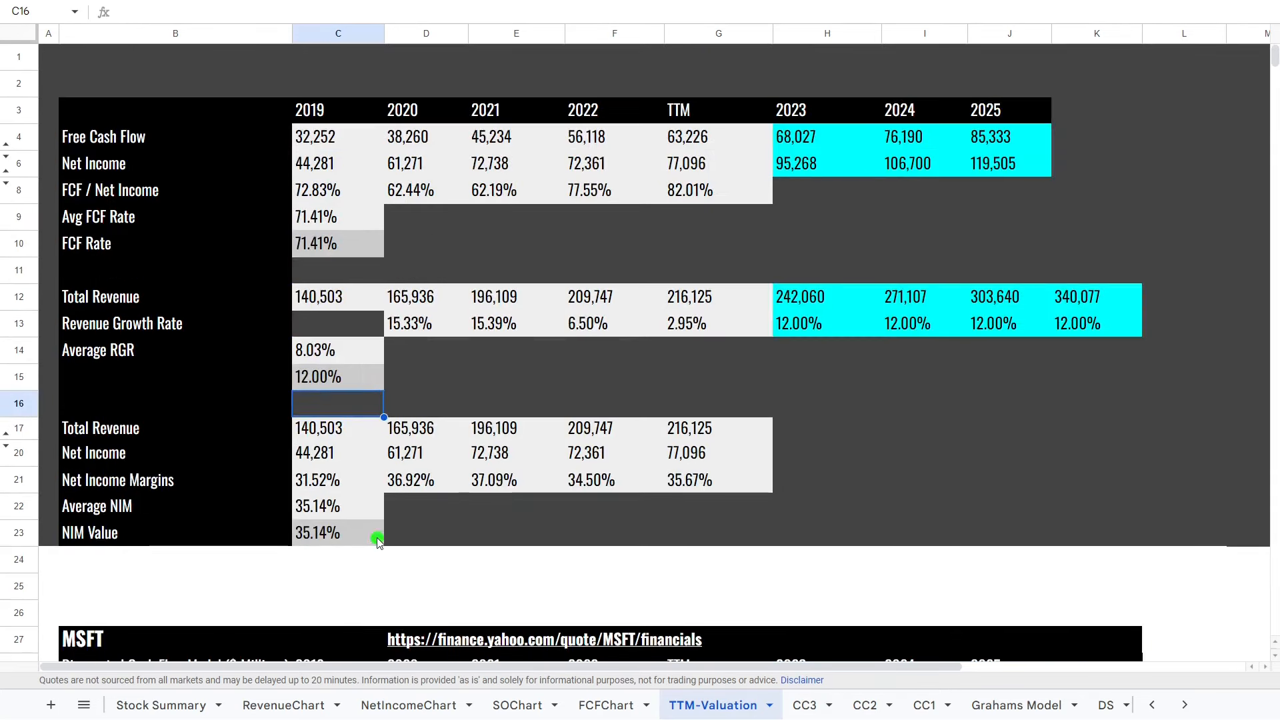
mouse_move(334, 473)
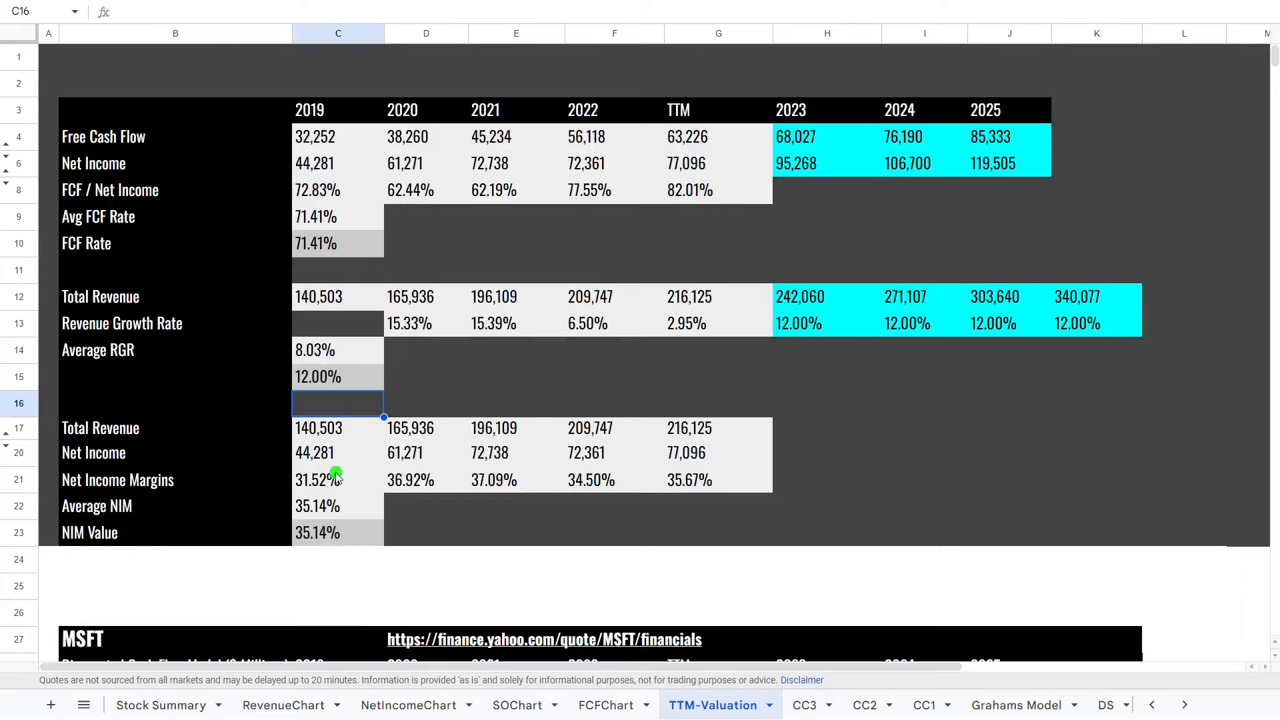
mouse_move(357, 528)
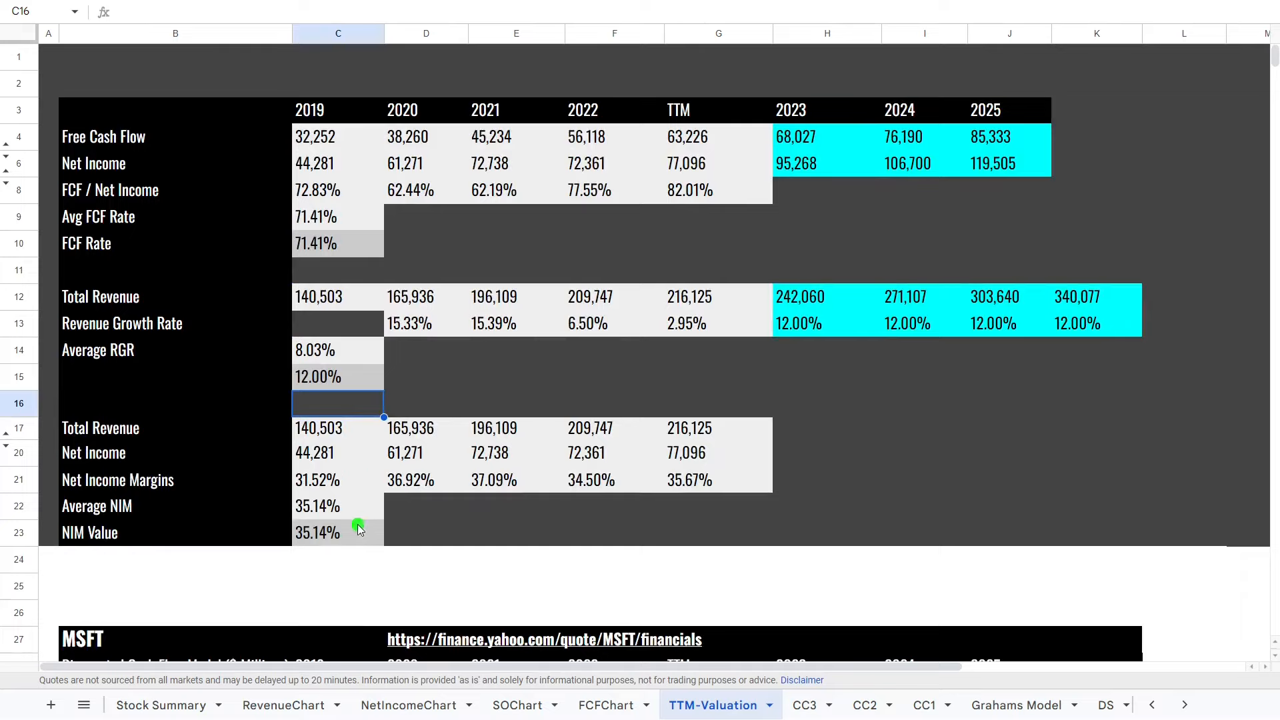
left_click(337, 532)
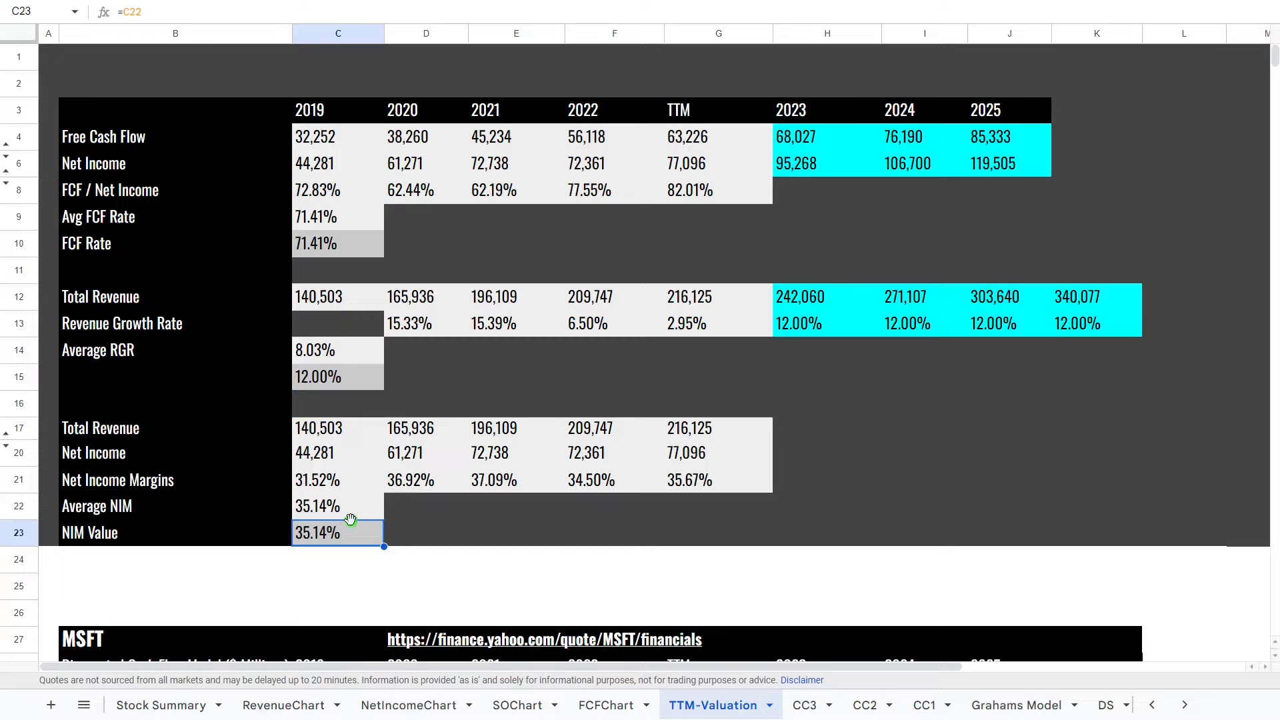
mouse_move(217, 201)
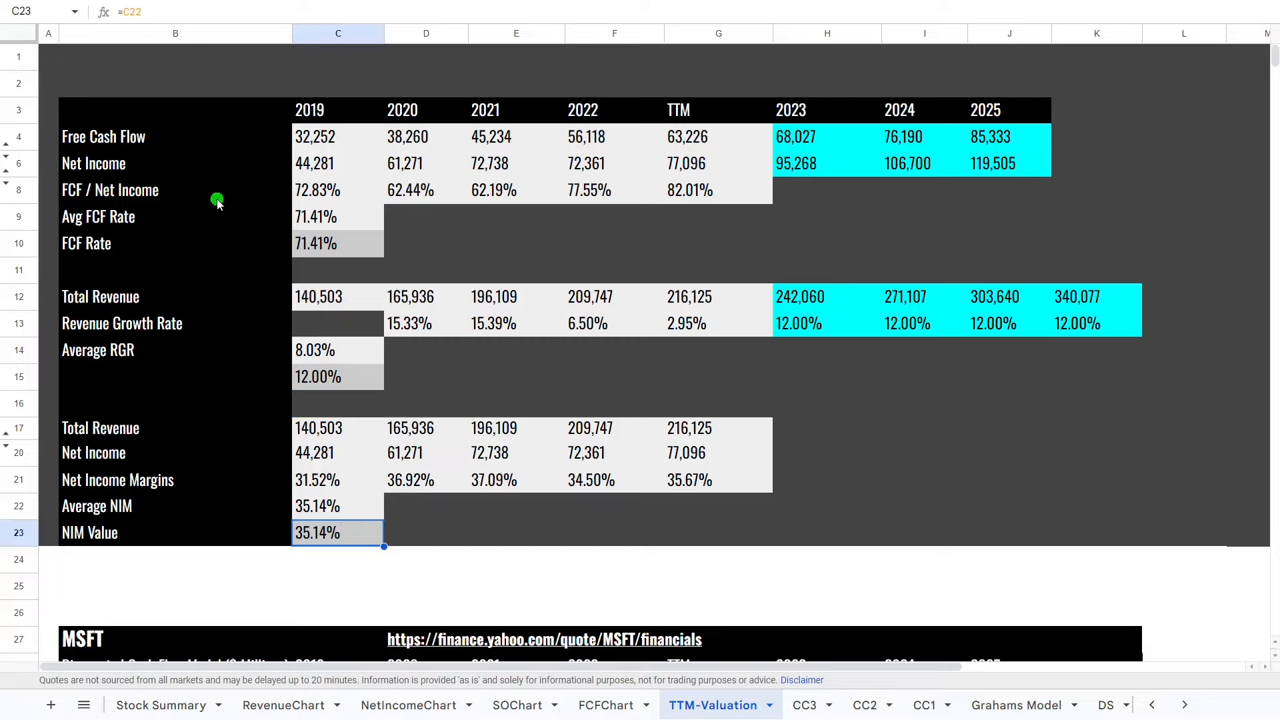
- Override the FCF rate in C10 with 82%
left_click(337, 243)
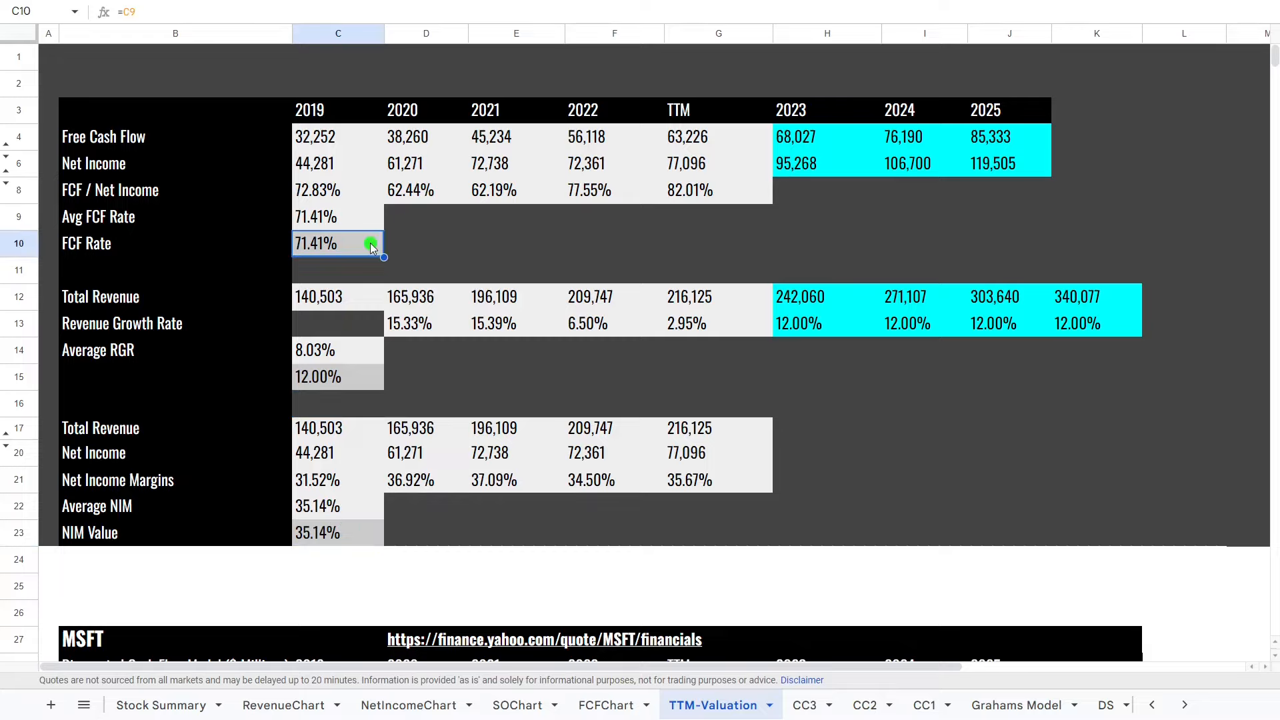
type("82%")
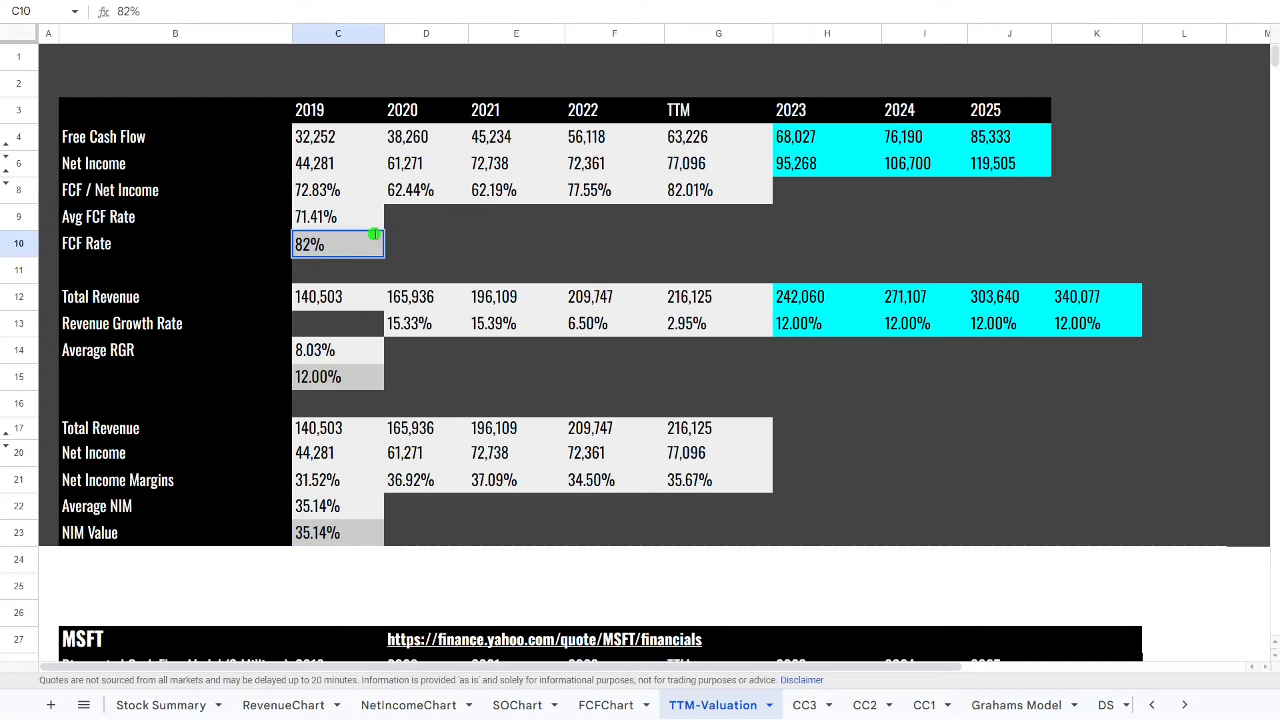
scroll("down", 3)
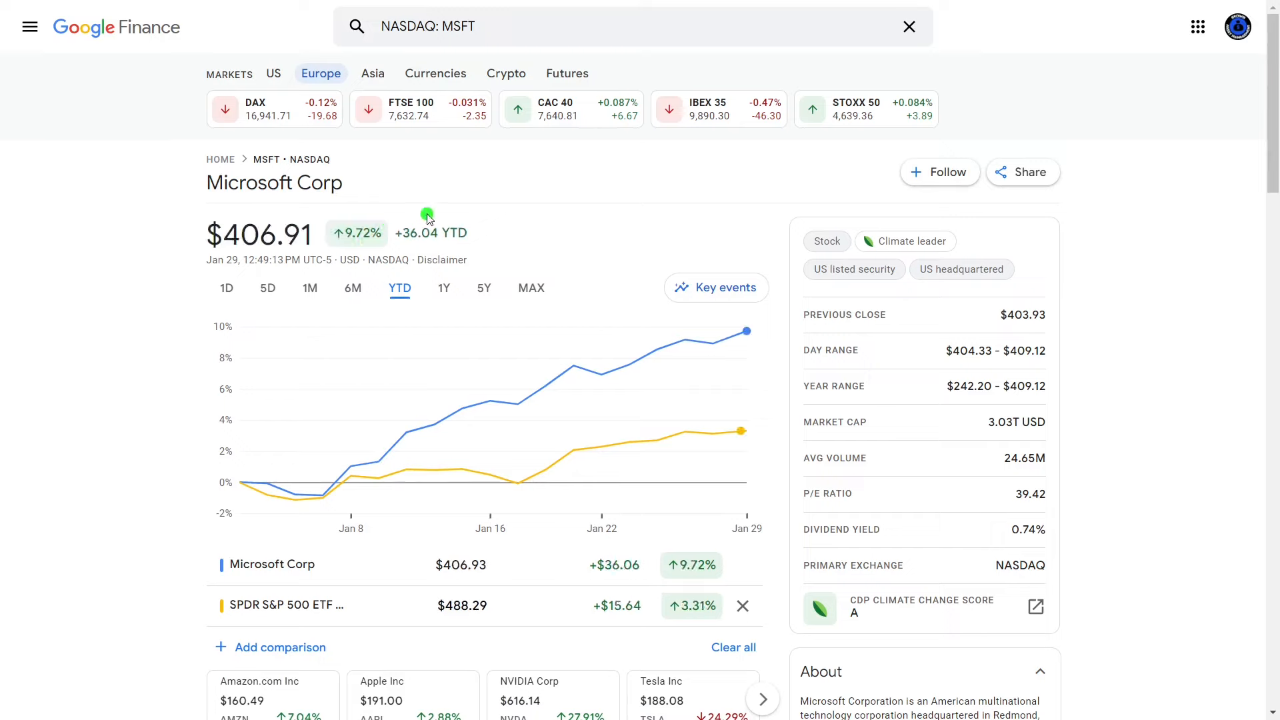
mouse_move(742, 606)
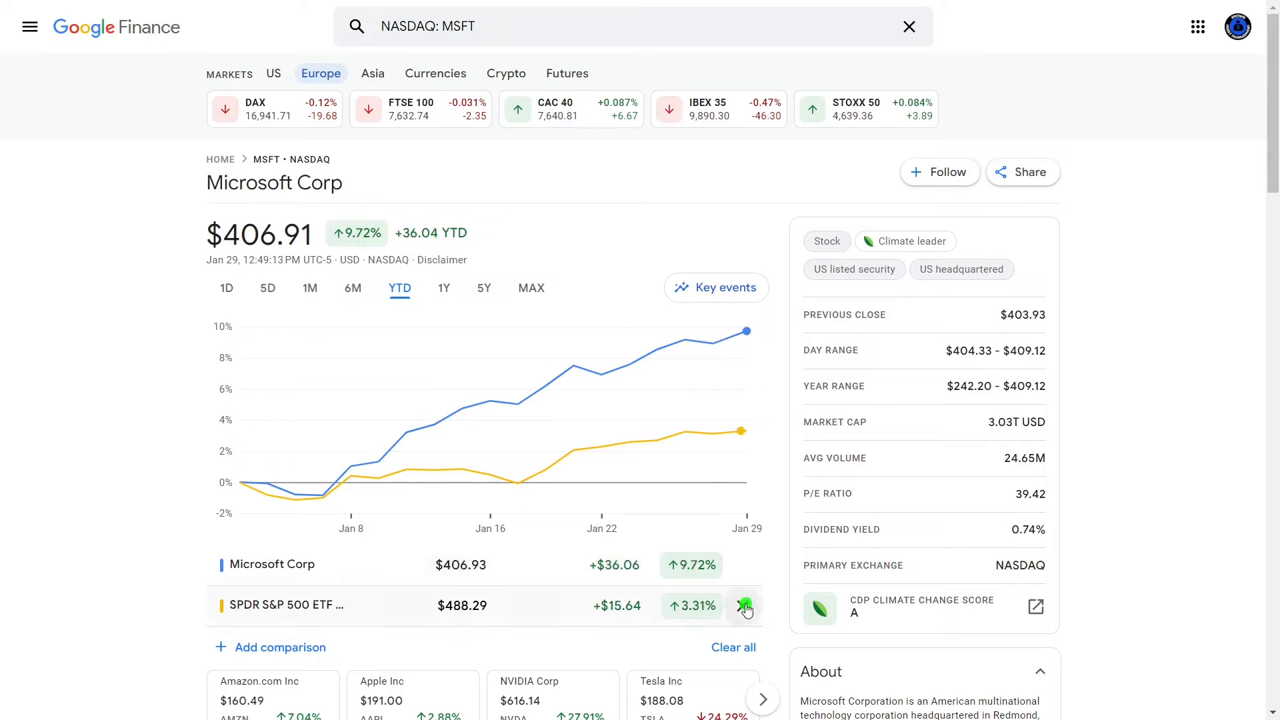
- Remove the S&P 500 comparison from the chart and bring up the CC3 comparables sheet
left_click(483, 287)
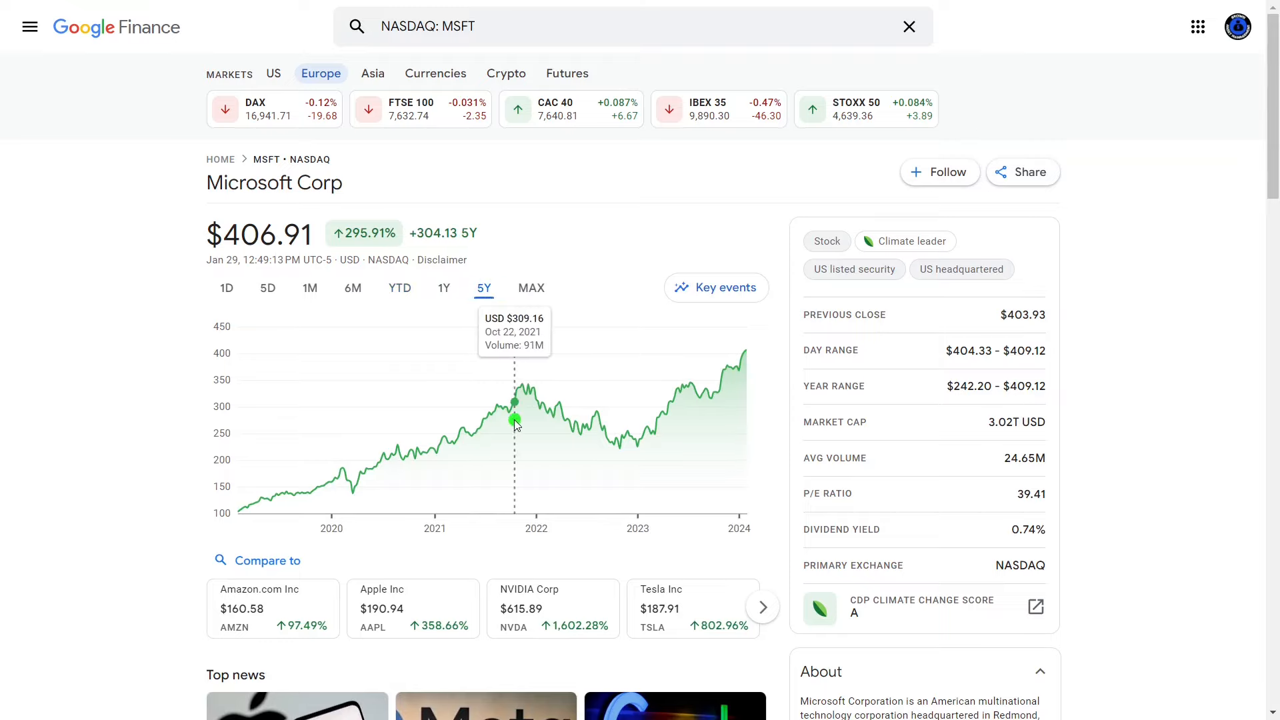
mouse_move(644, 466)
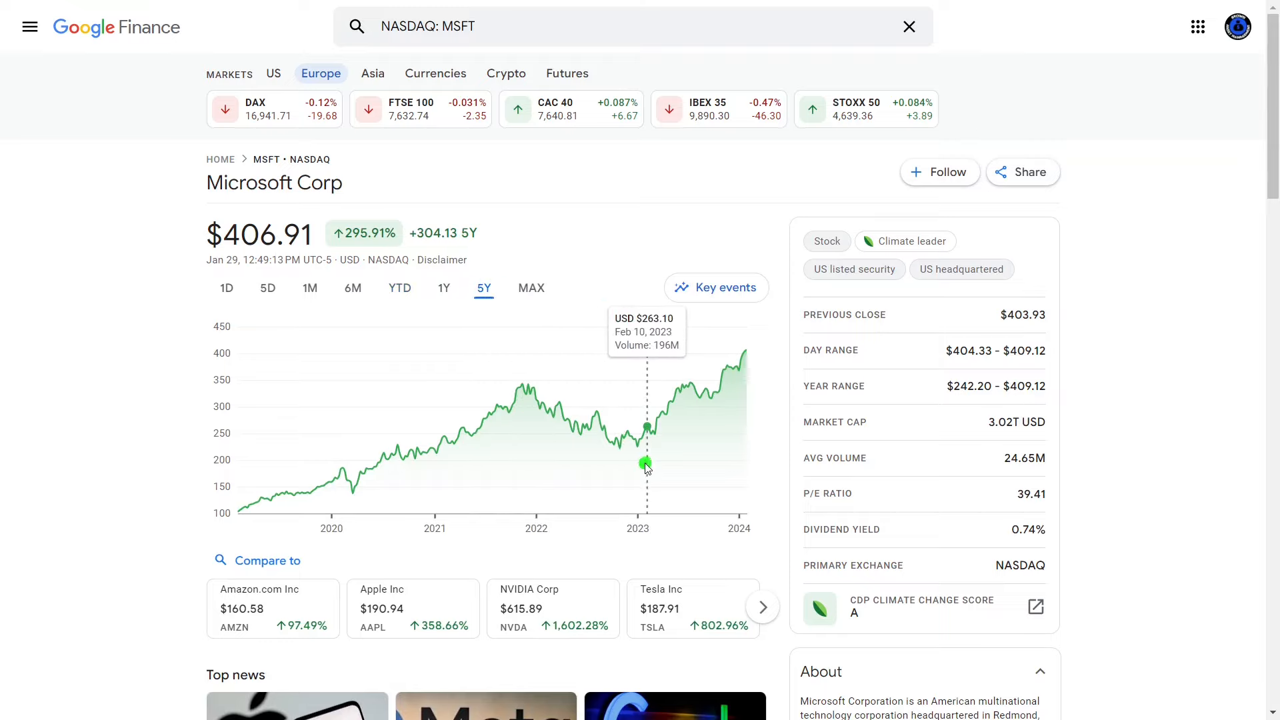
mouse_move(632, 470)
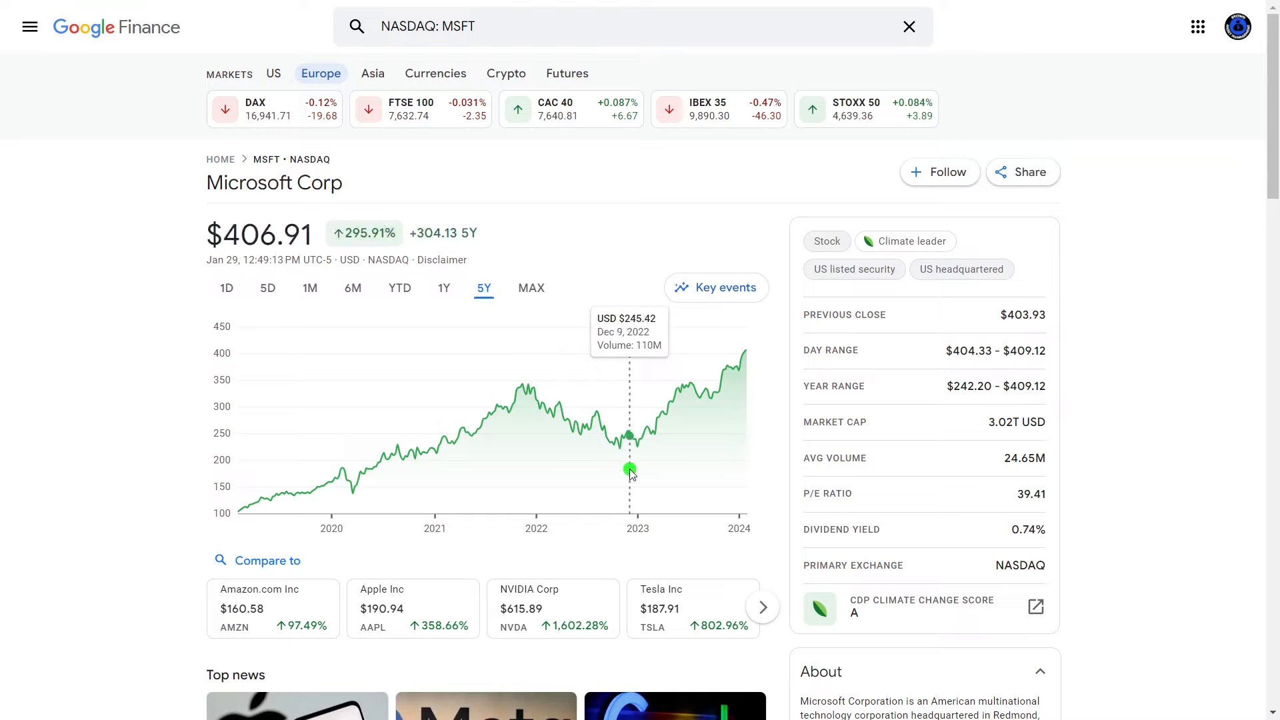
mouse_move(649, 433)
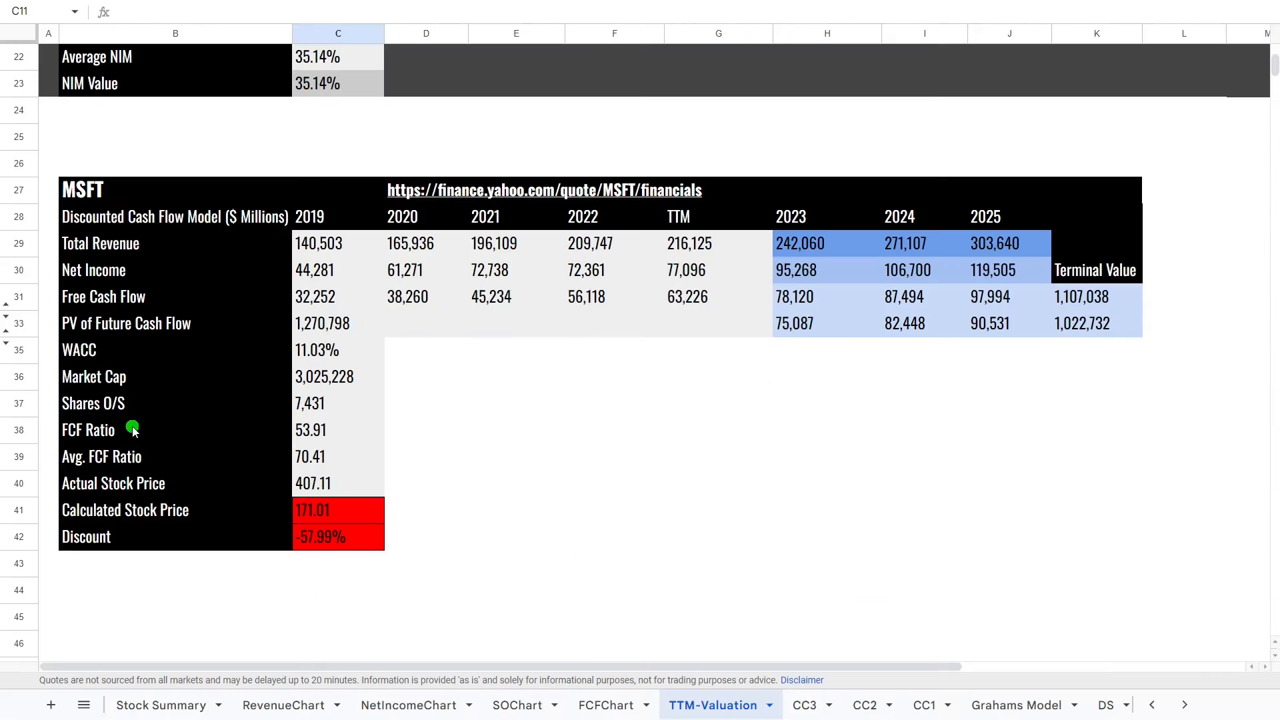
left_click(804, 705)
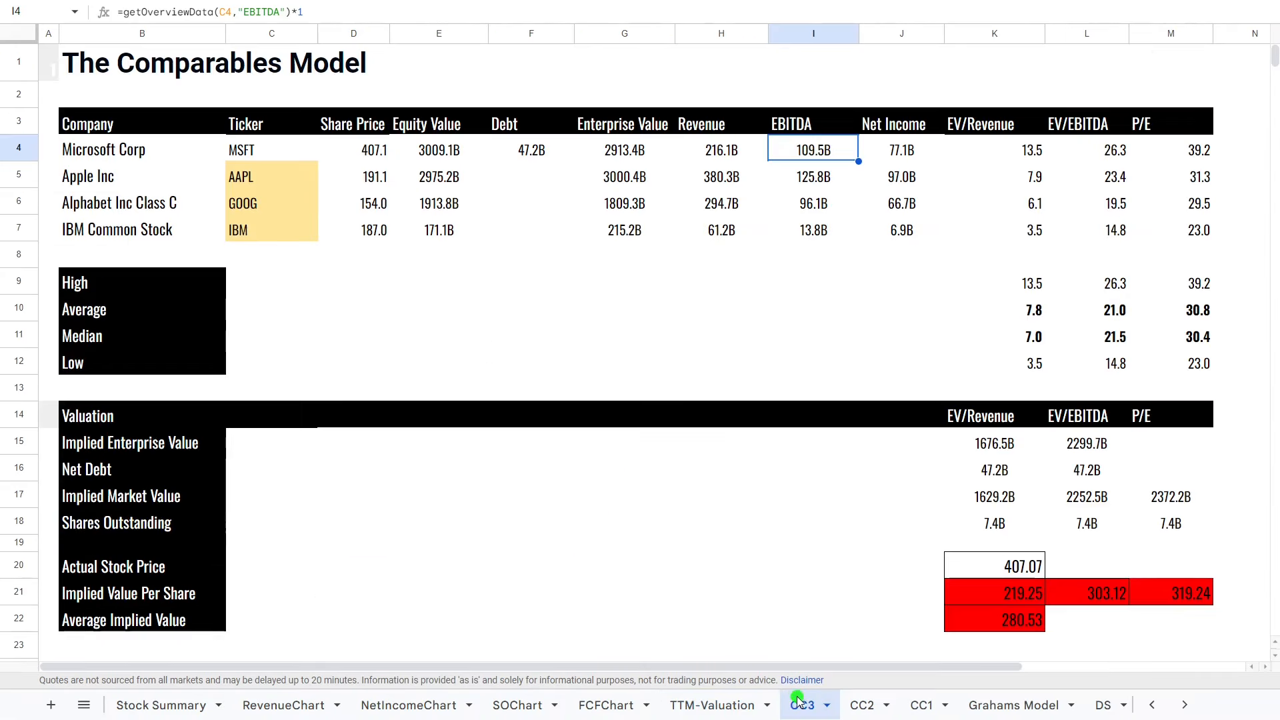
left_click(803, 704)
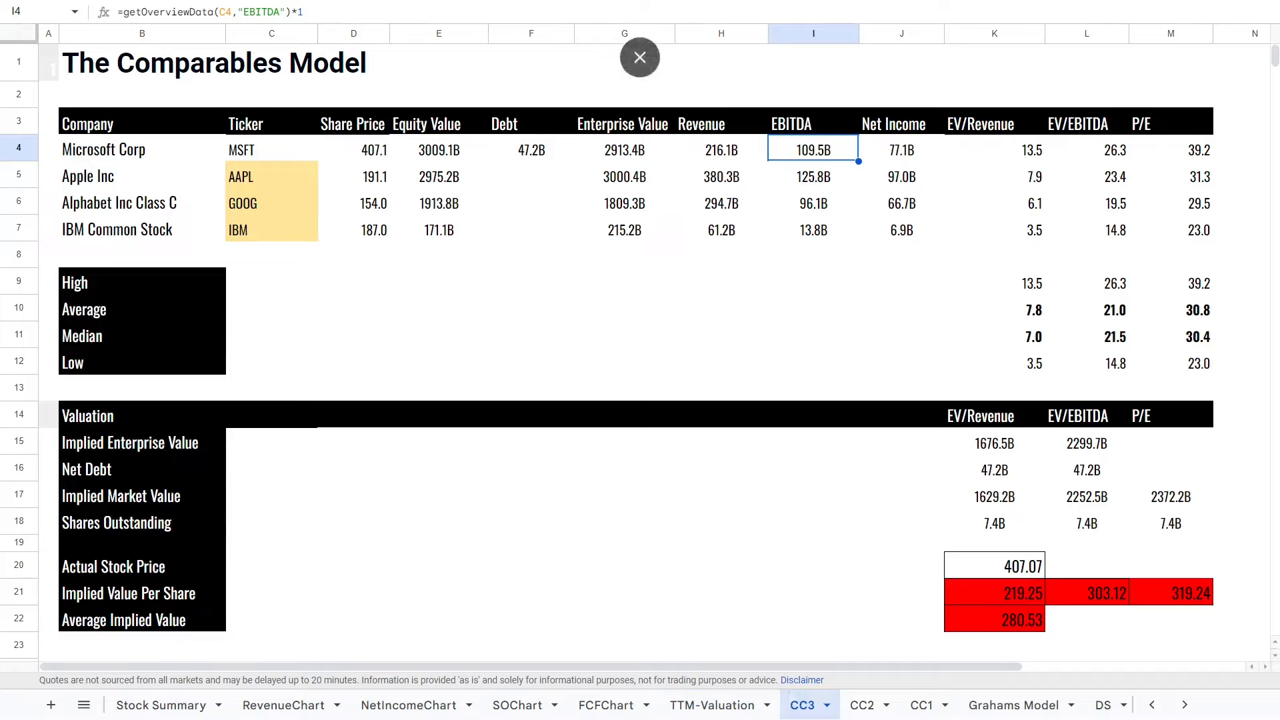
left_click(639, 57)
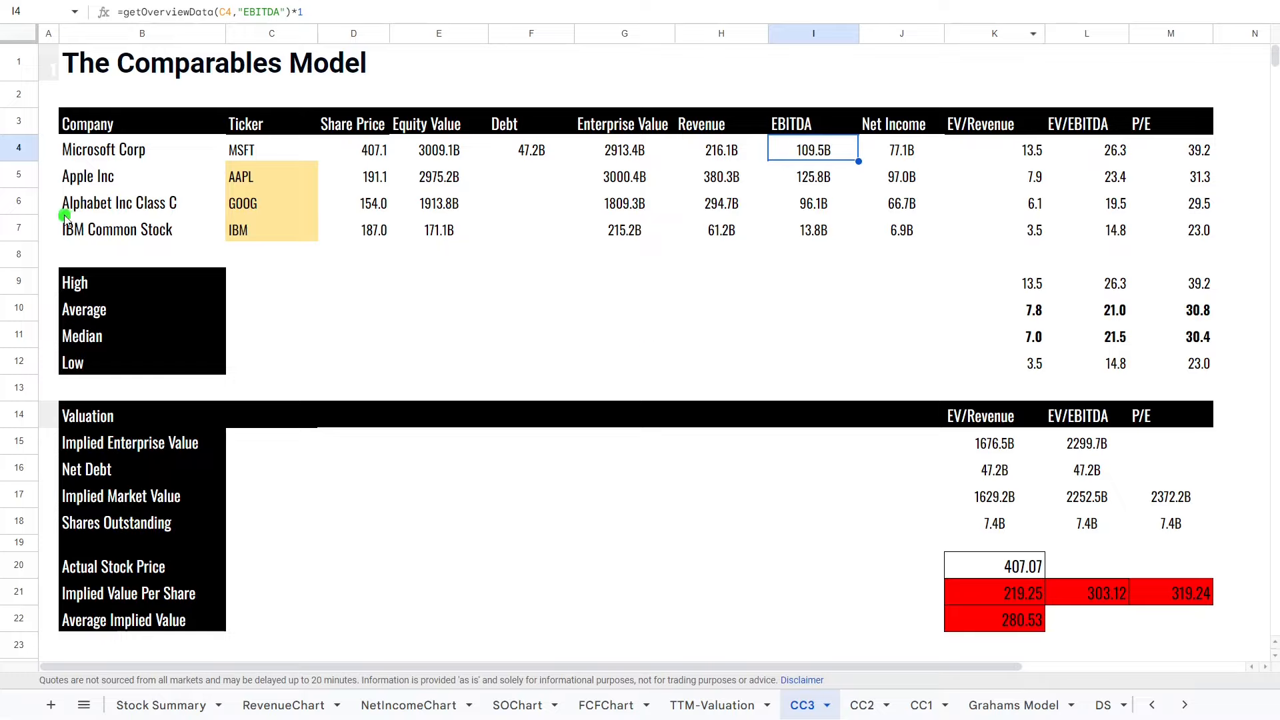
left_click(271, 175)
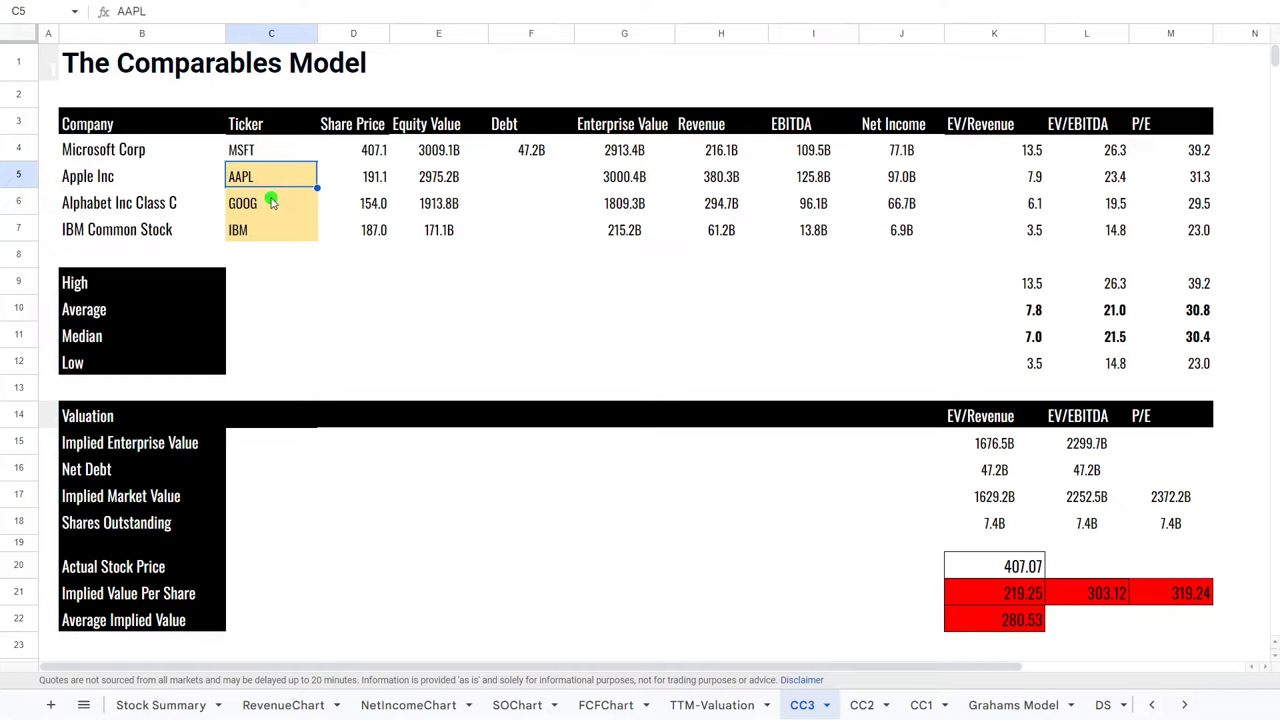
left_click(272, 229)
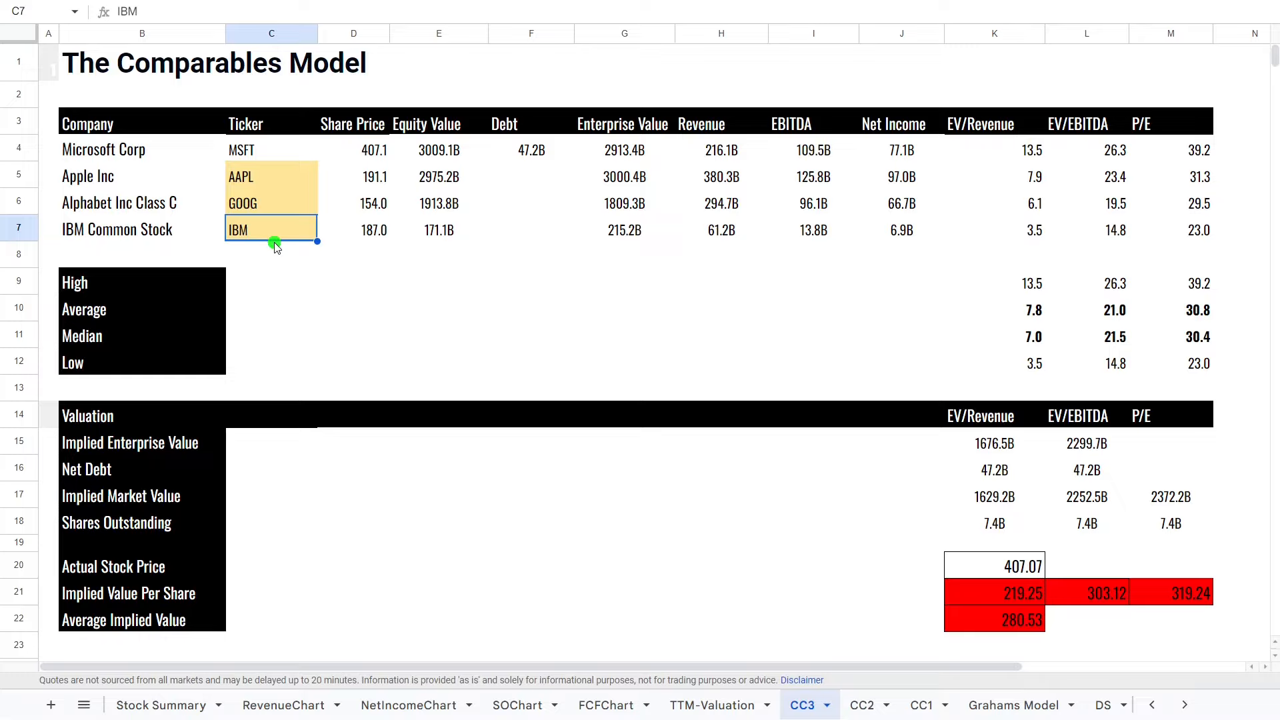
mouse_move(382, 186)
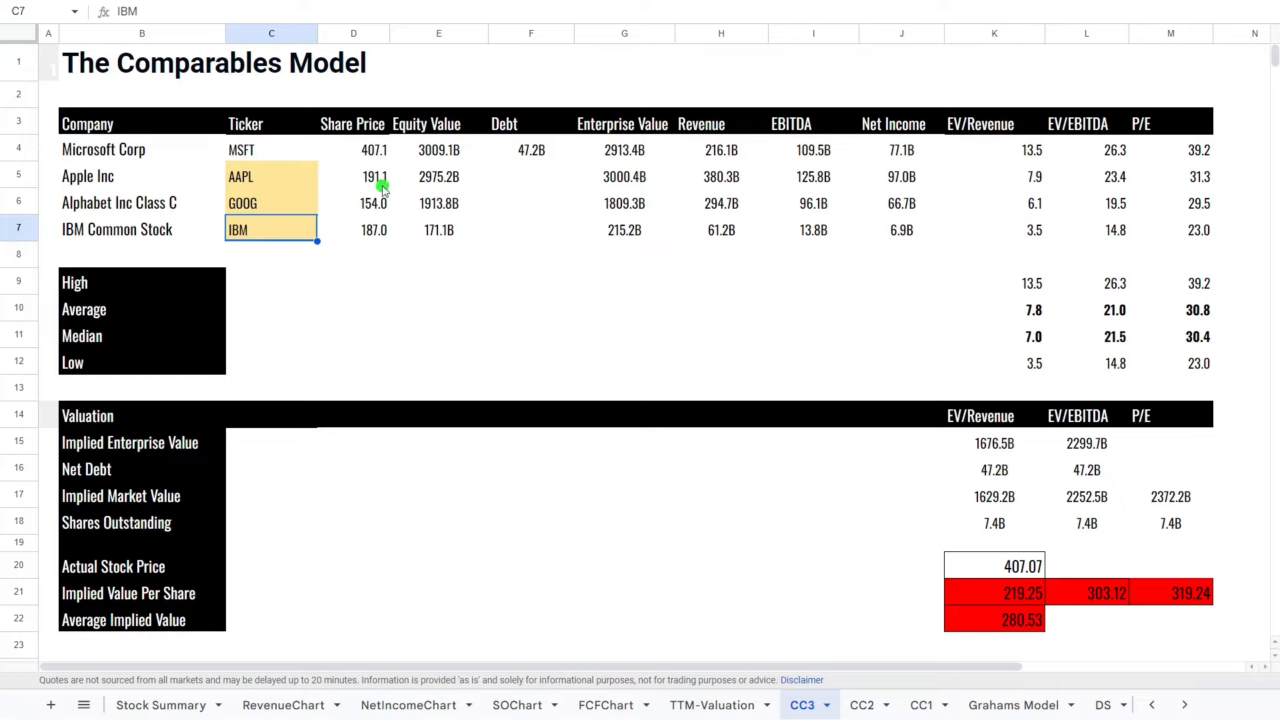
mouse_move(636, 189)
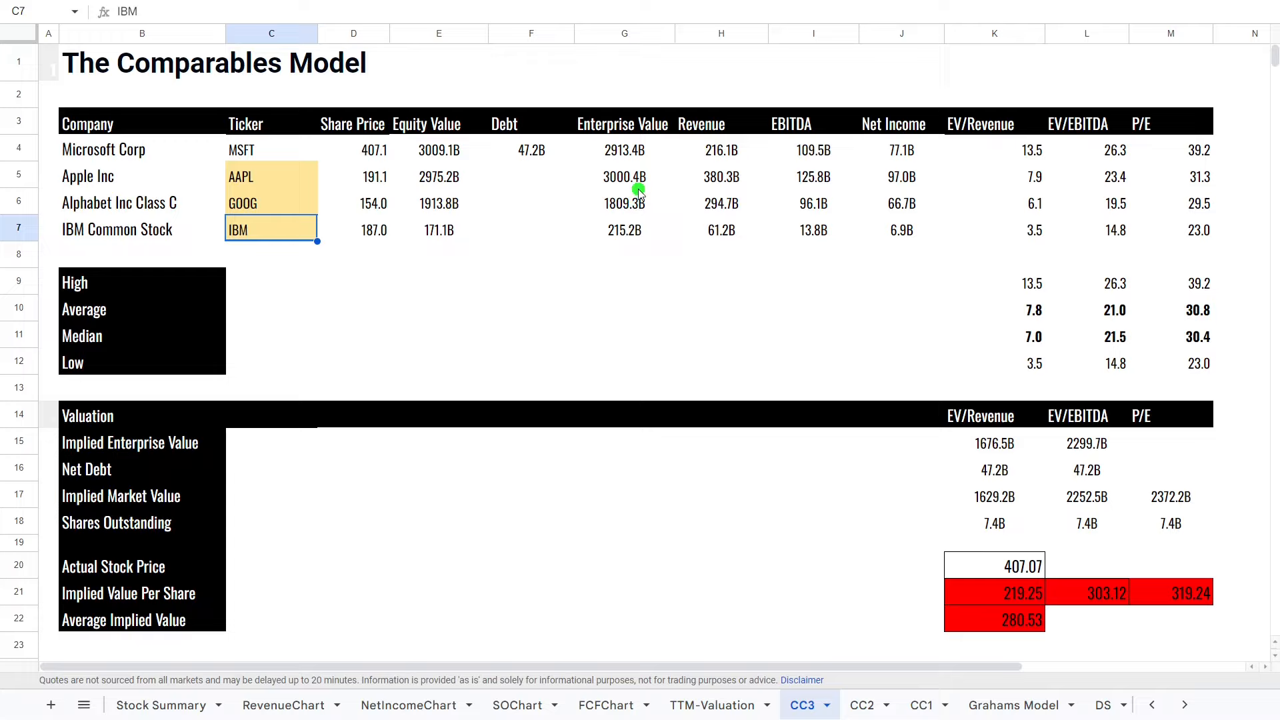
mouse_move(817, 235)
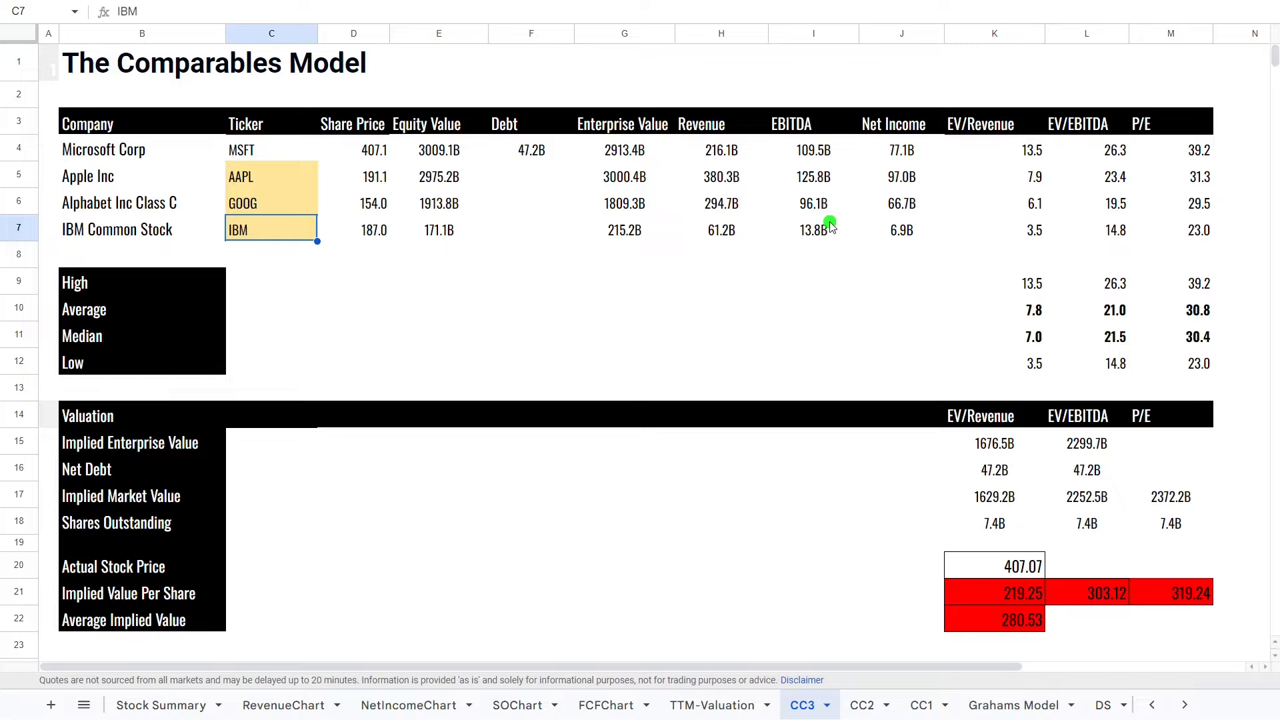
mouse_move(836, 177)
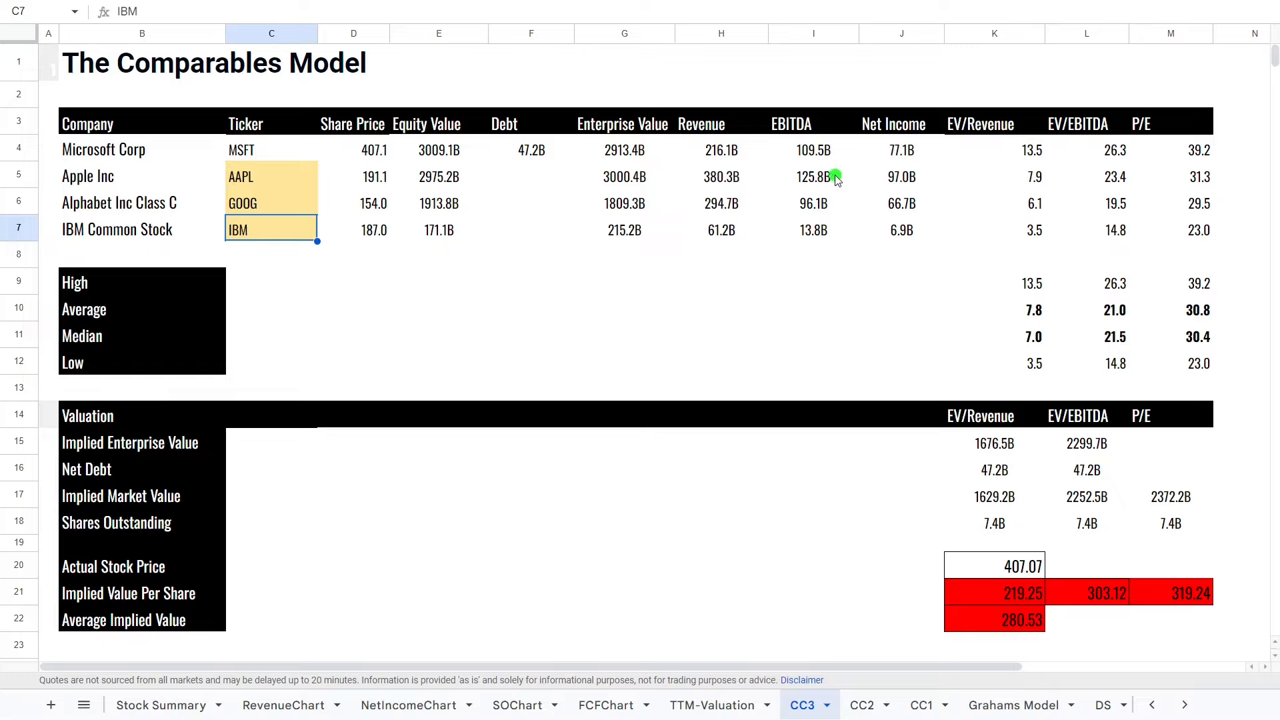
mouse_move(1101, 283)
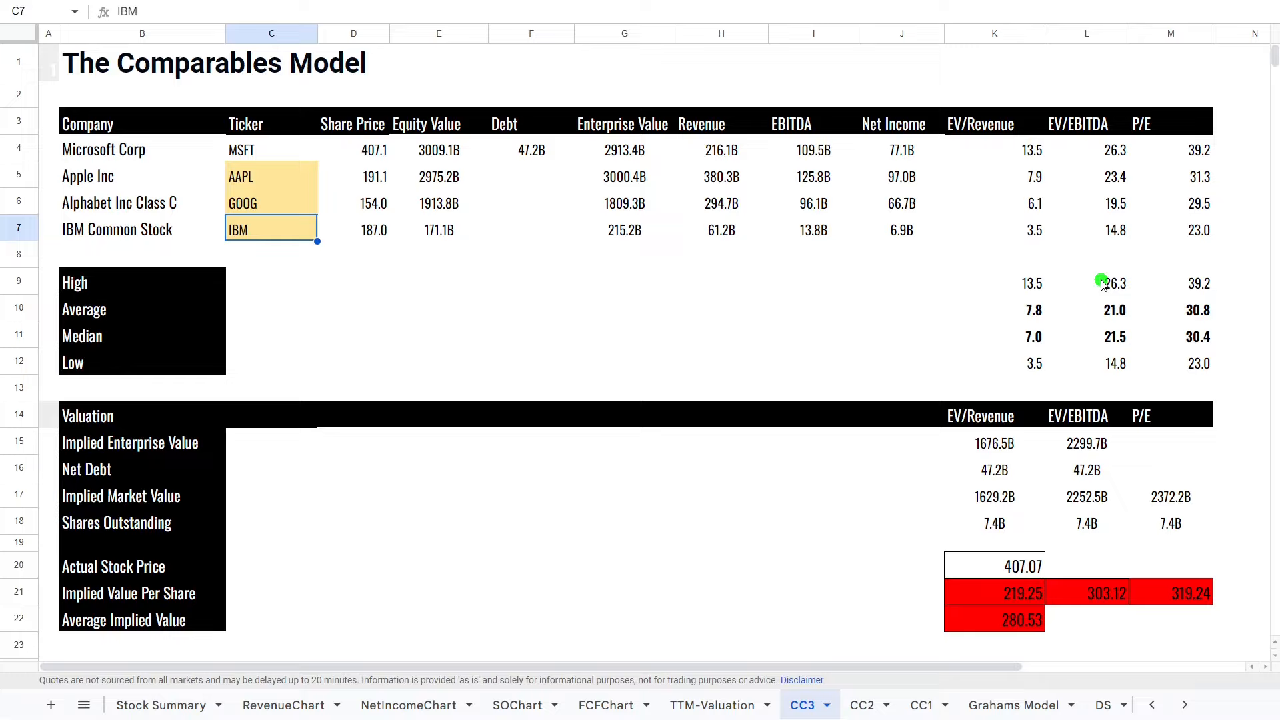
mouse_move(1038, 243)
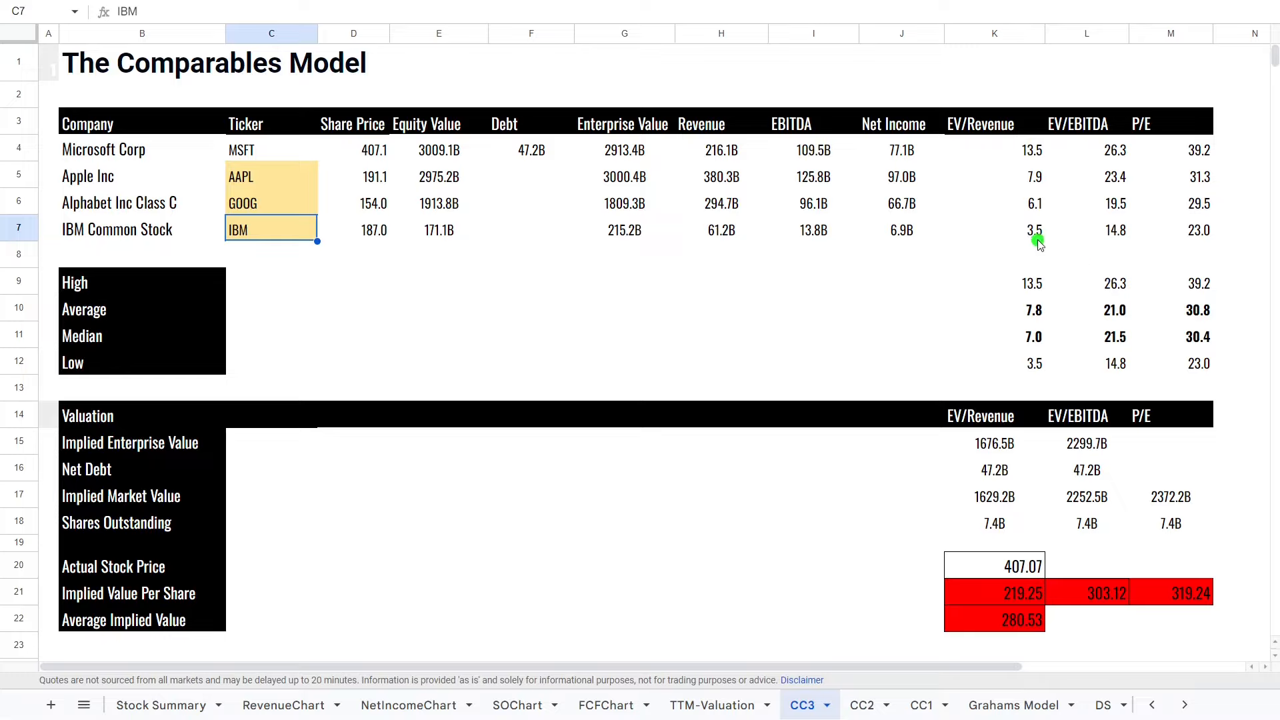
mouse_move(1021, 177)
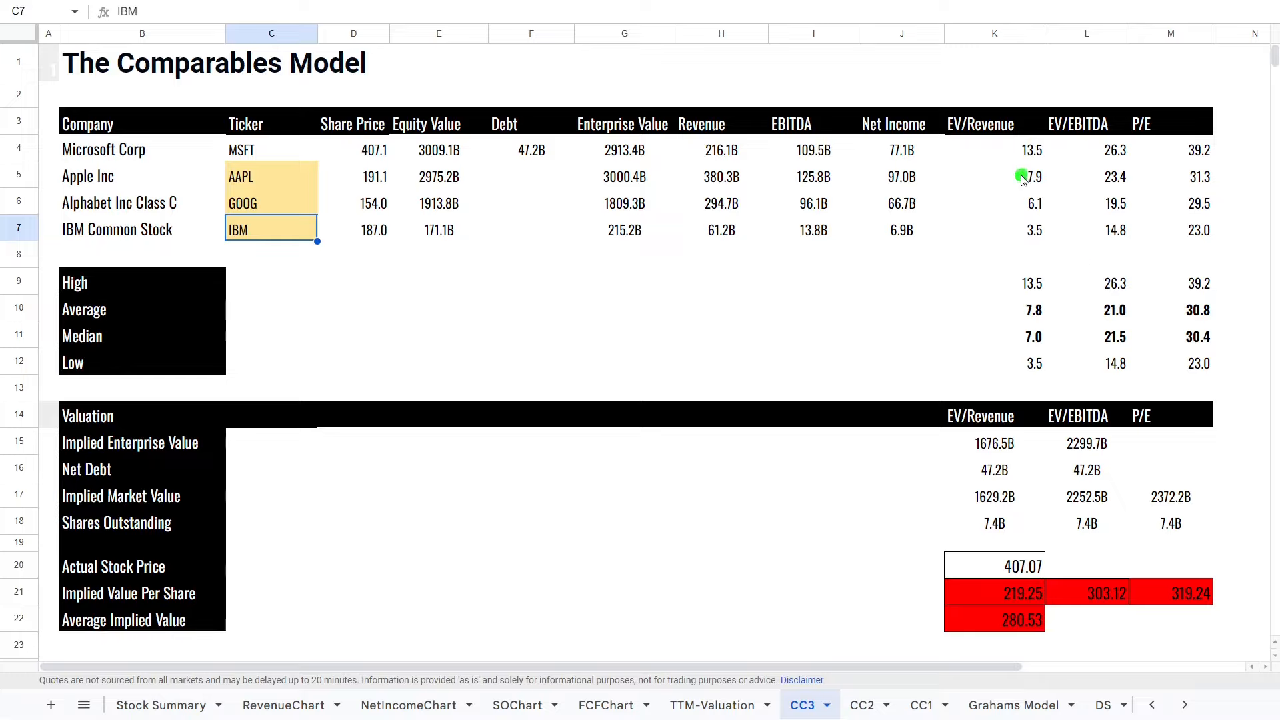
mouse_move(1014, 171)
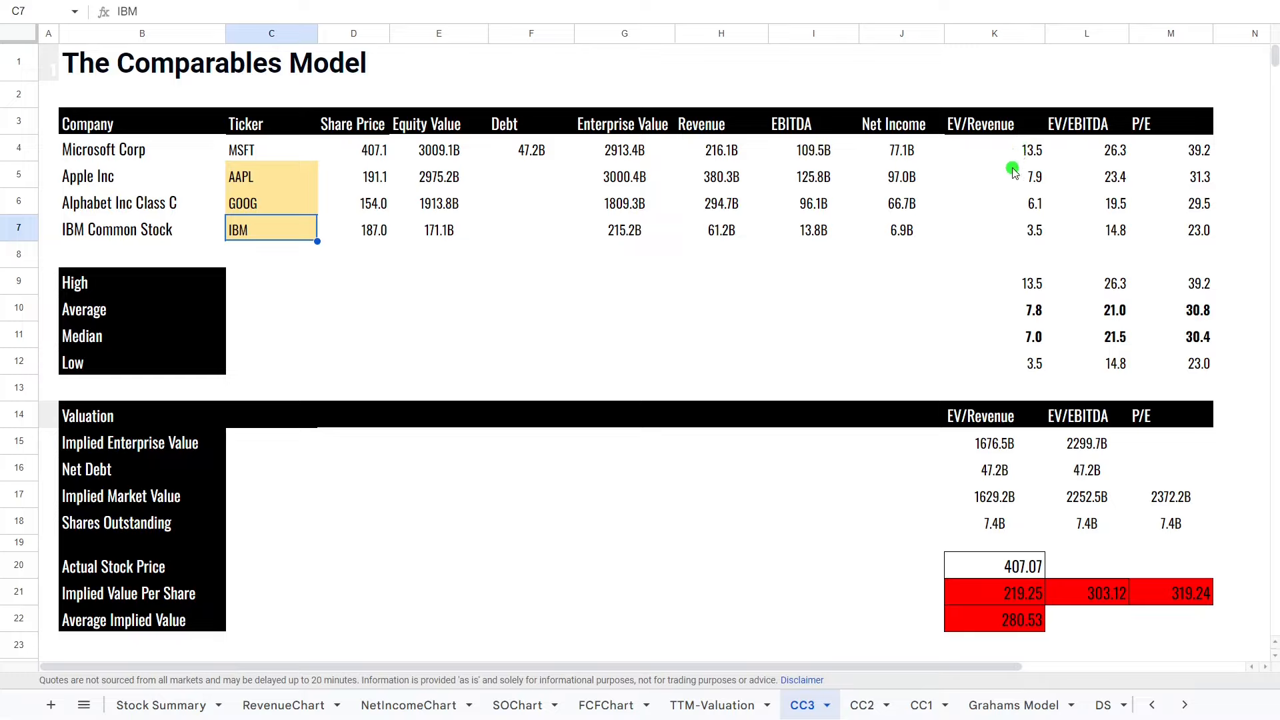
mouse_move(1072, 180)
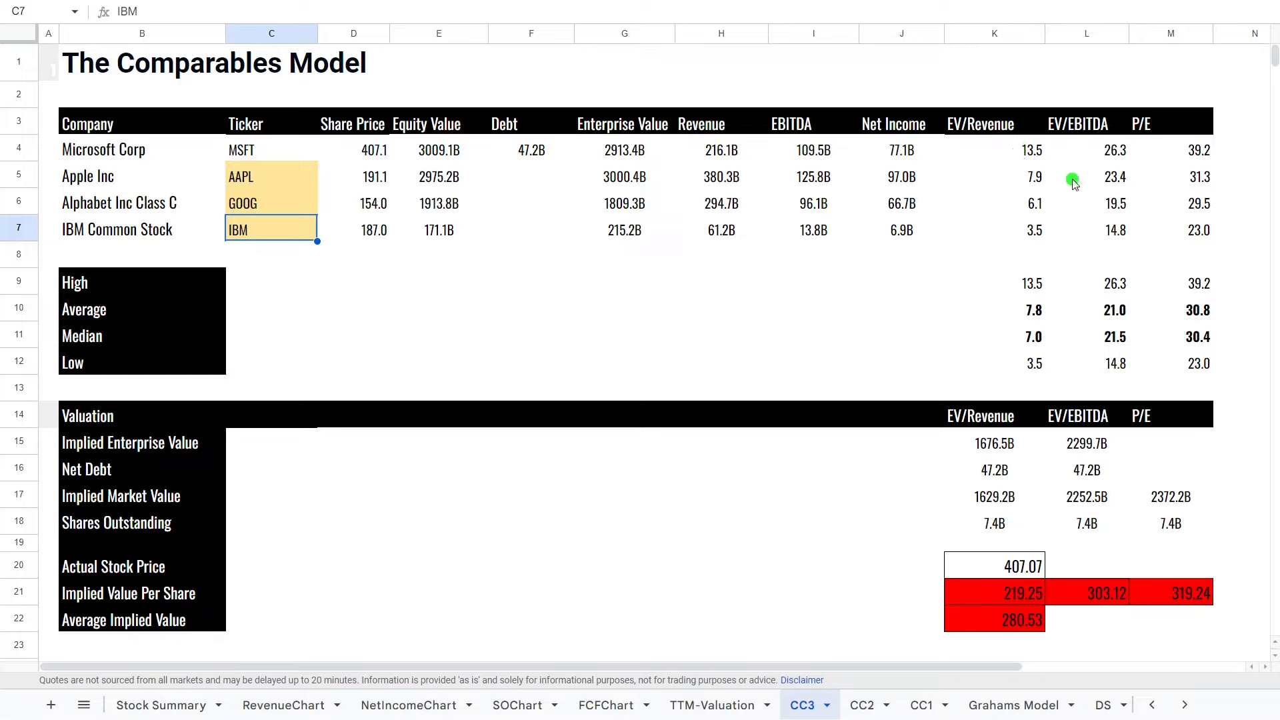
mouse_move(1101, 211)
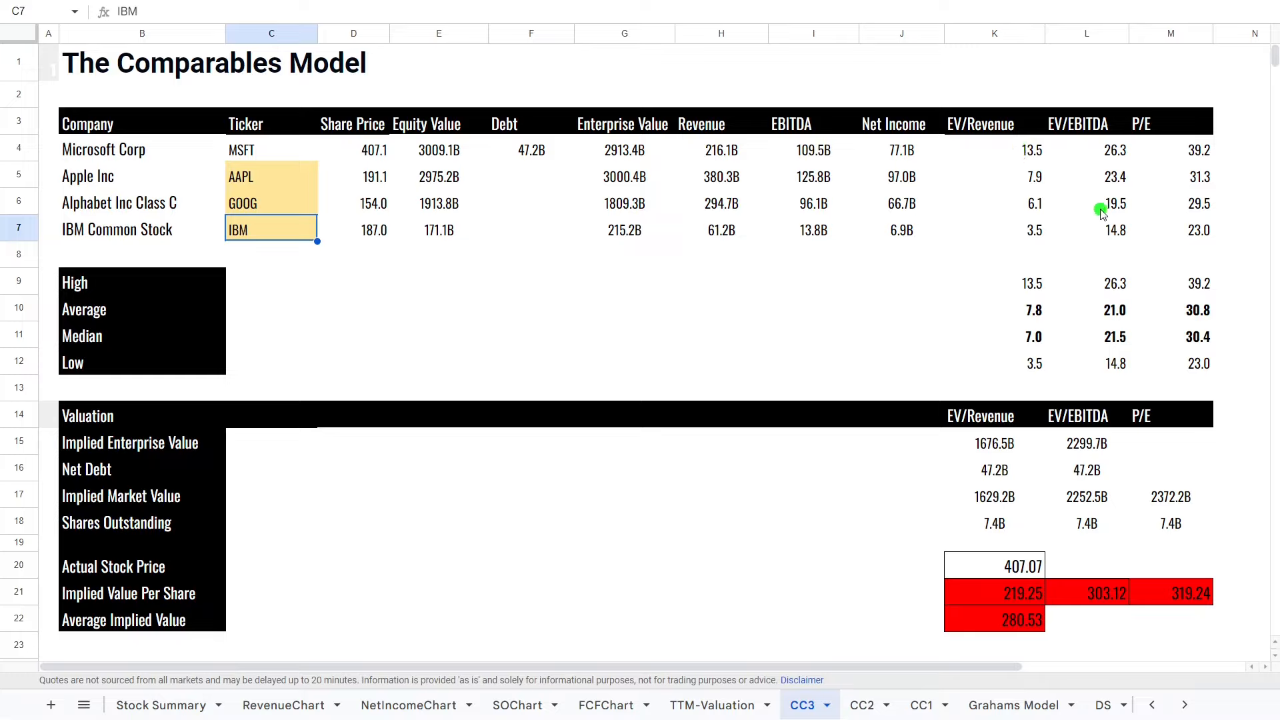
mouse_move(955, 513)
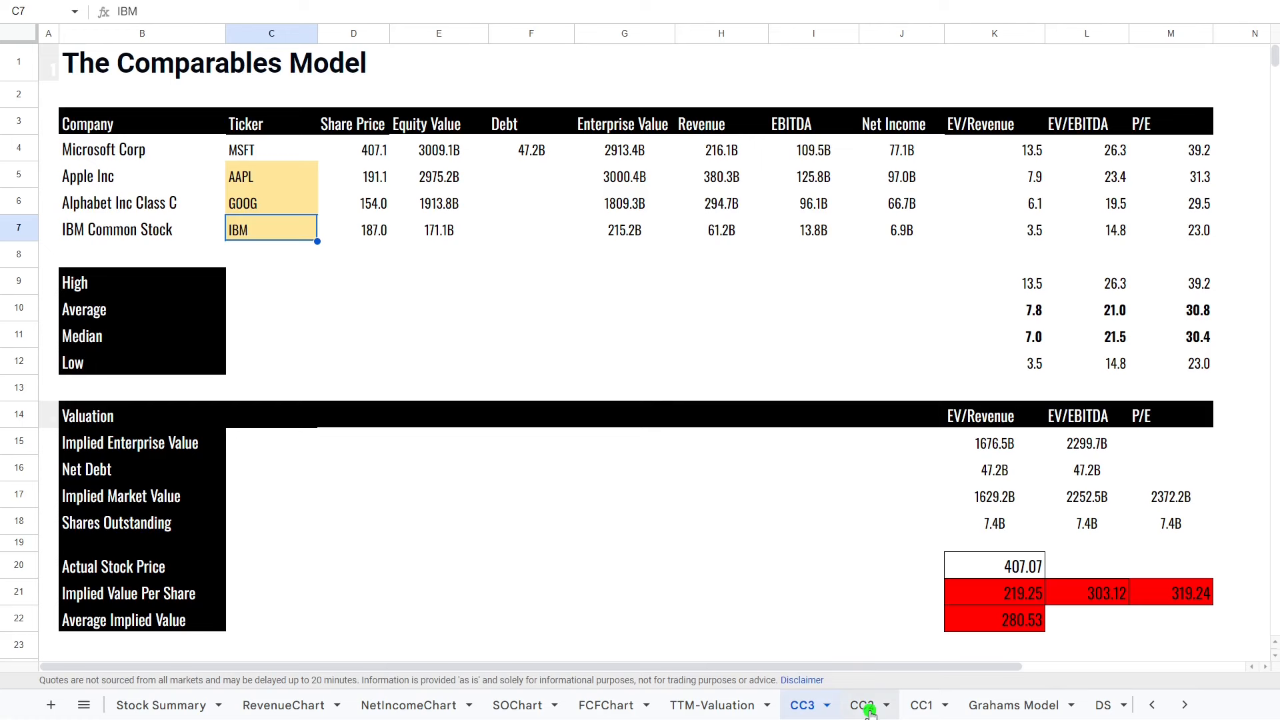
- Switch to the Grahams Model sheet and follow the MSFT analyst estimates link
left_click(1014, 705)
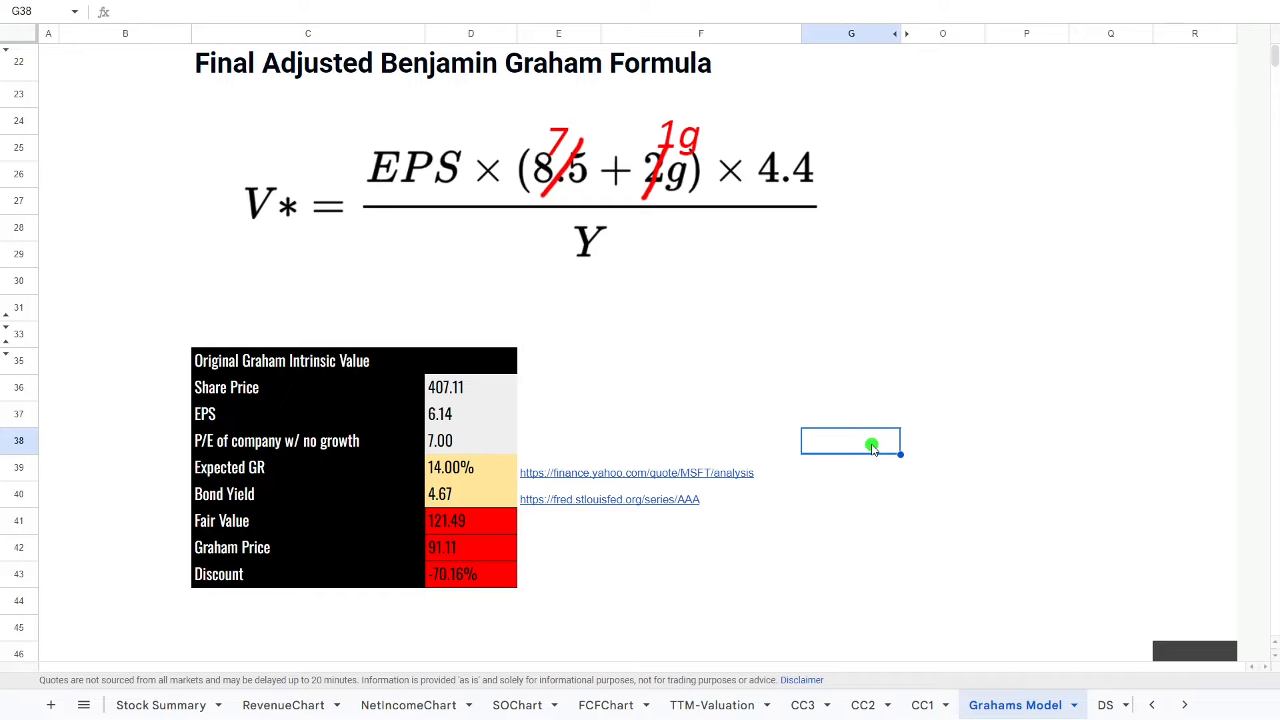
left_click(636, 473)
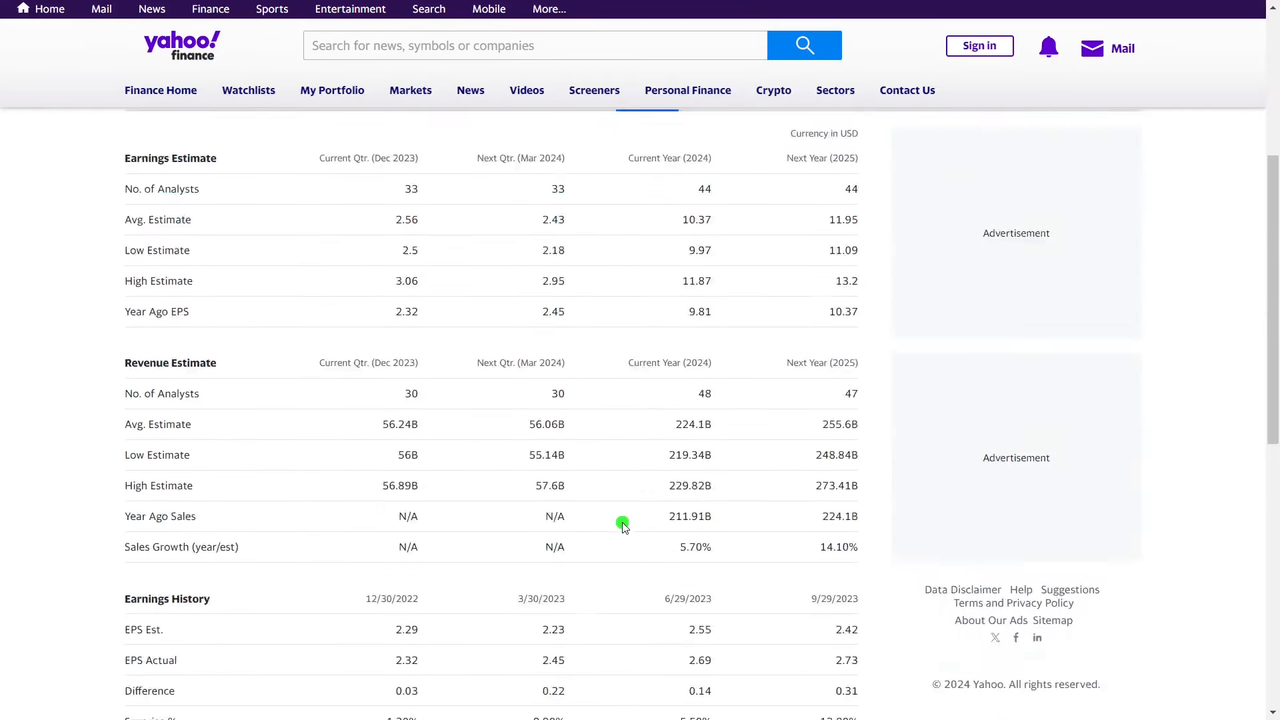
- Scroll to Yahoo Finance's Growth Estimates table showing 13.74% for the next five years
scroll("down", 3)
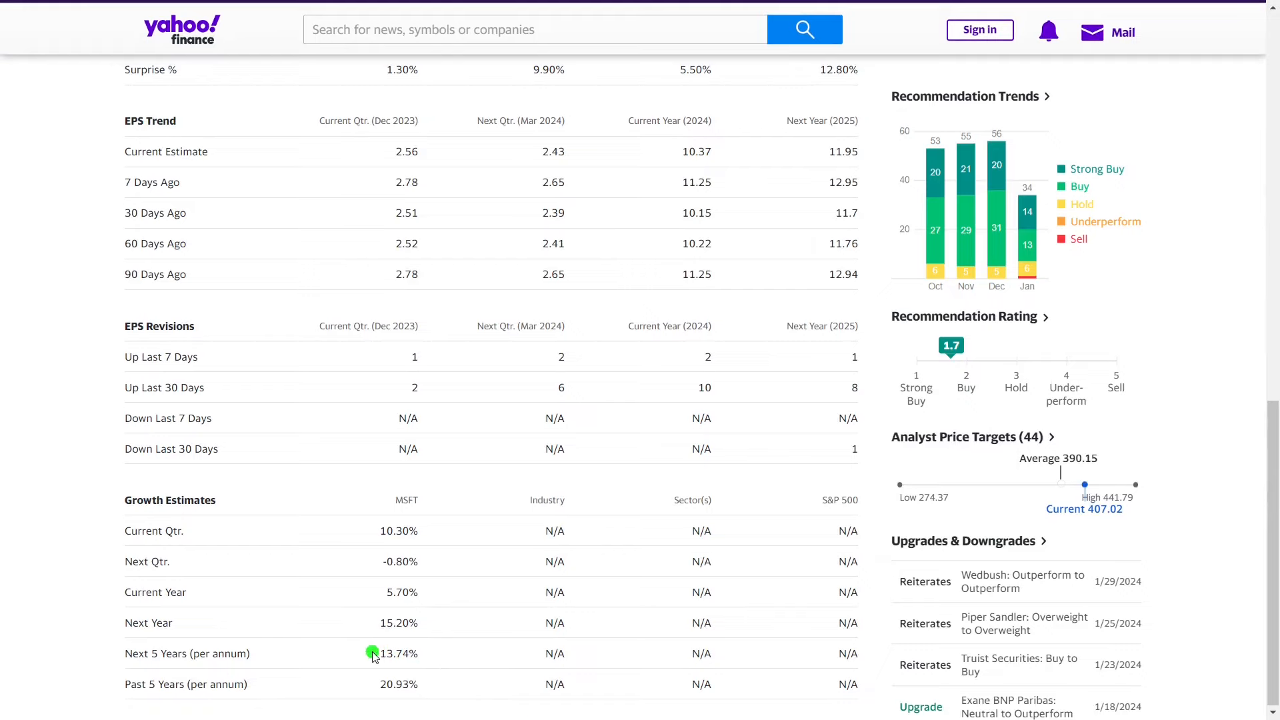
mouse_move(445, 644)
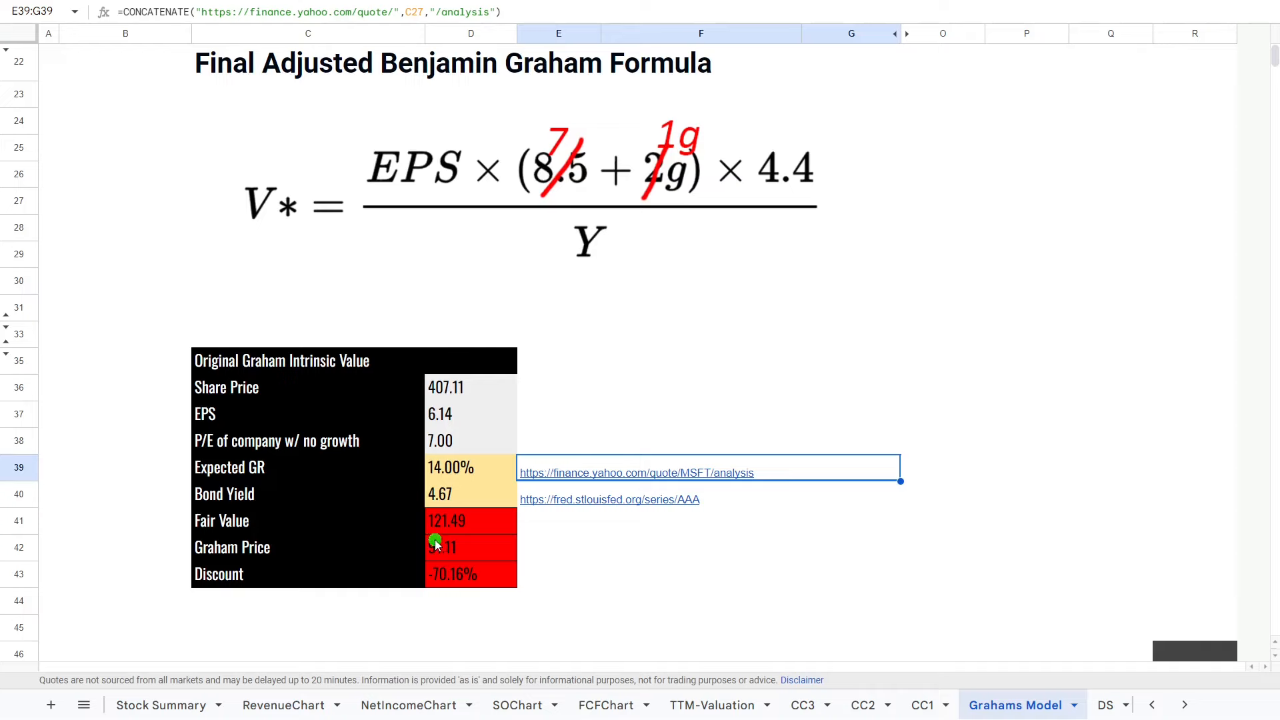
- Check the Moody's Aaa bond yield source from E40, then switch to the CC2 sheet
left_click(608, 499)
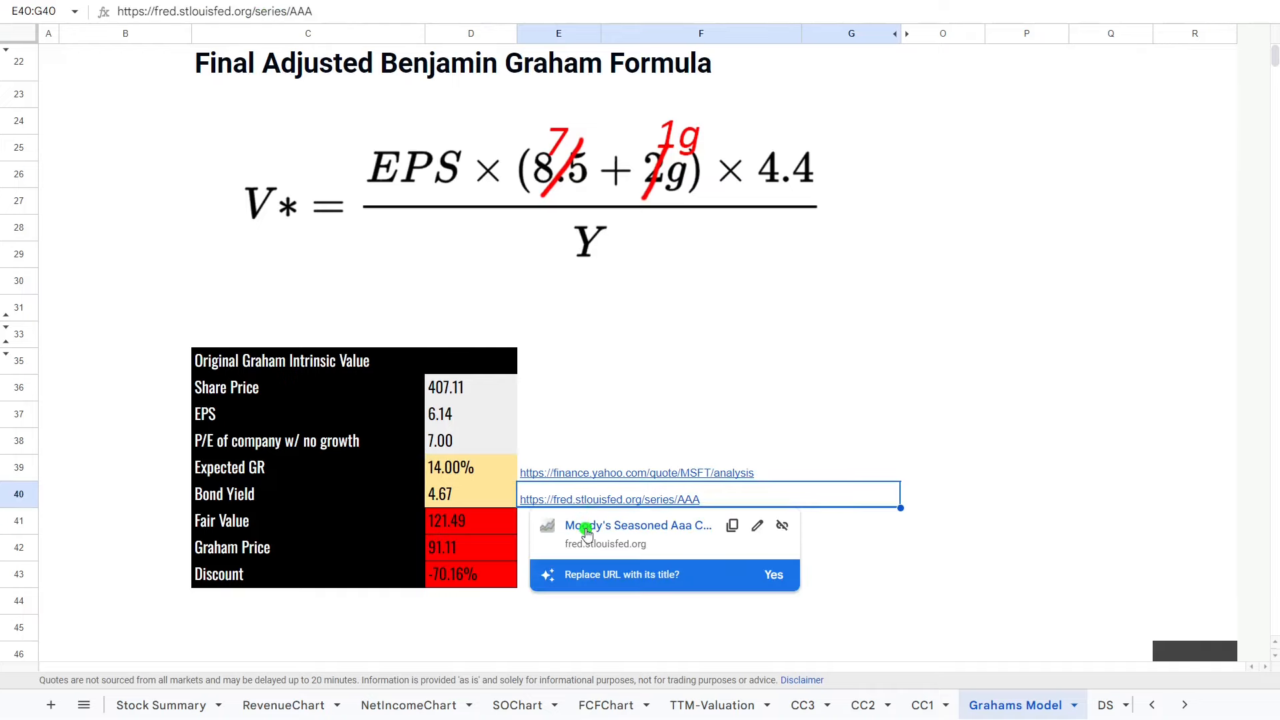
left_click(607, 498)
type("4.74")
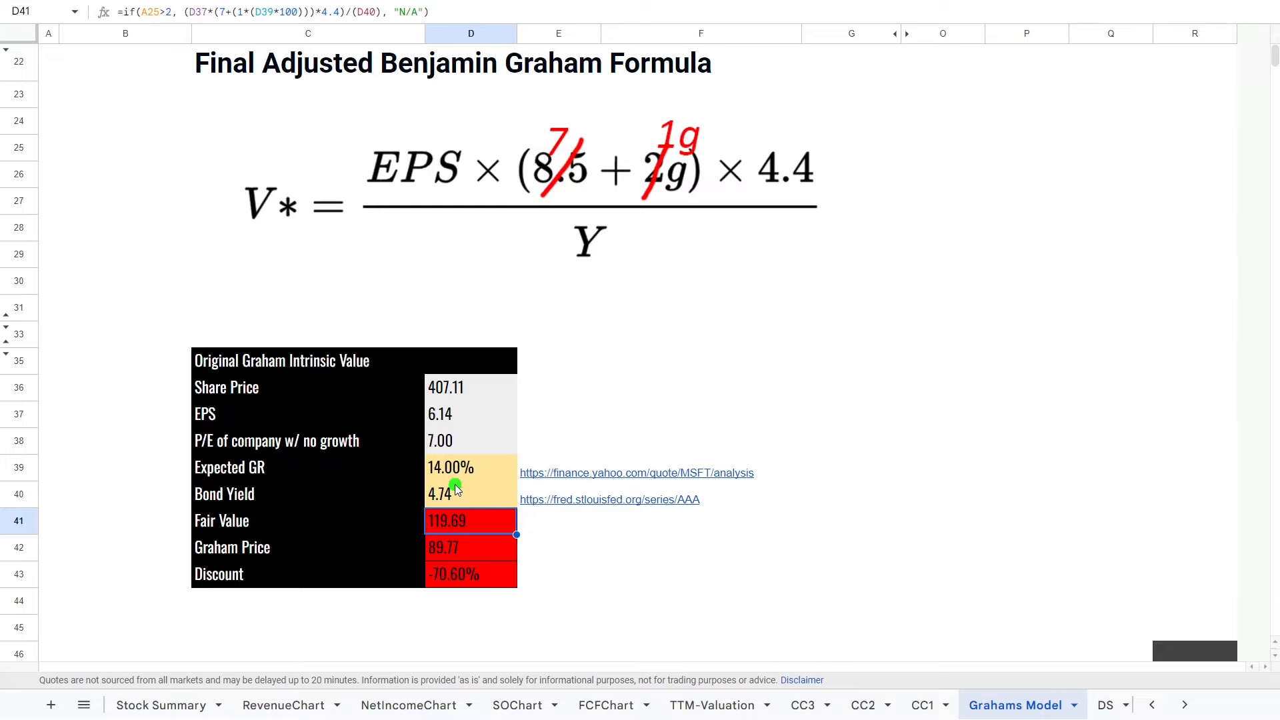
left_click(803, 704)
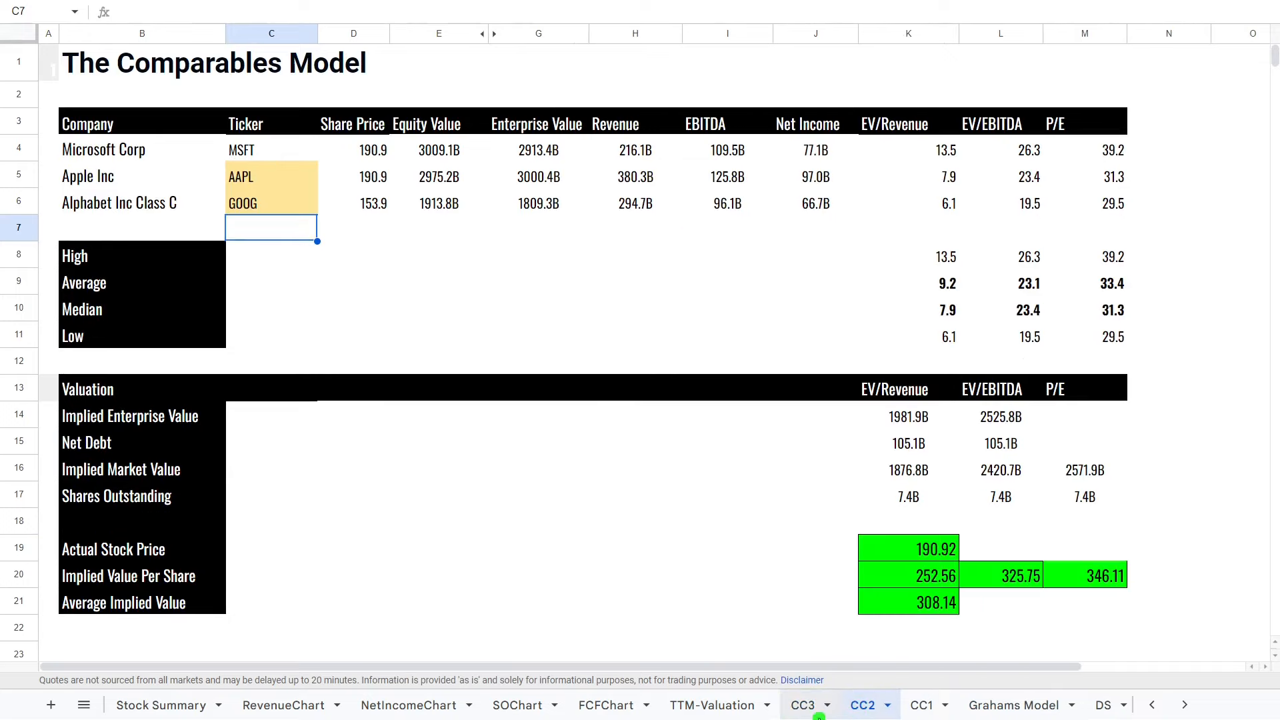
- Enter IBM in the CC3 comparables sheet to review its row and implied values
type("IBM")
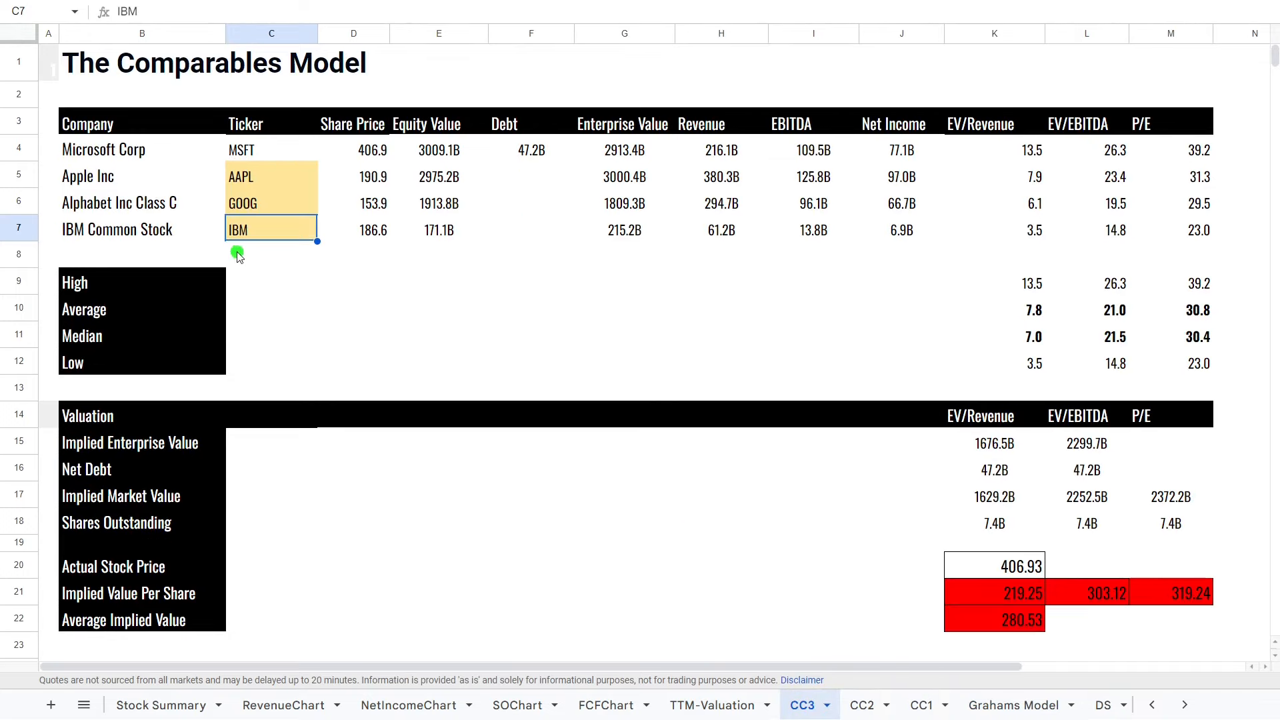
mouse_move(1106, 593)
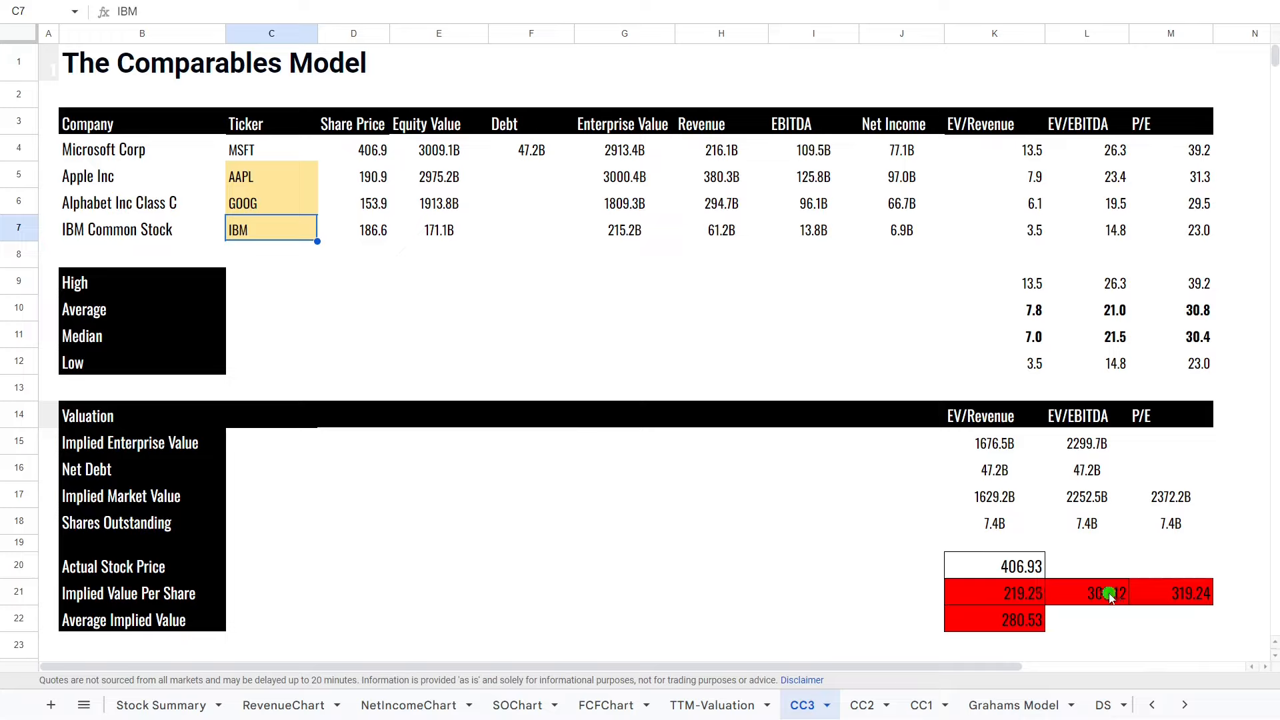
mouse_move(601, 555)
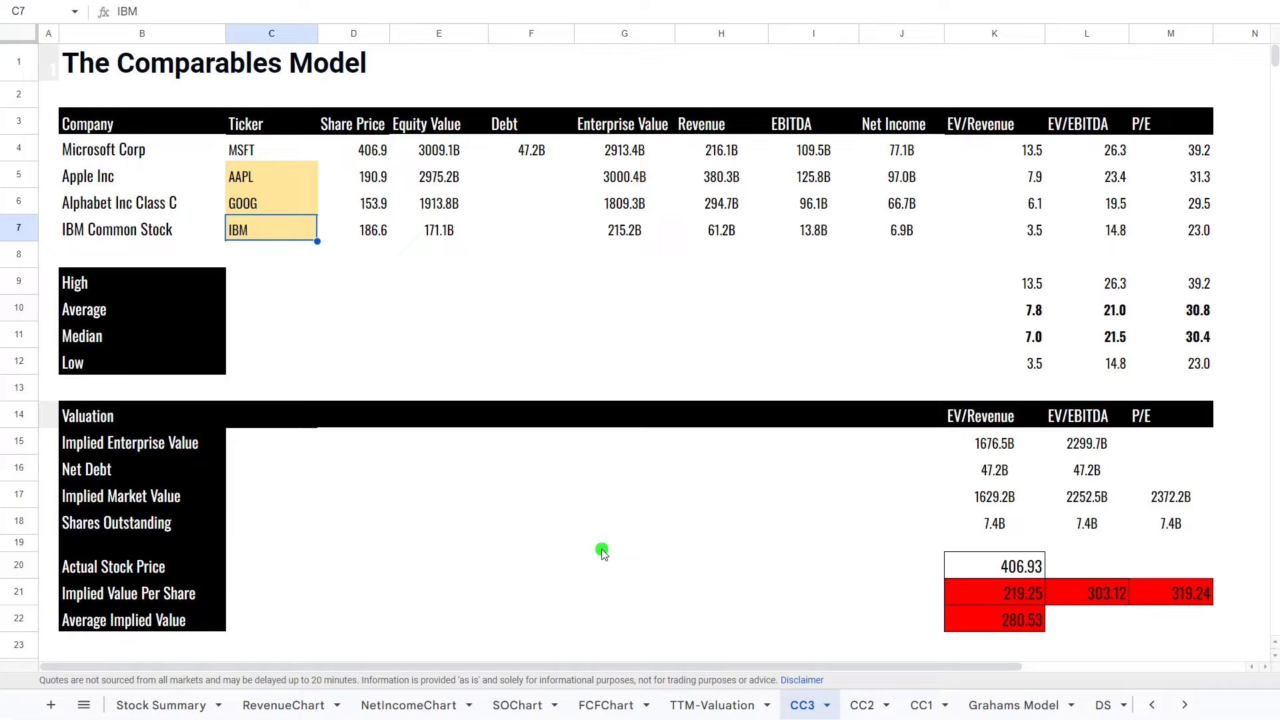
mouse_move(852, 299)
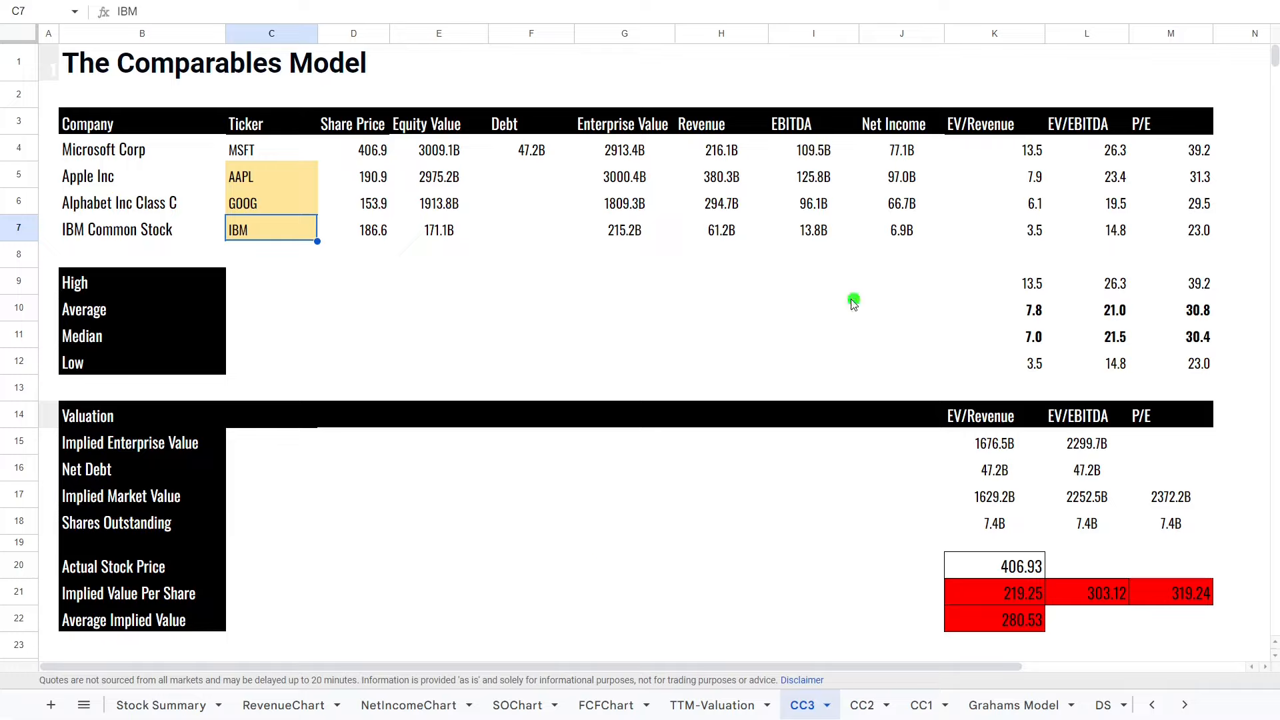